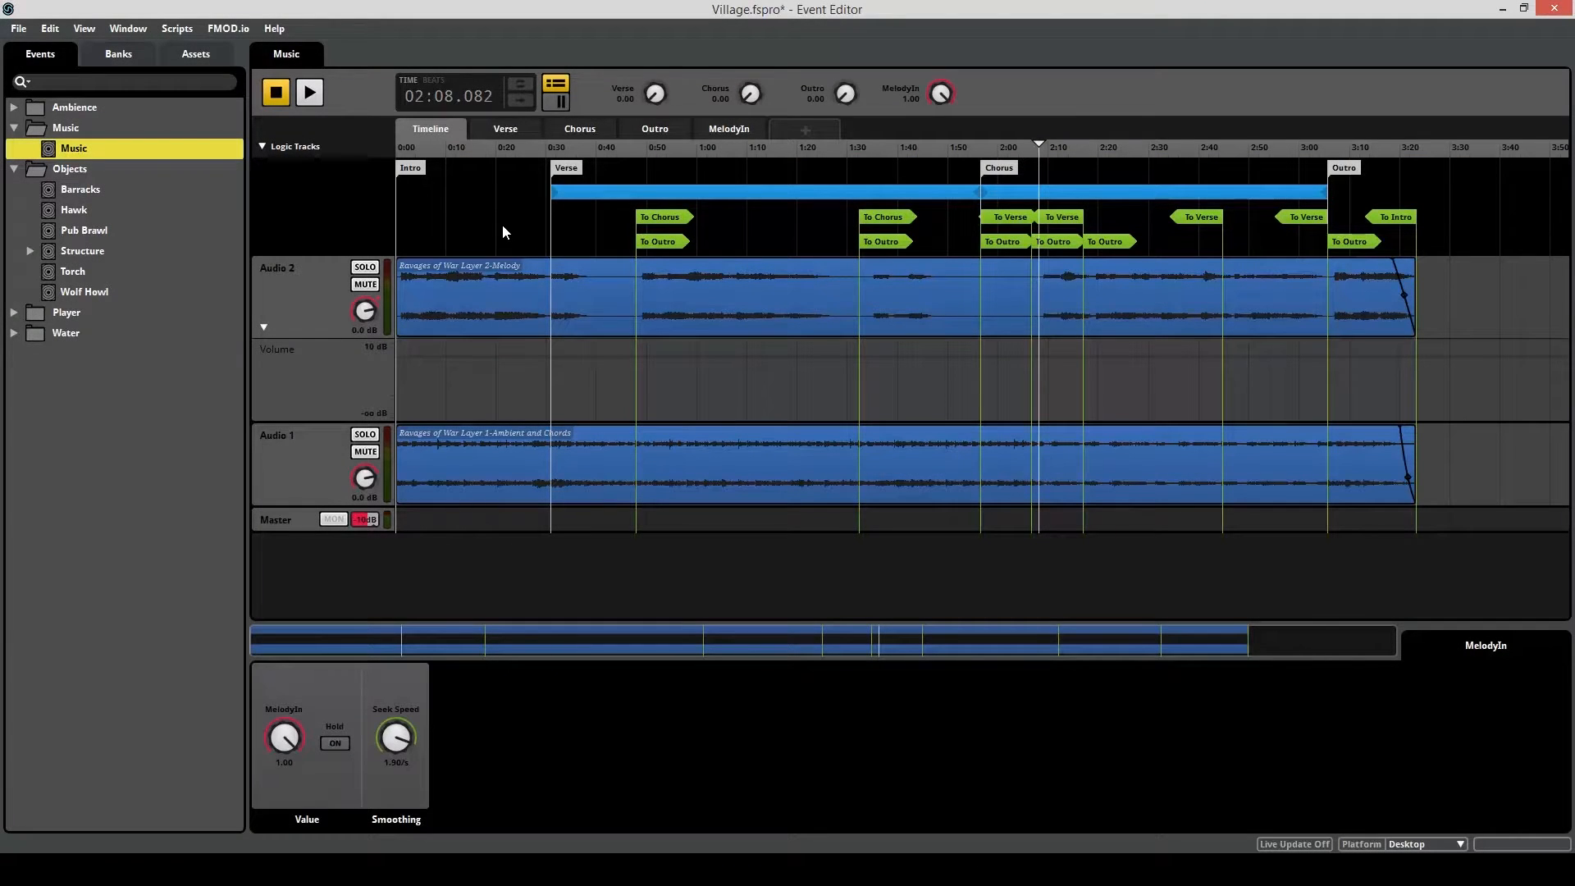
mouse_move(333, 215)
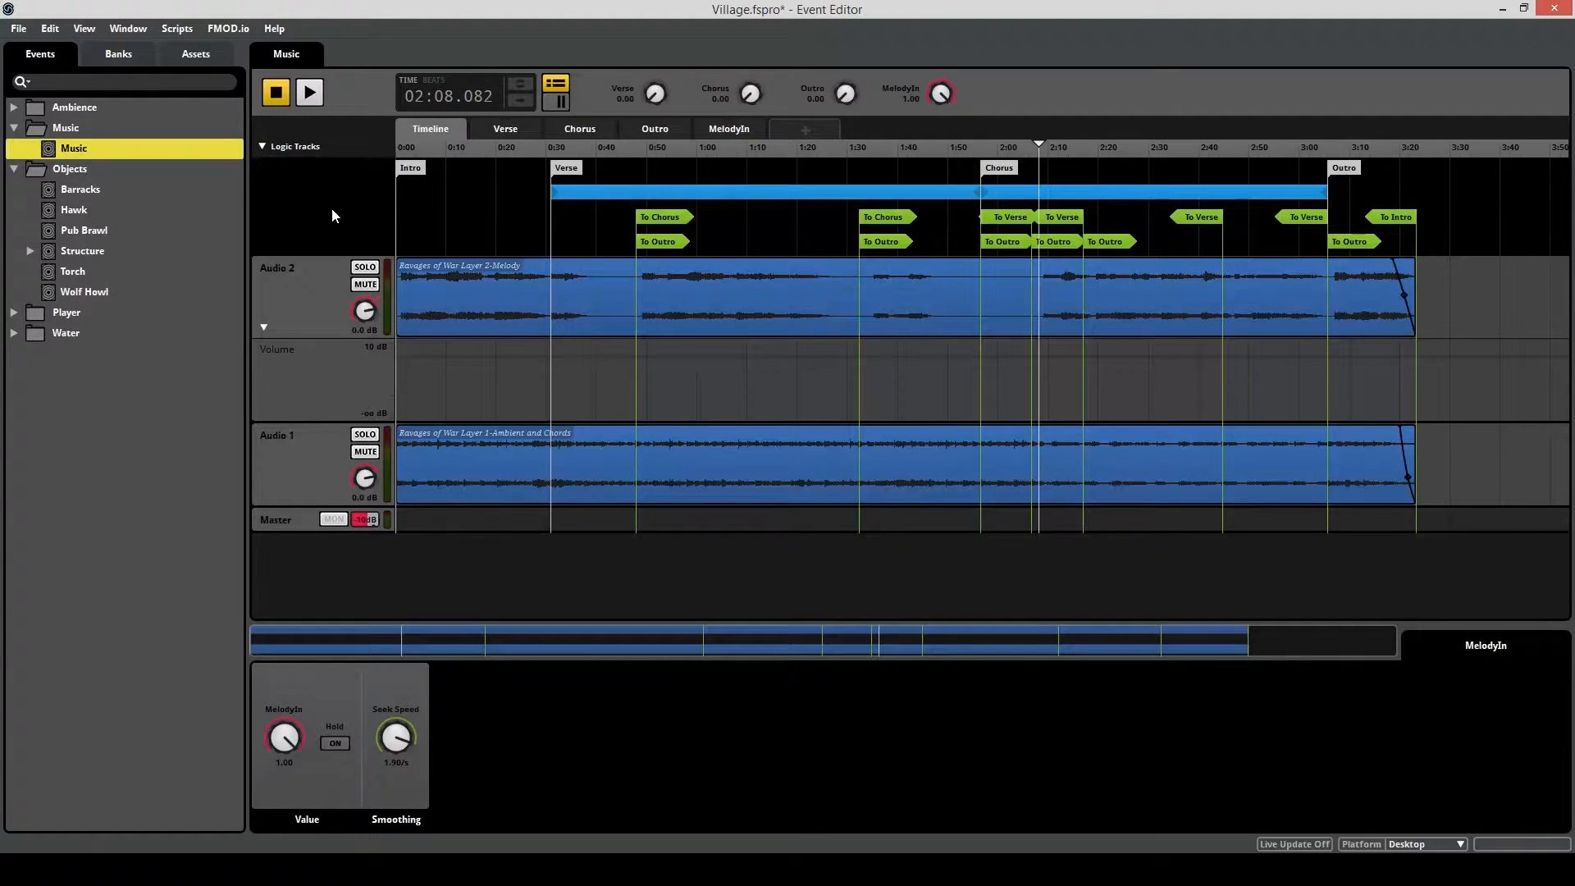
Bring up the Window menu listing the project windows from the Music event editor.
left_click(128, 28)
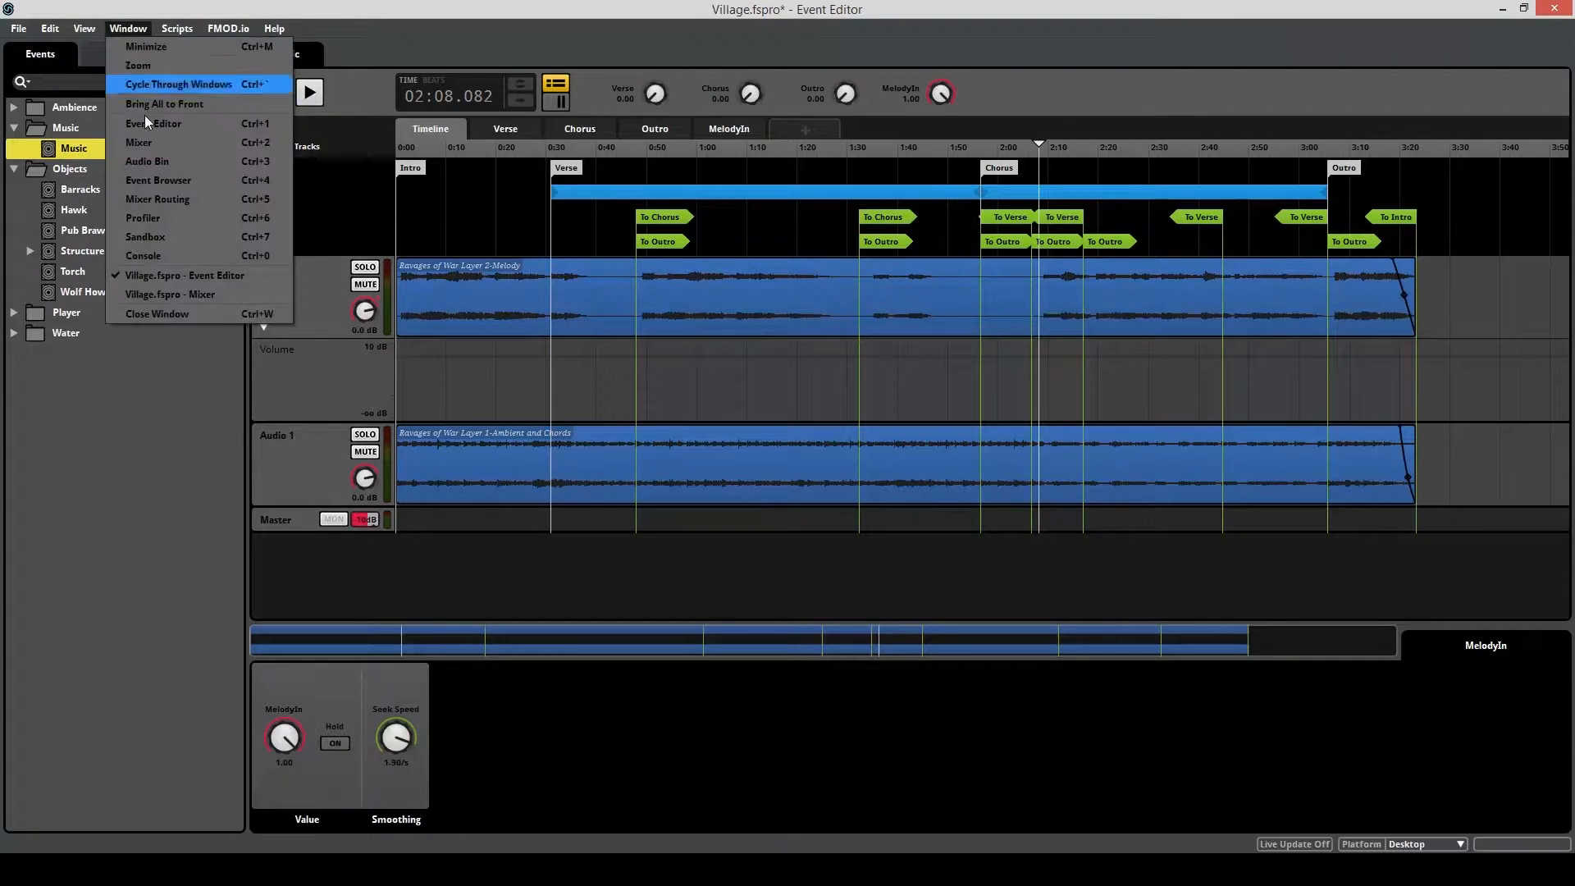
In the Mixer's Routing panel, create a new group bus named Music.
left_click(138, 143)
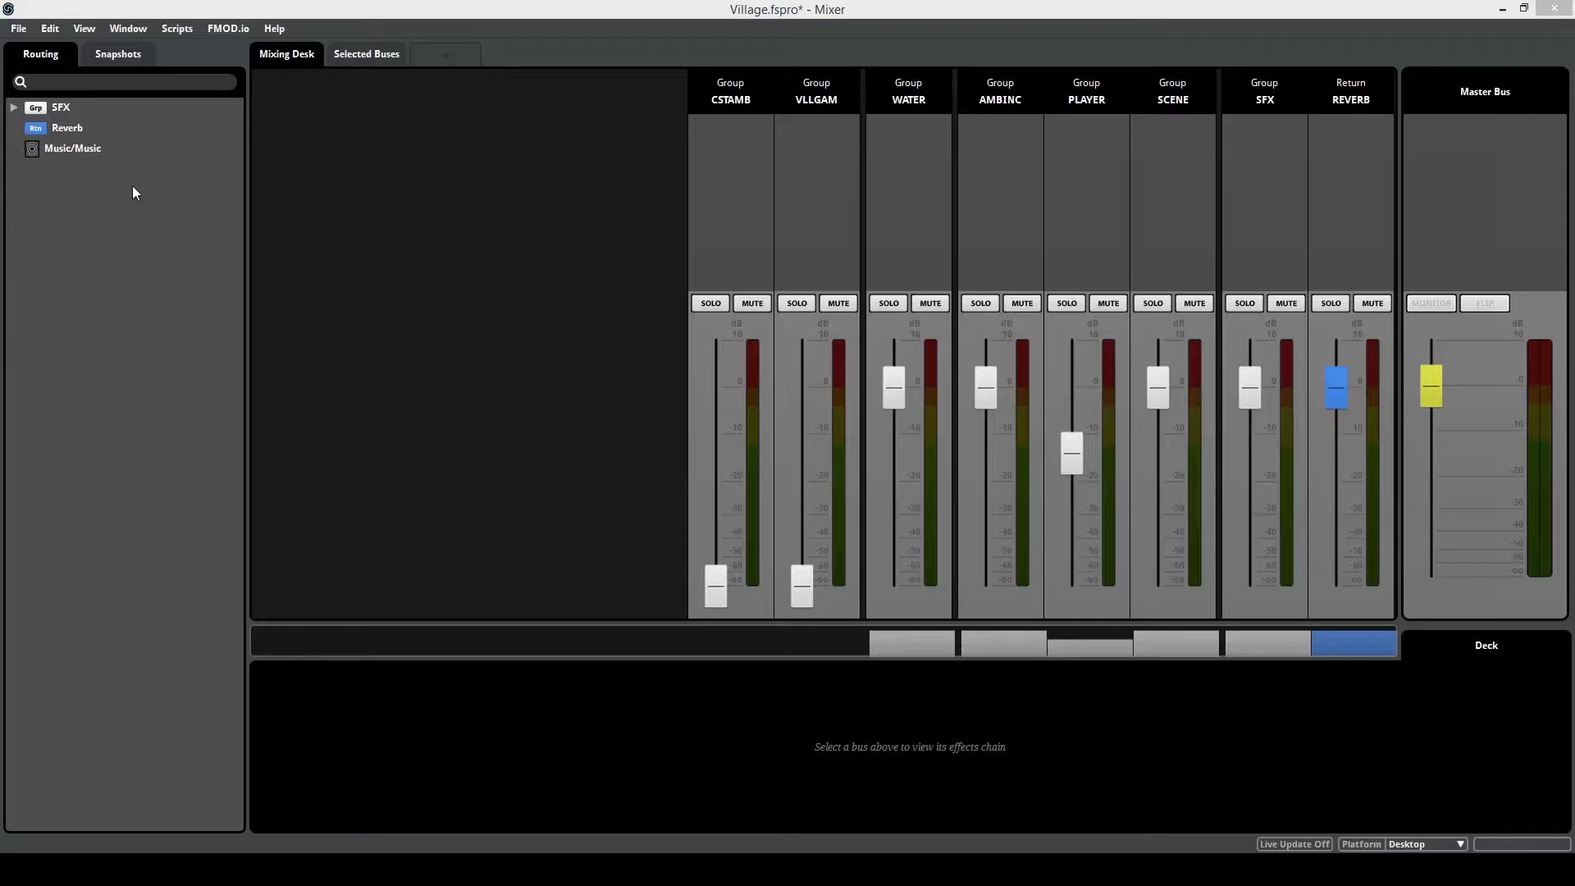
mouse_move(8, 287)
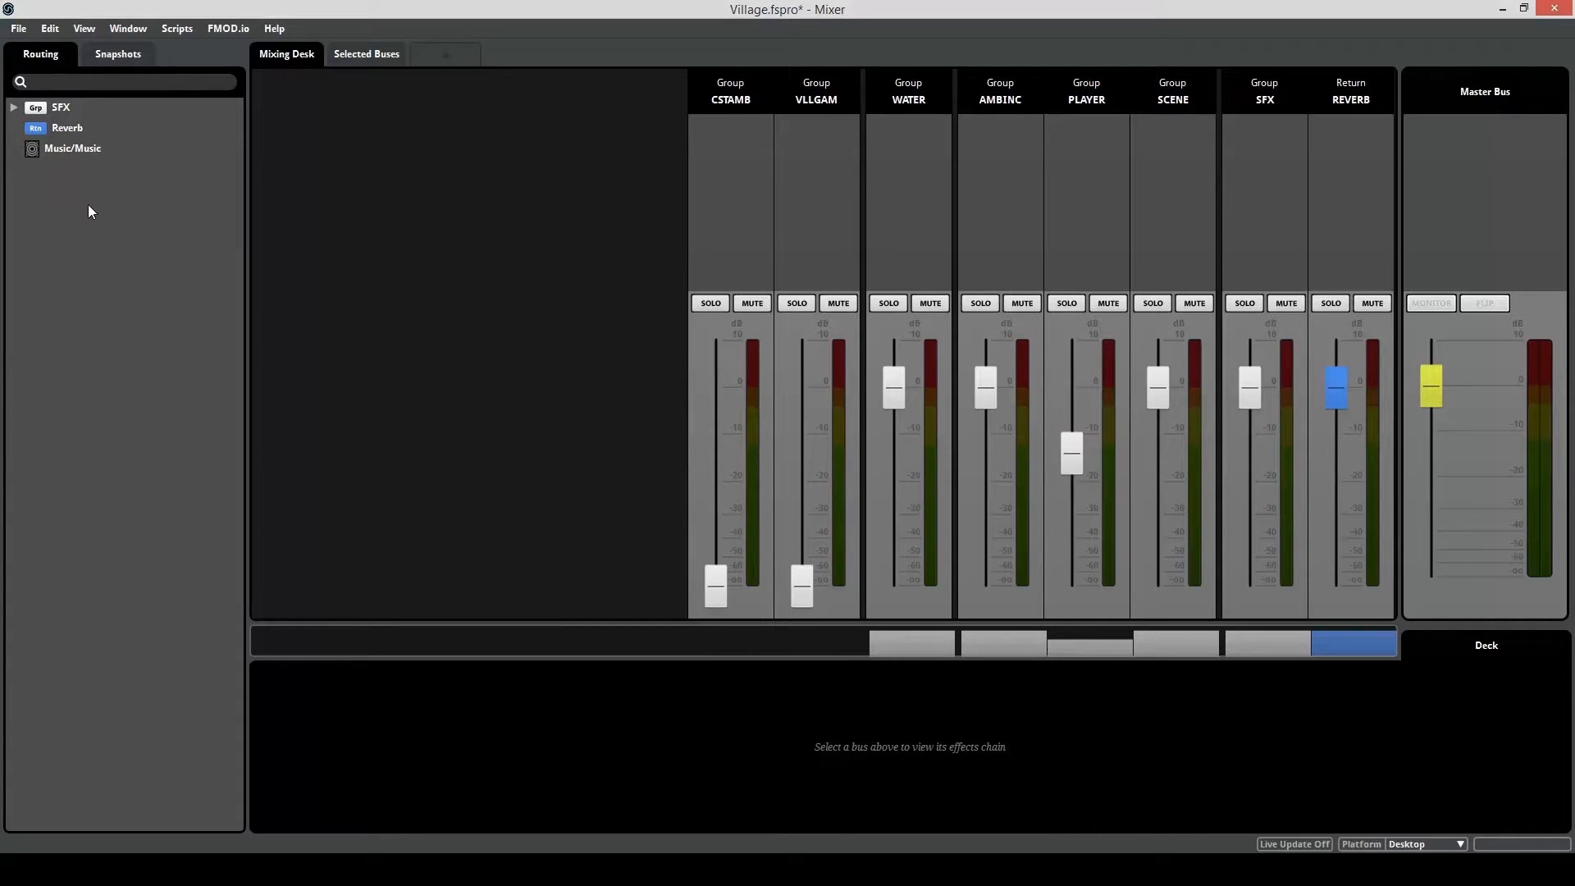
mouse_move(64, 192)
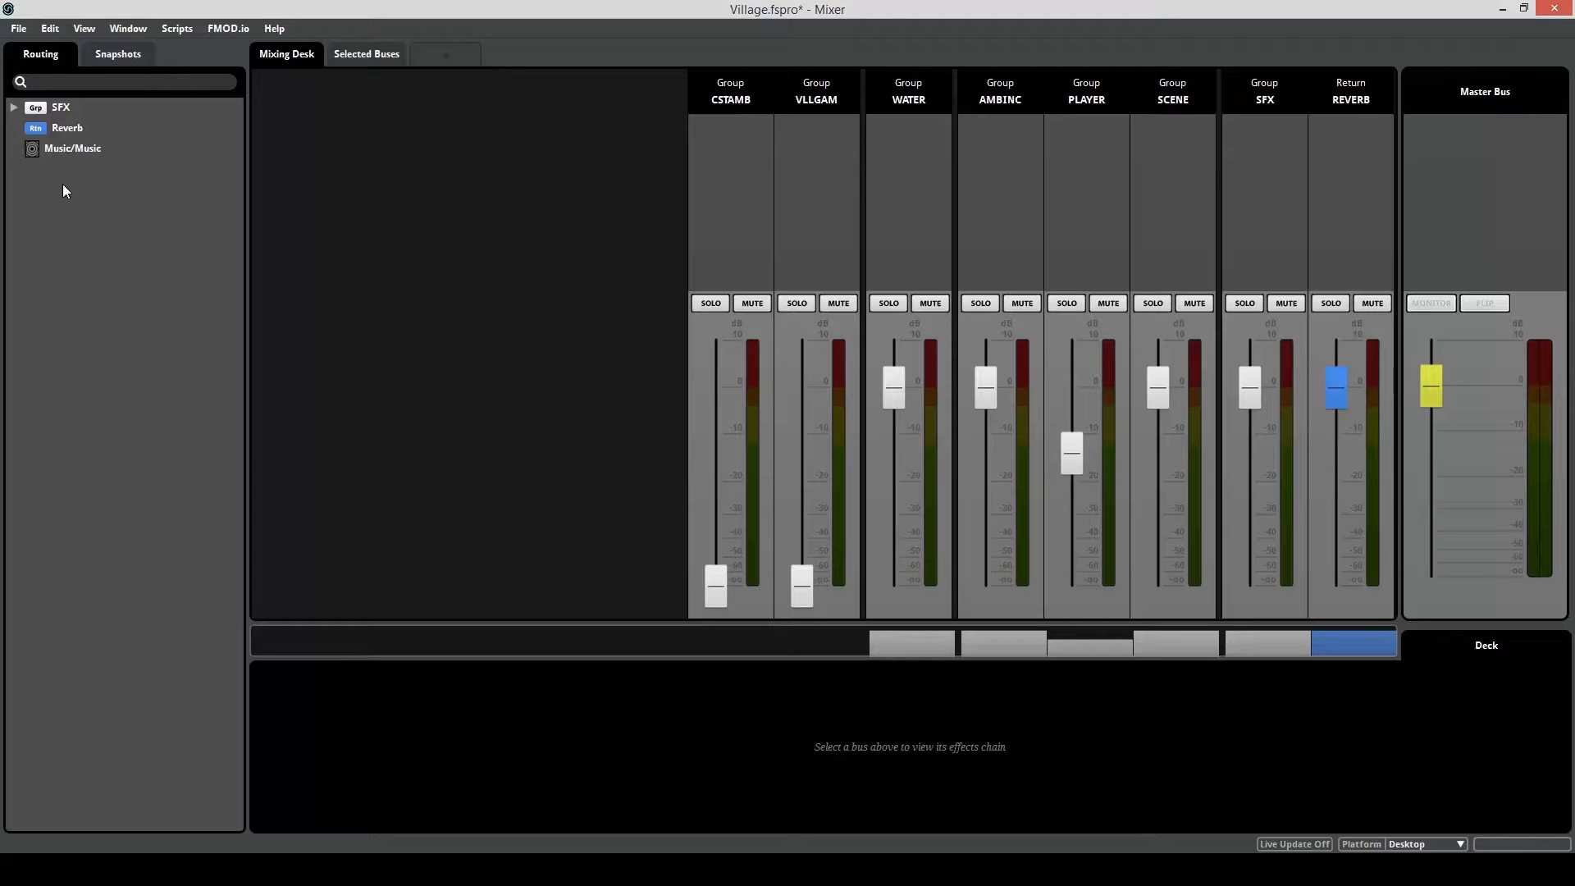
mouse_move(81, 171)
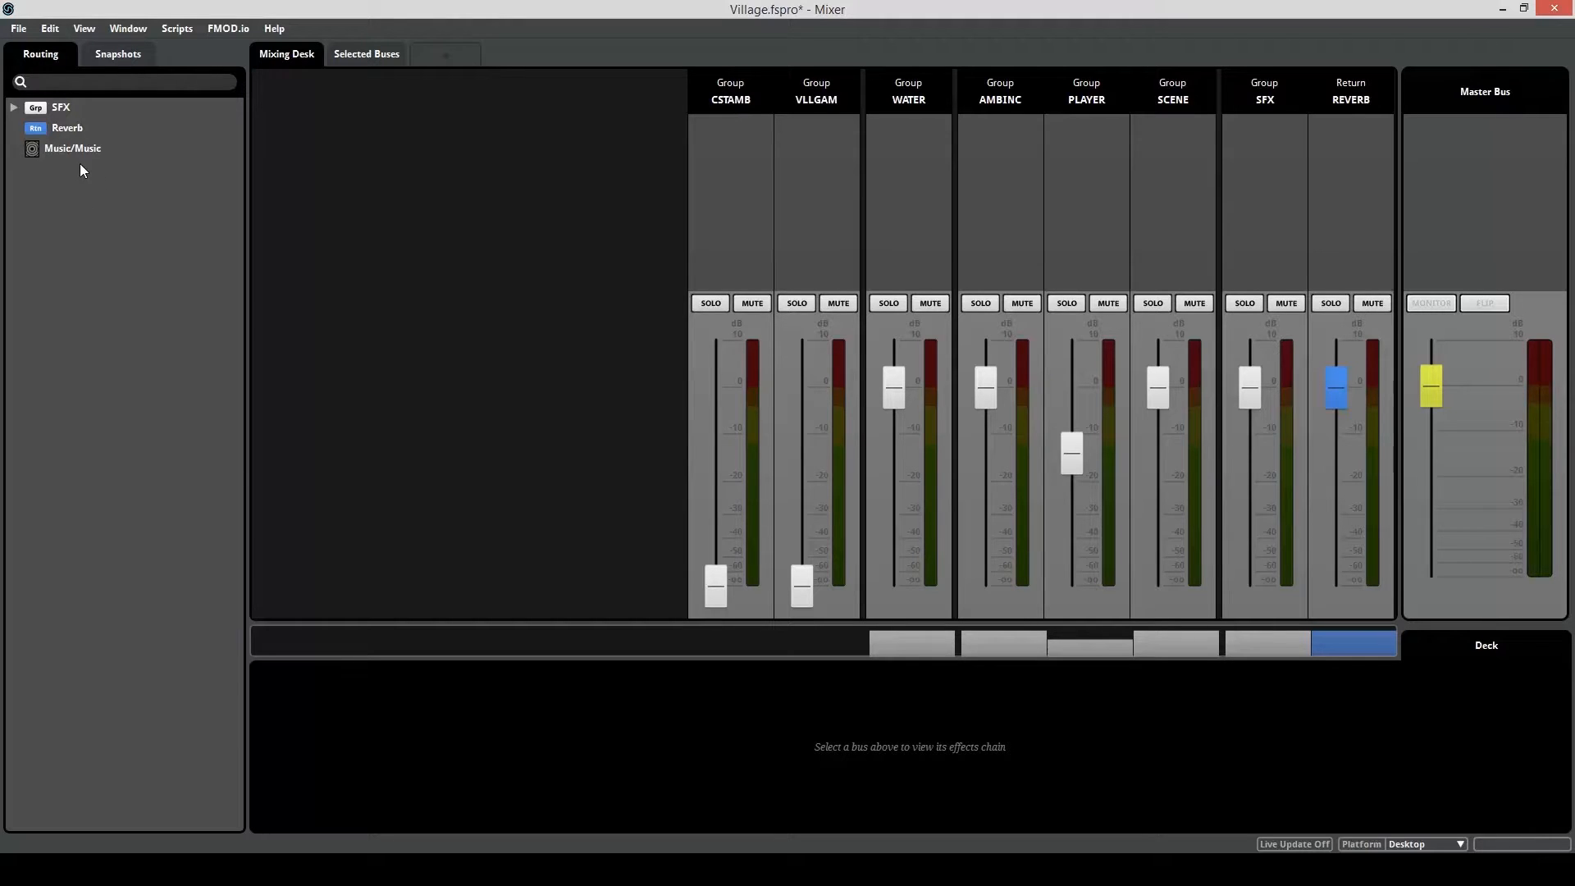
left_click(72, 147)
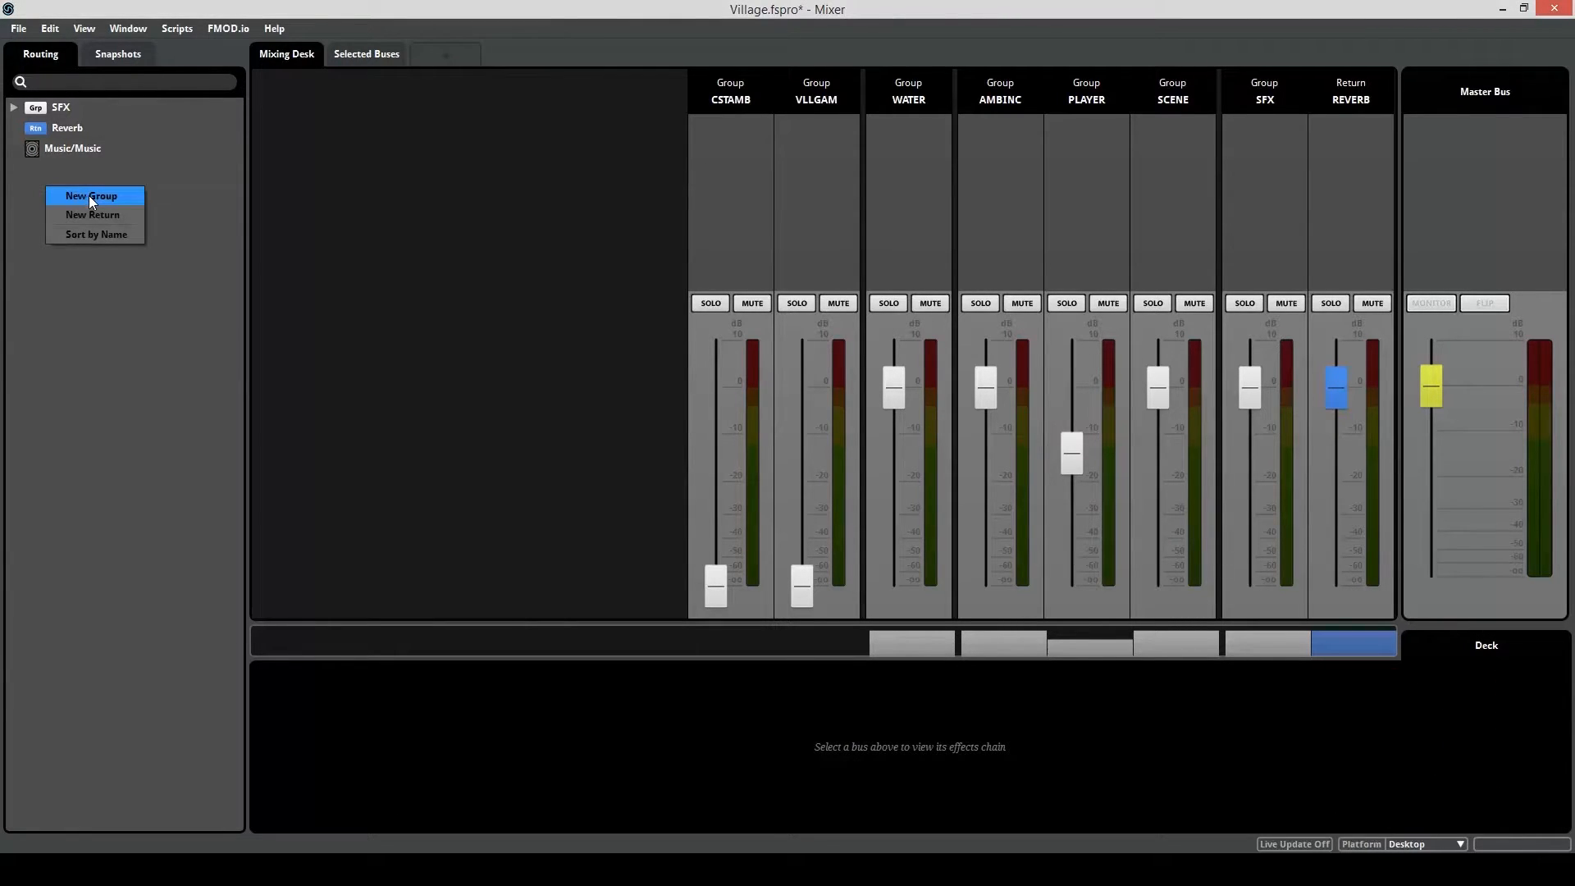
left_click(90, 195)
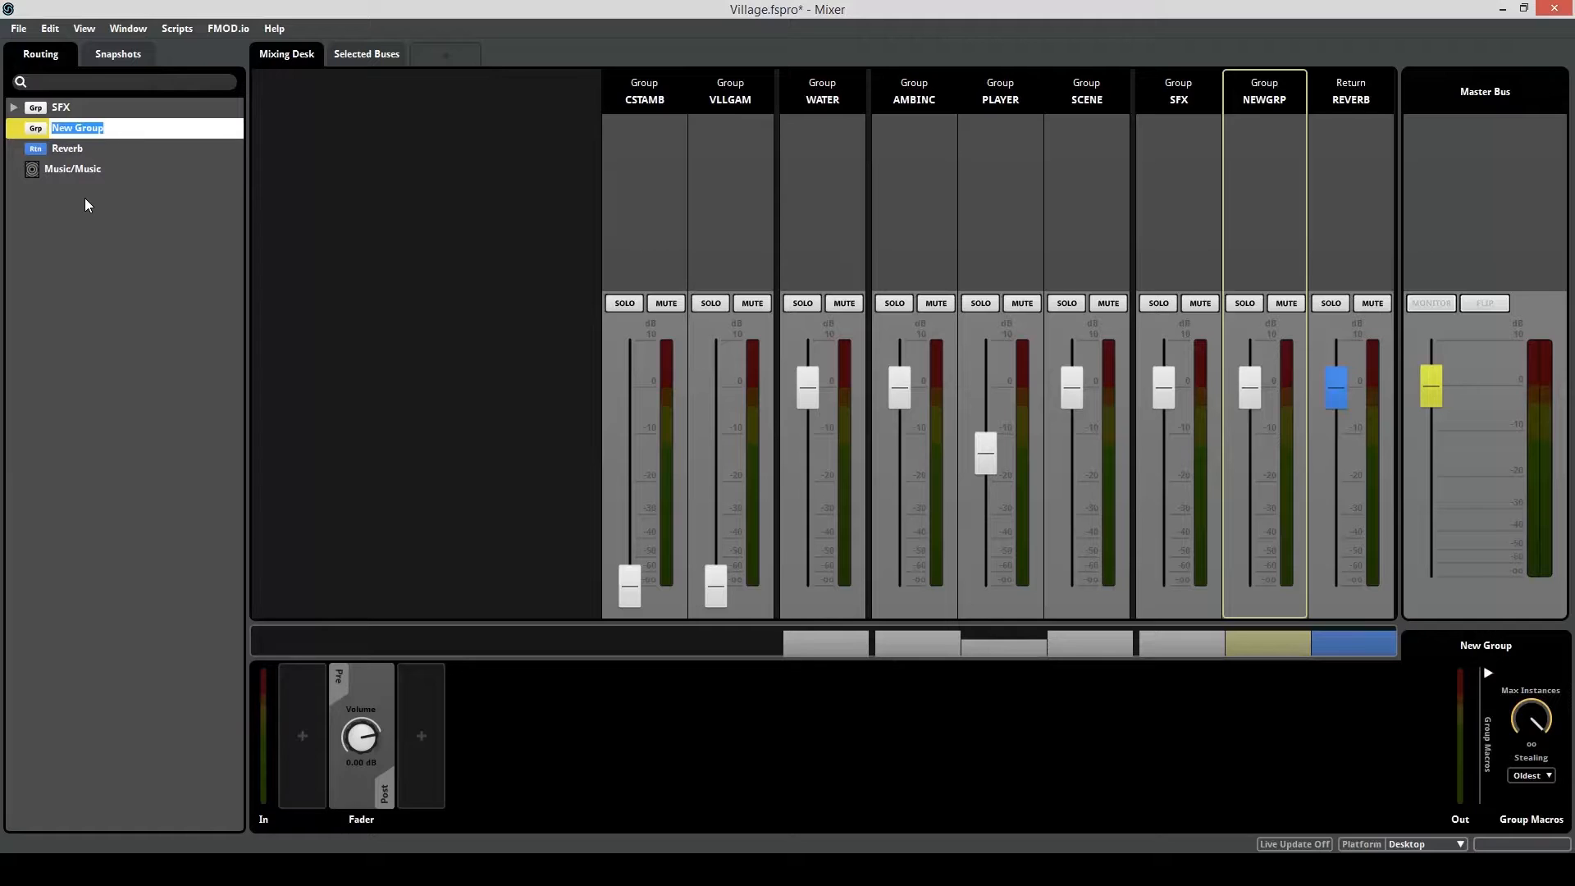
type("Music")
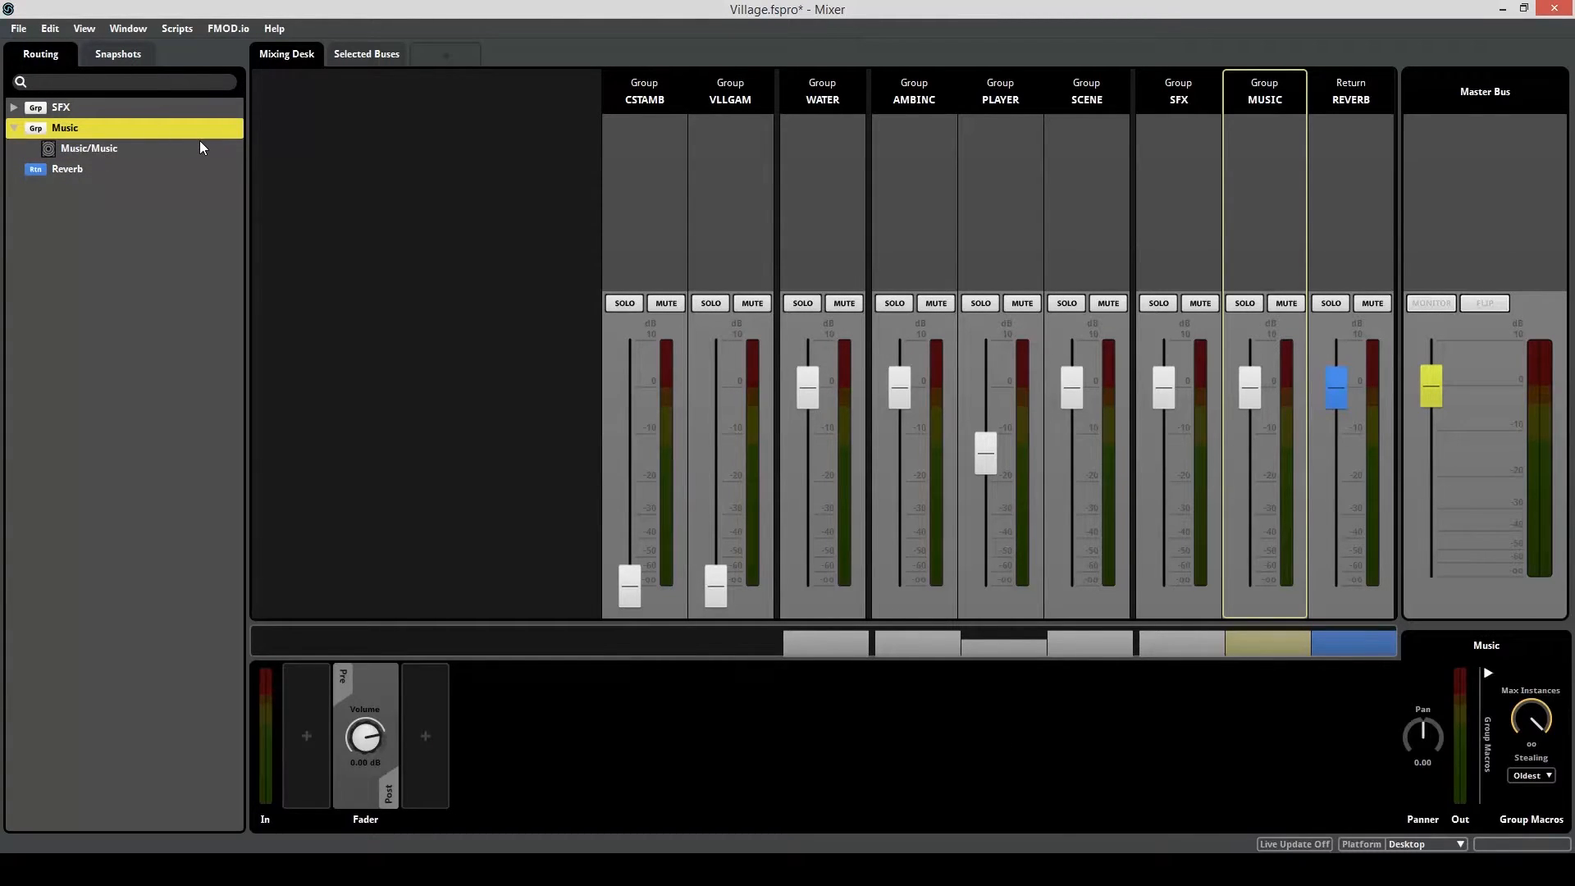
Route the Music/Music event into the new Music group bus.
left_click(89, 148)
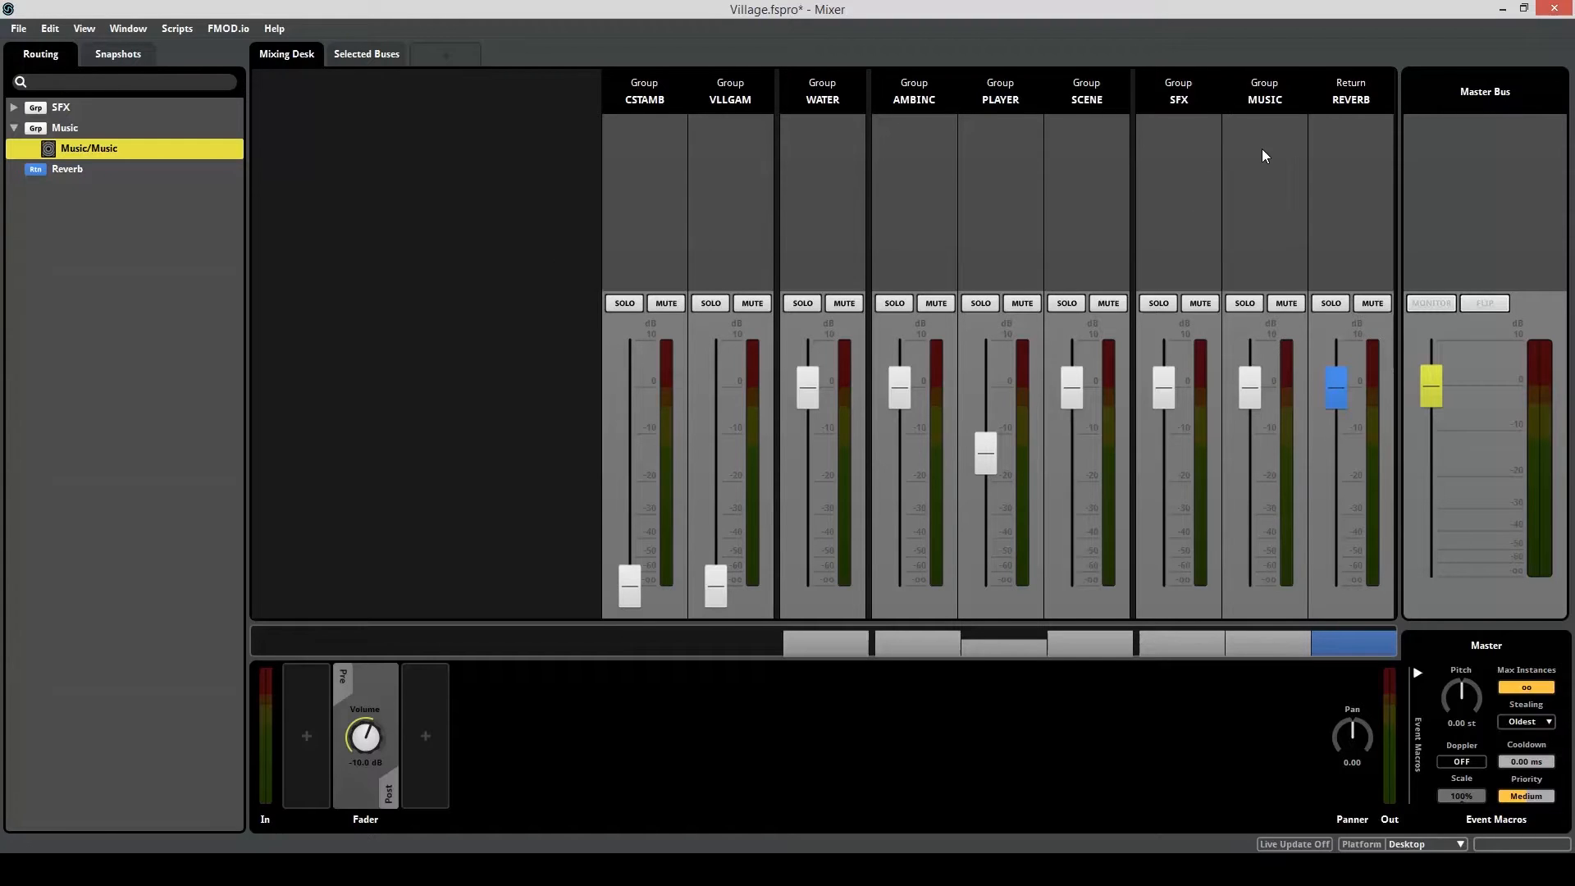
left_click(1263, 90)
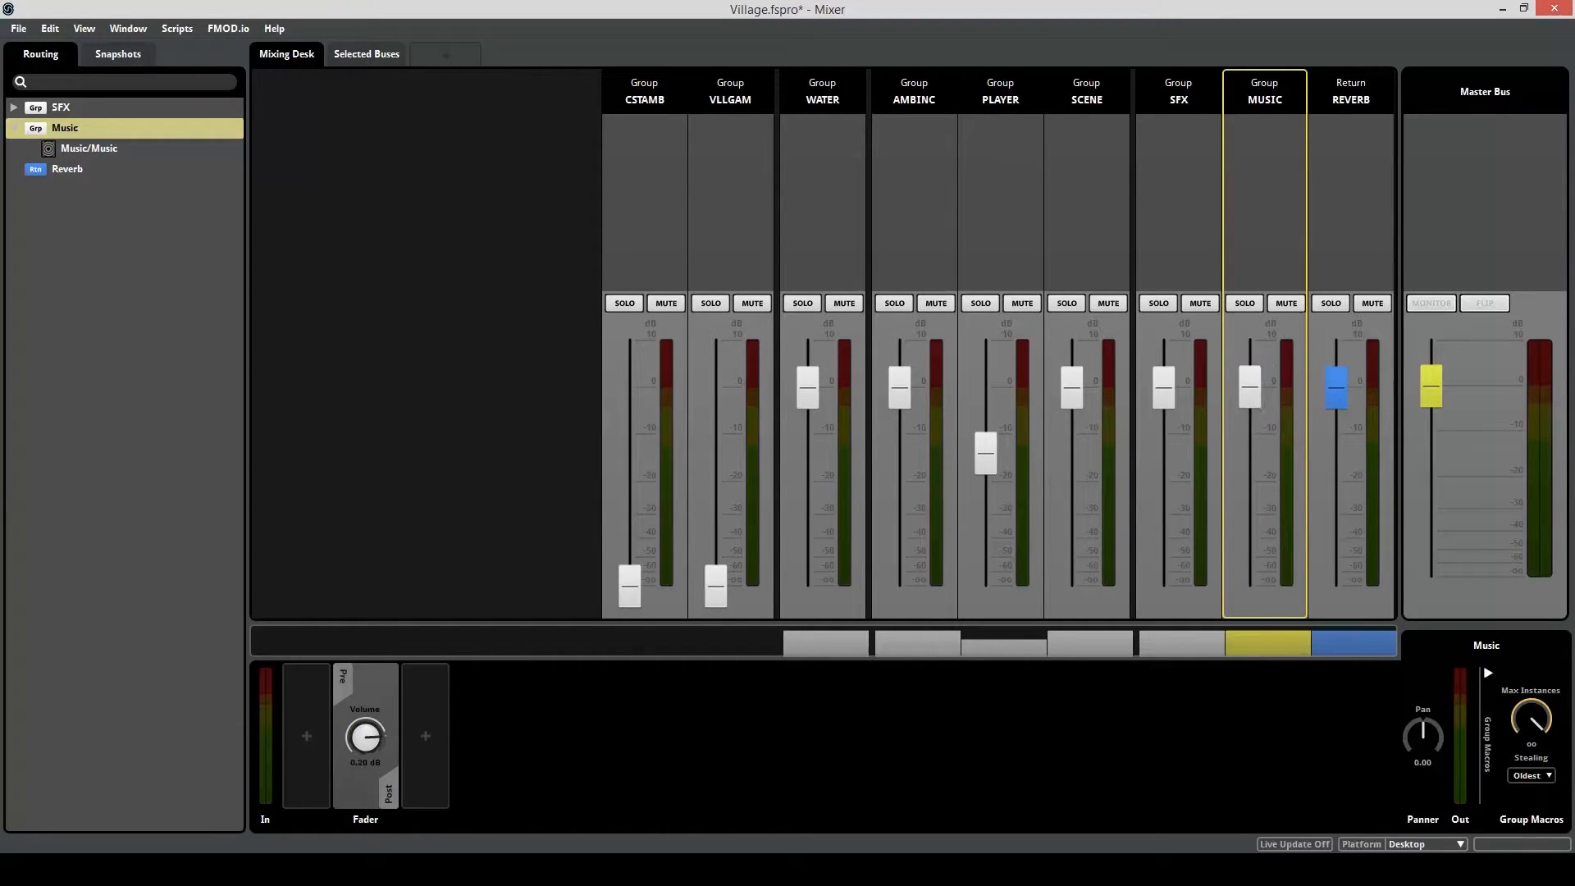
left_click(1284, 303)
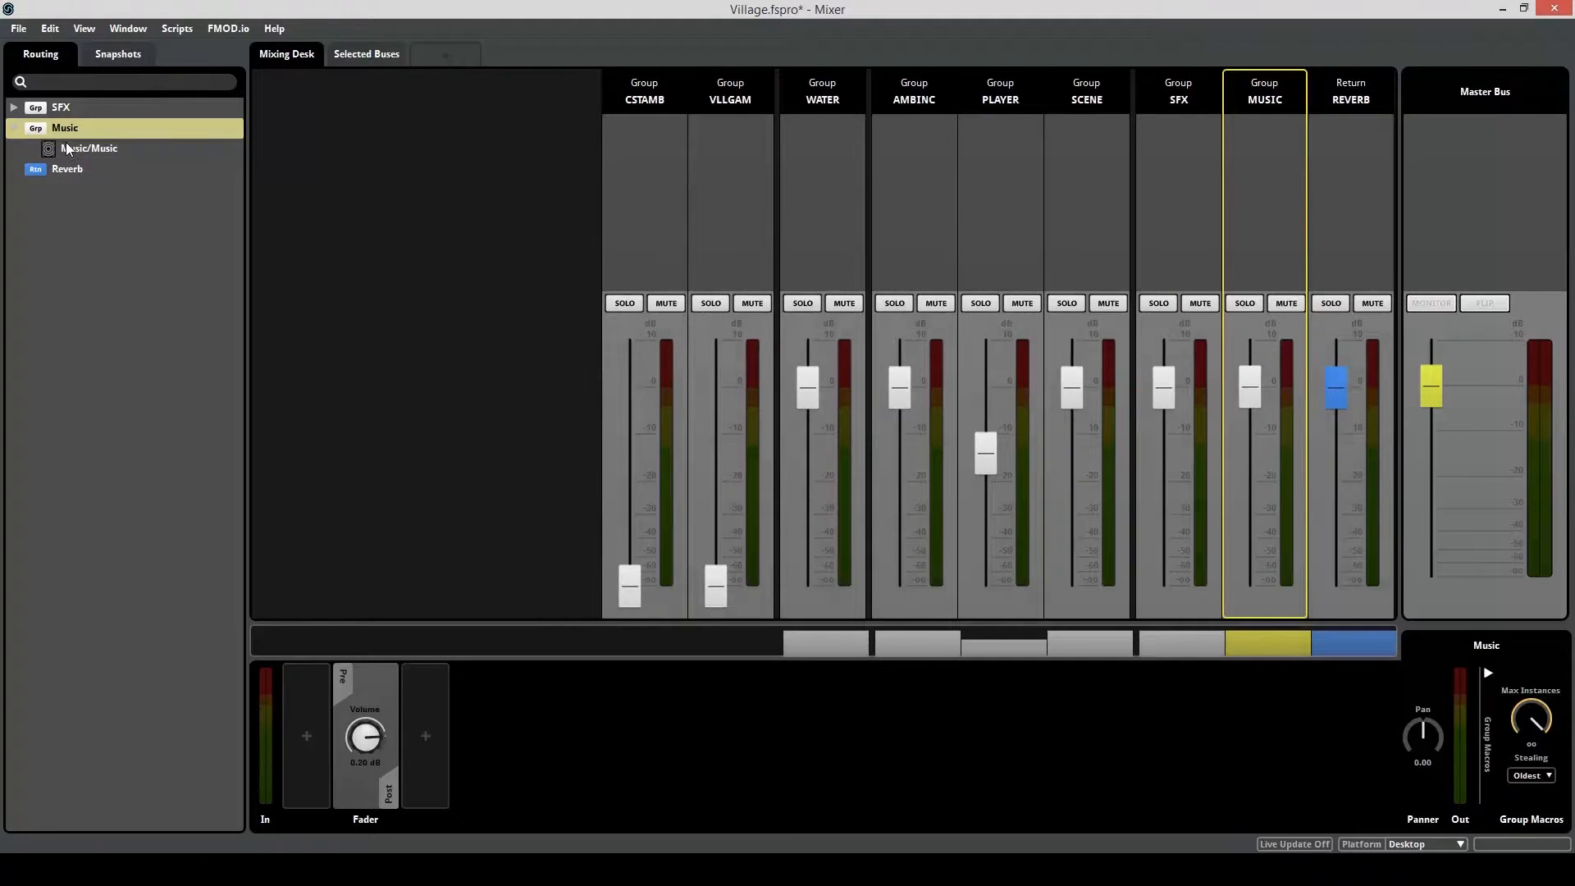
left_click(89, 148)
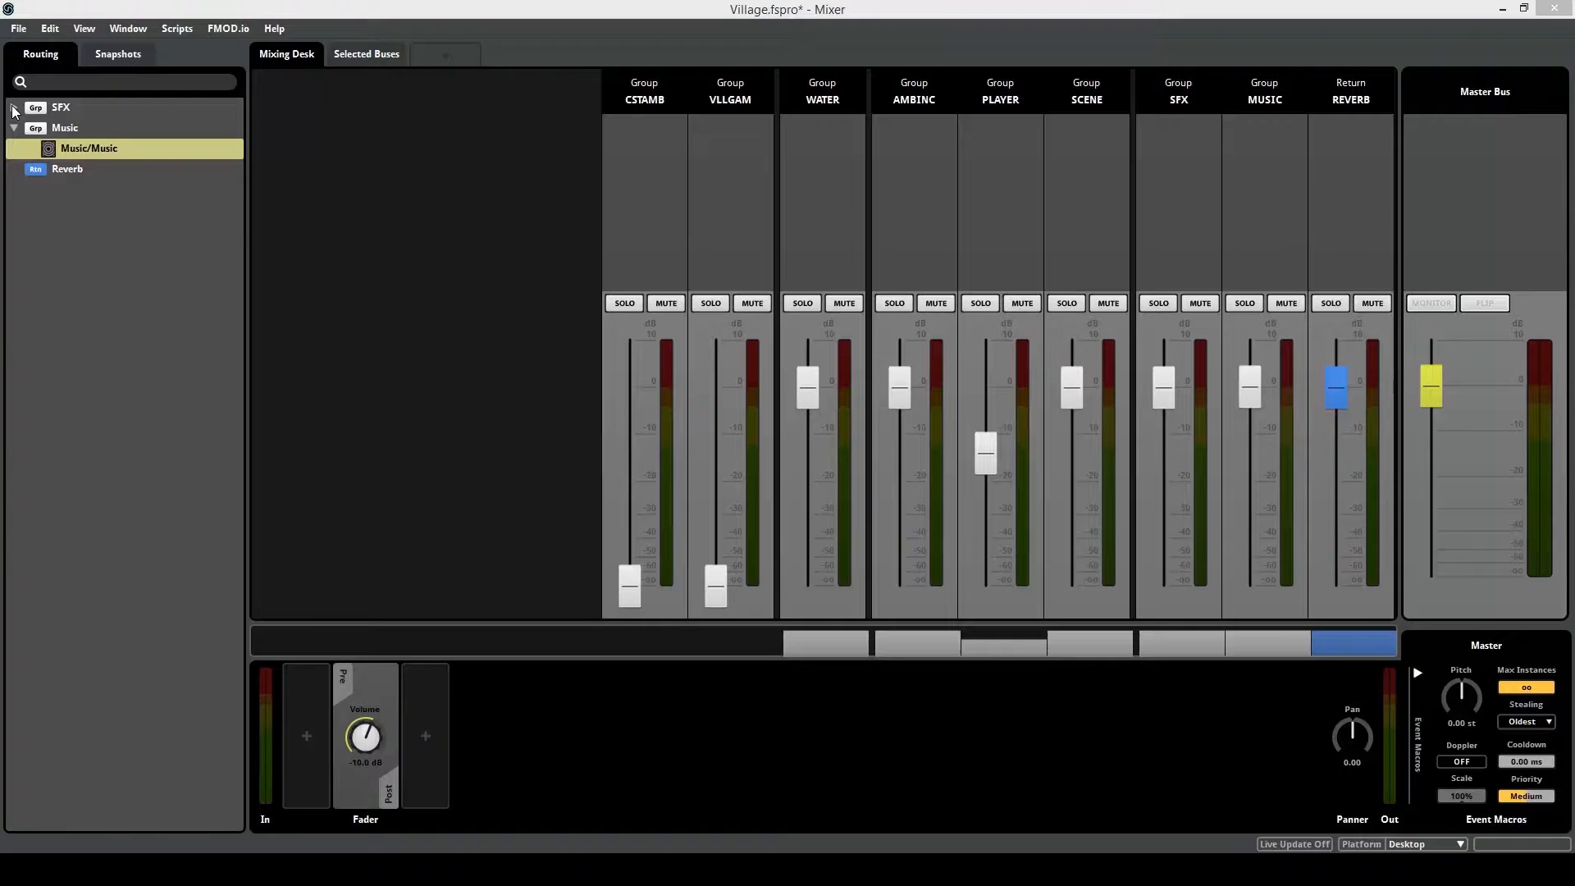
Expand SFX, its sub-groups and Scene > Water, then select the Water Lapping event.
left_click(61, 108)
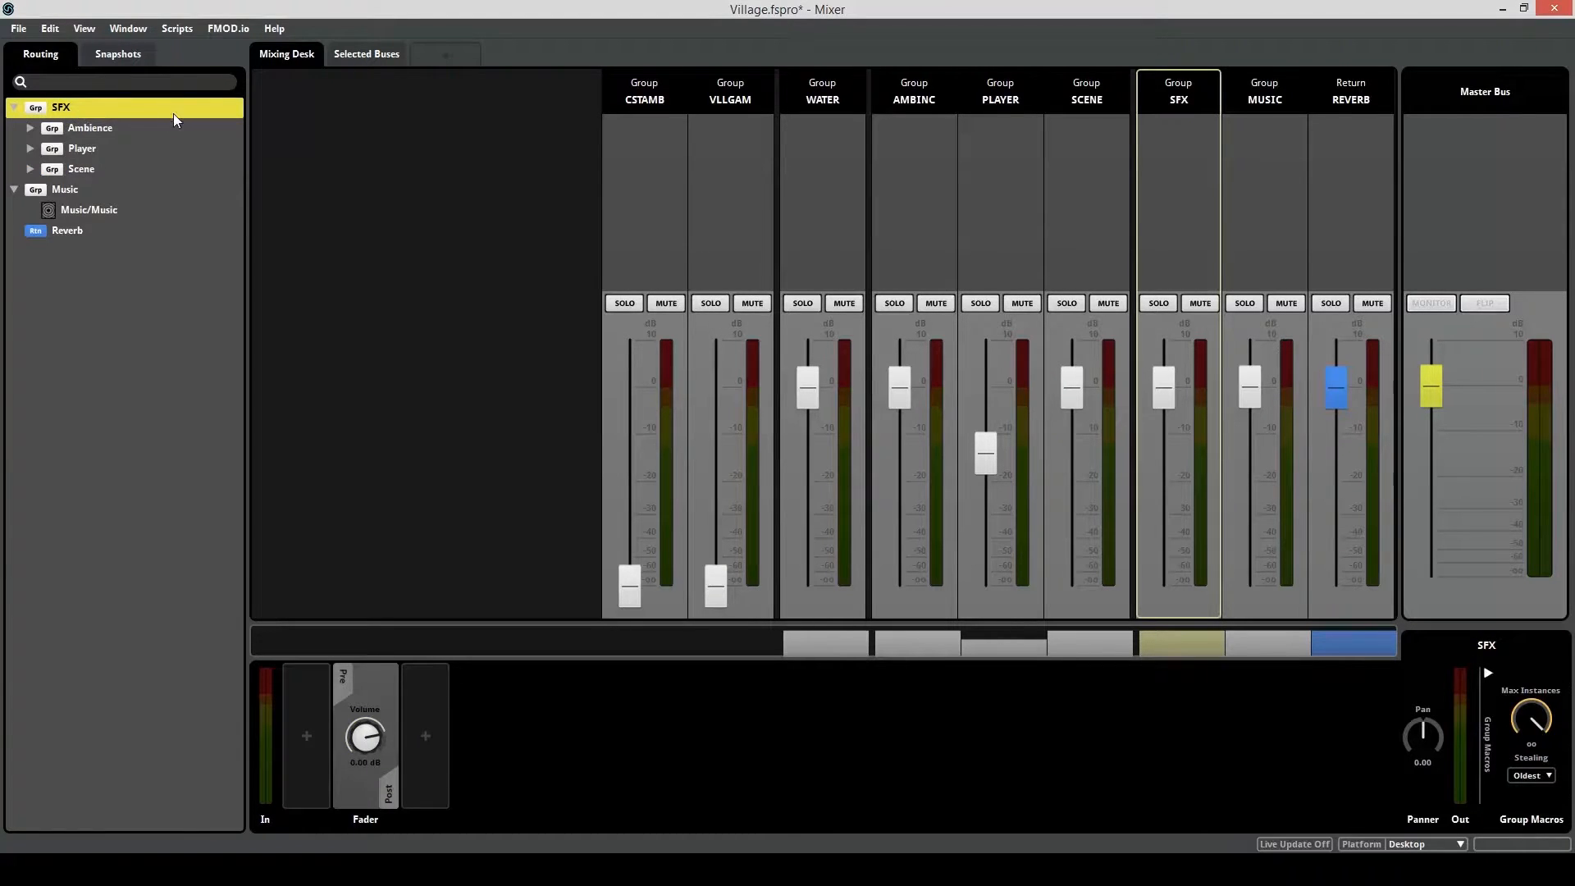
mouse_move(91, 128)
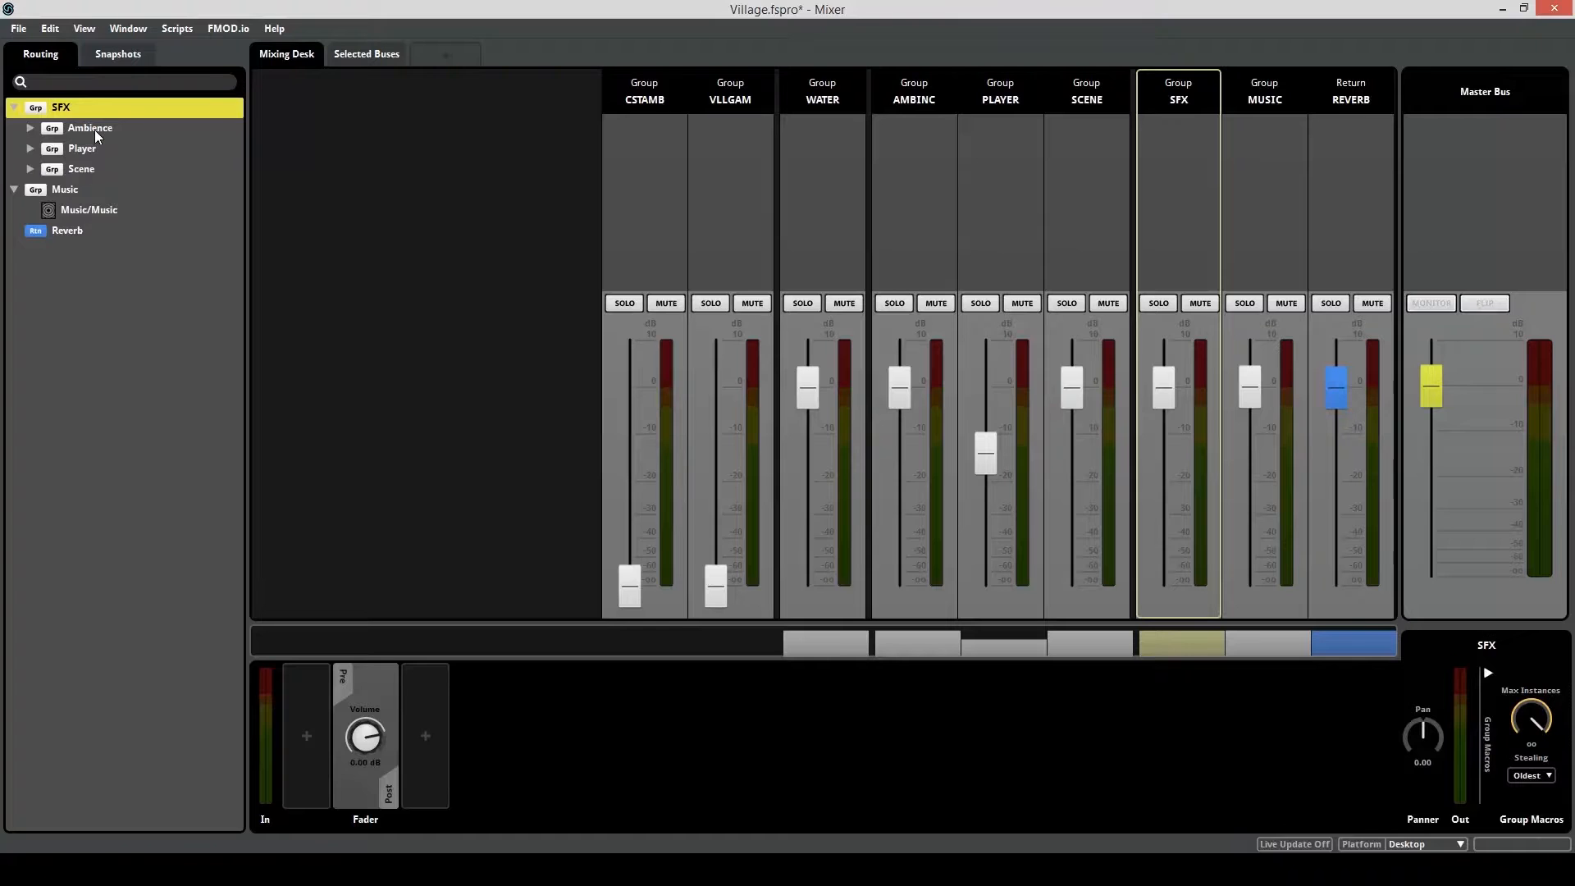
mouse_move(89, 128)
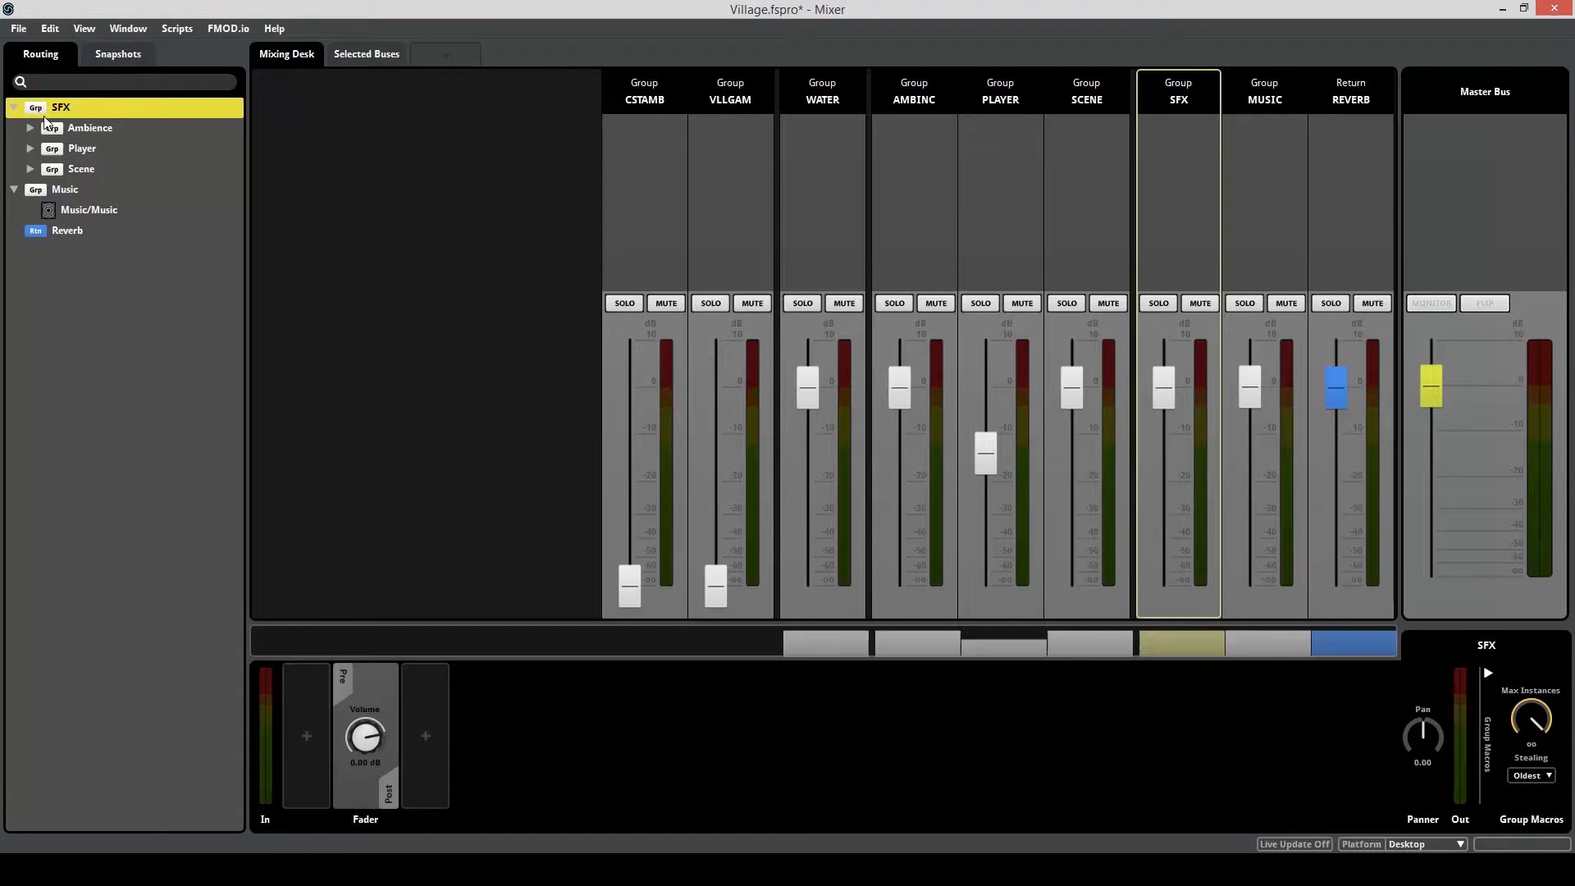
left_click(29, 108)
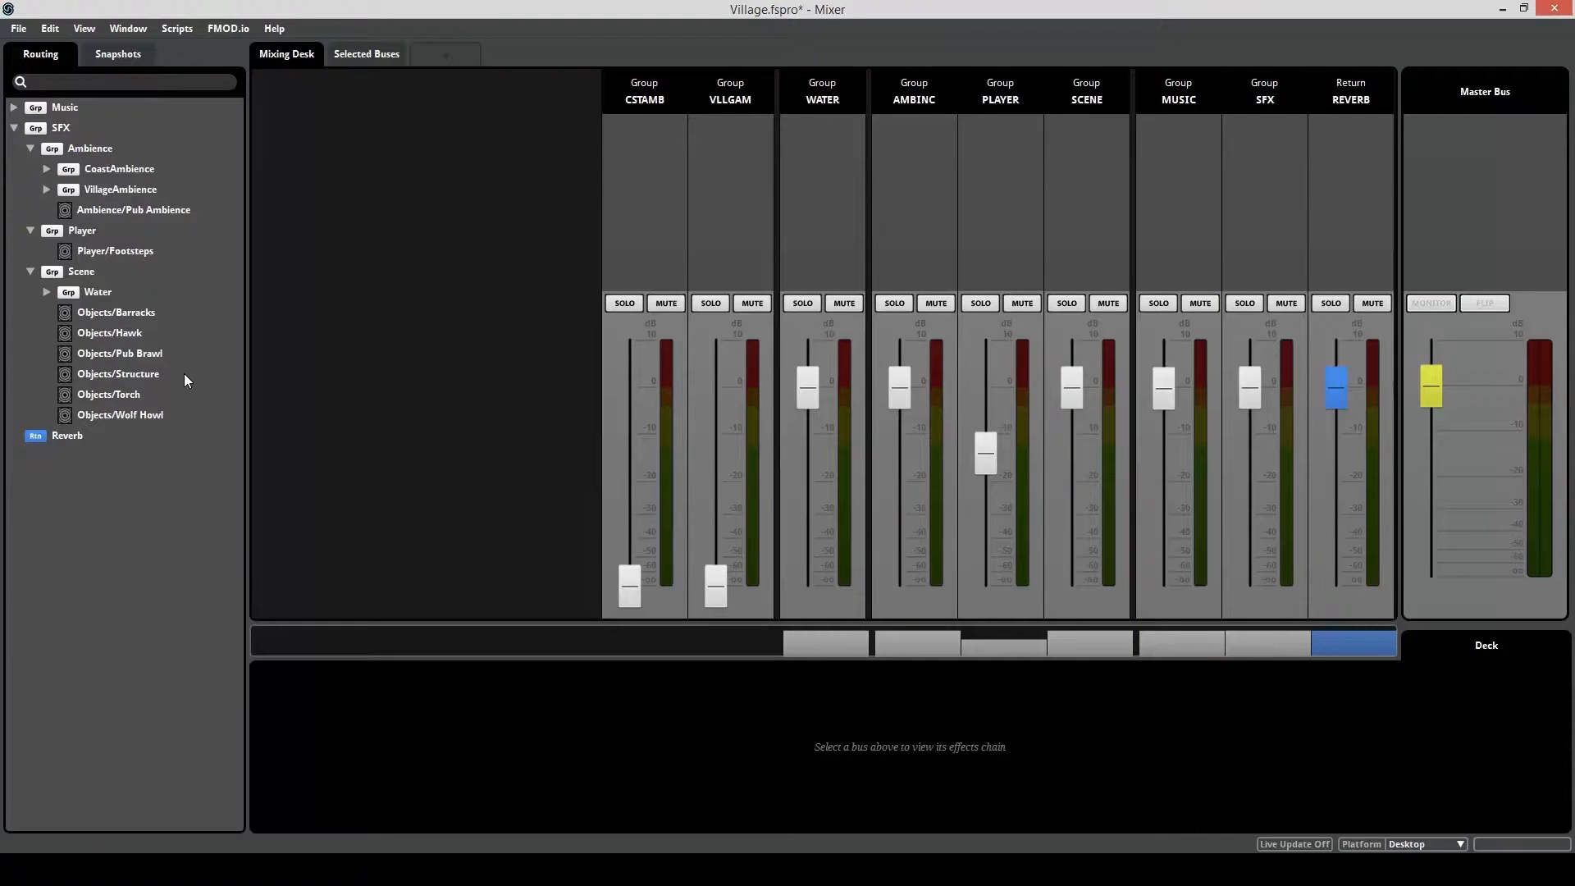
mouse_move(169, 407)
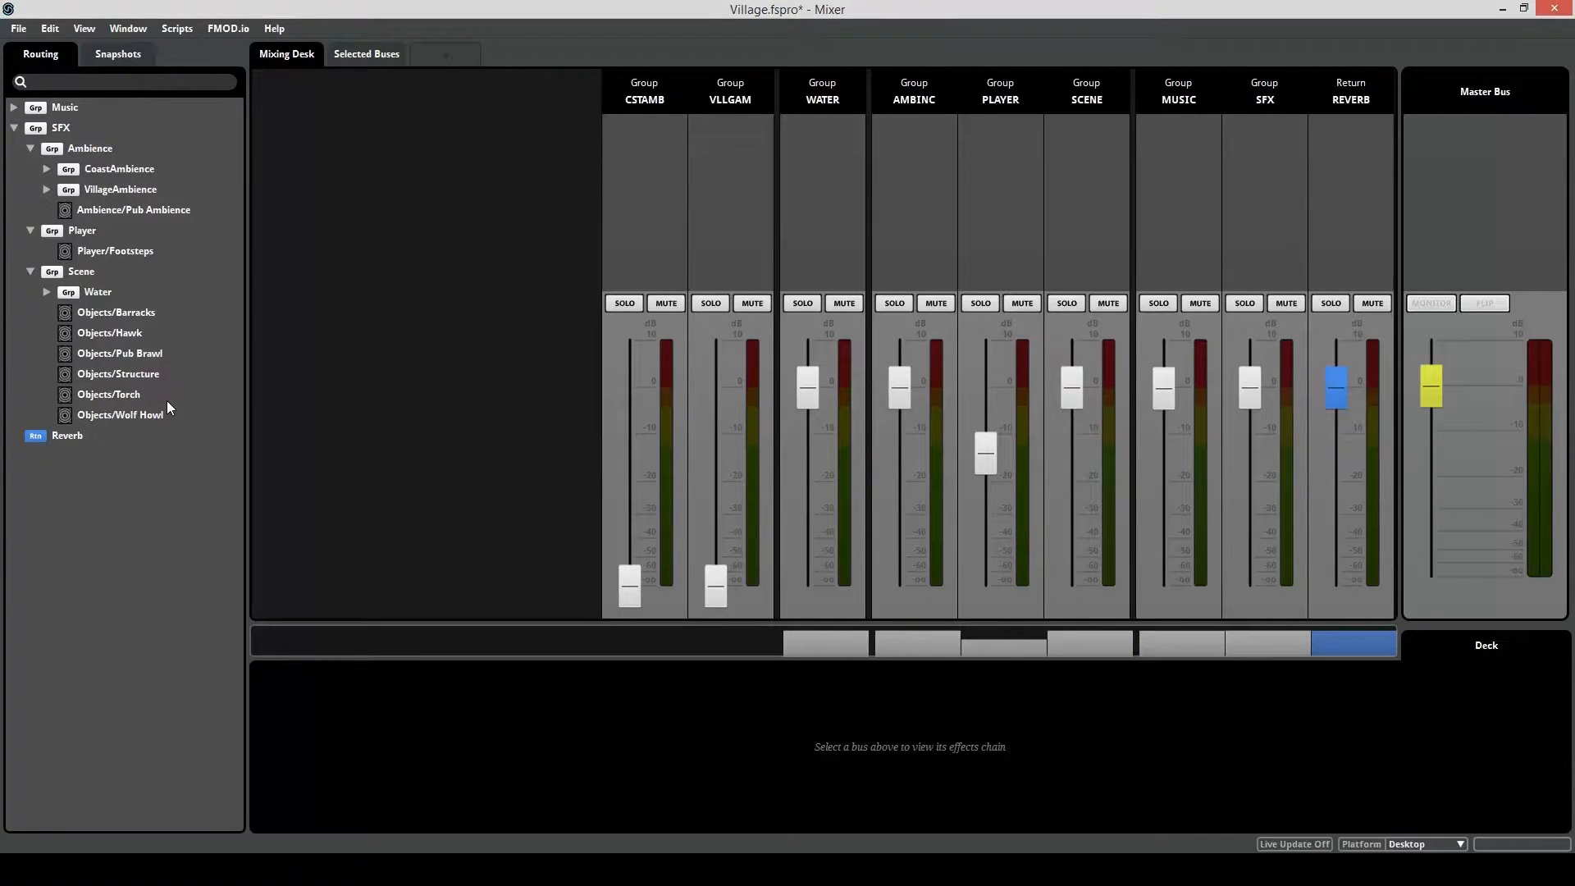
mouse_move(118, 374)
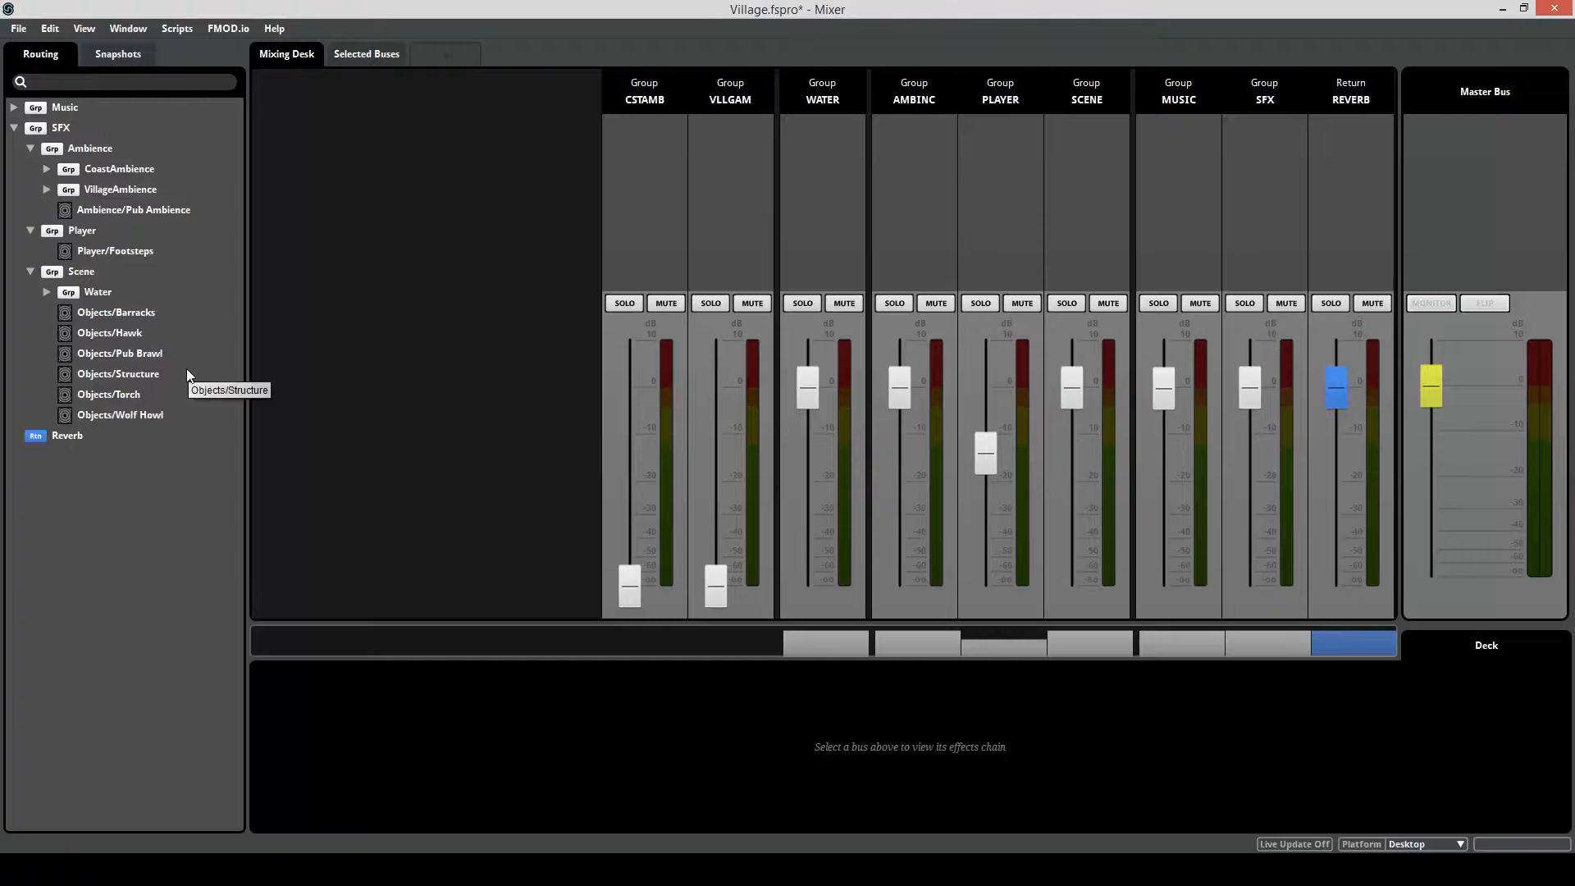
left_click(97, 291)
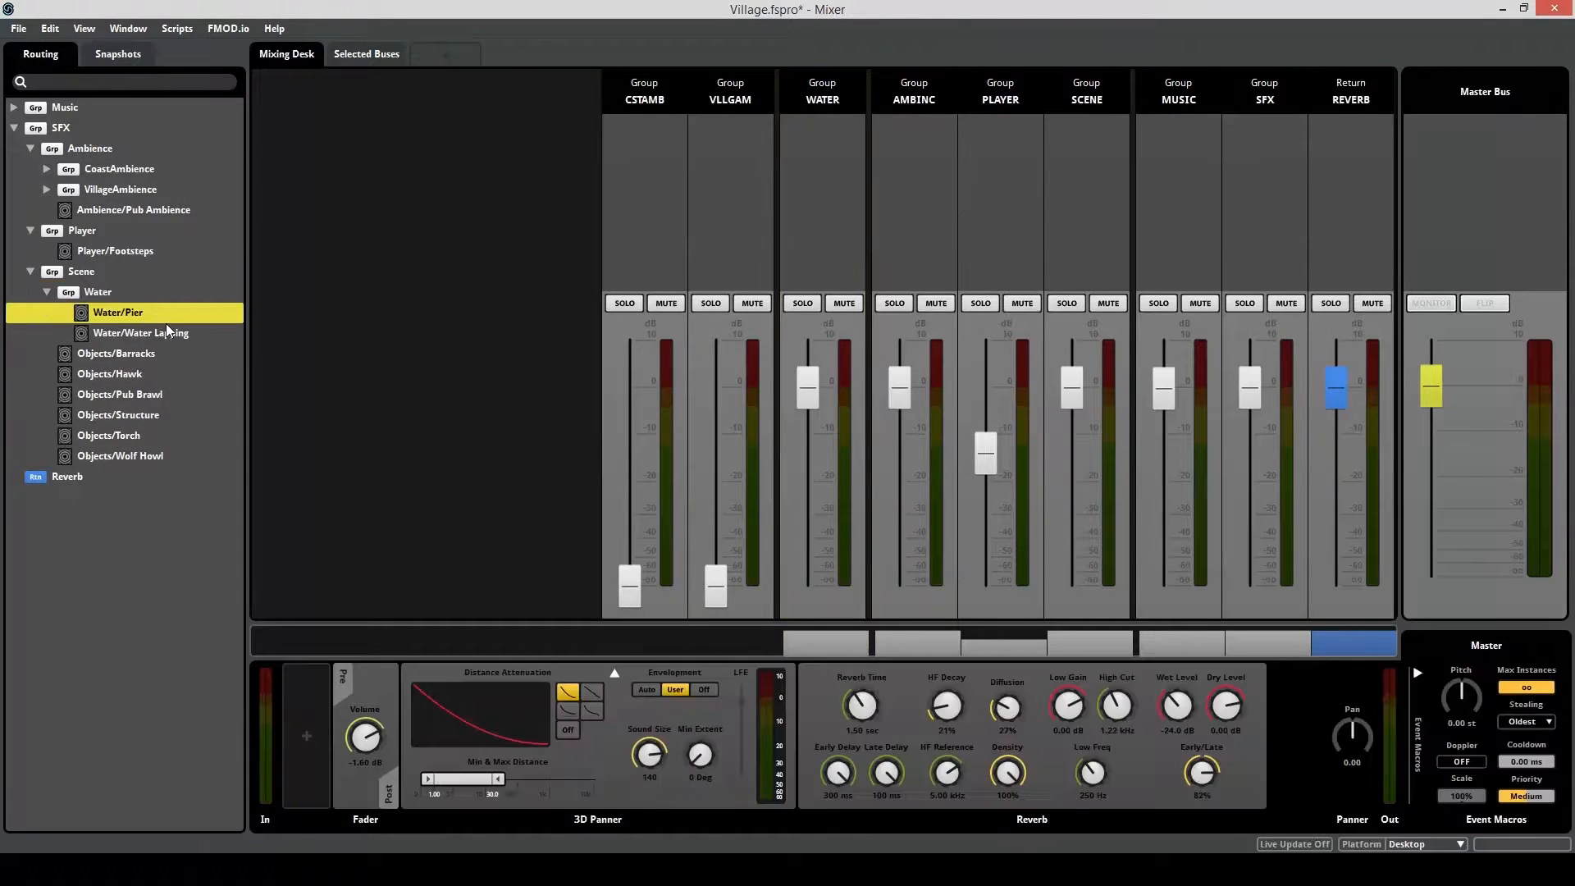
left_click(141, 333)
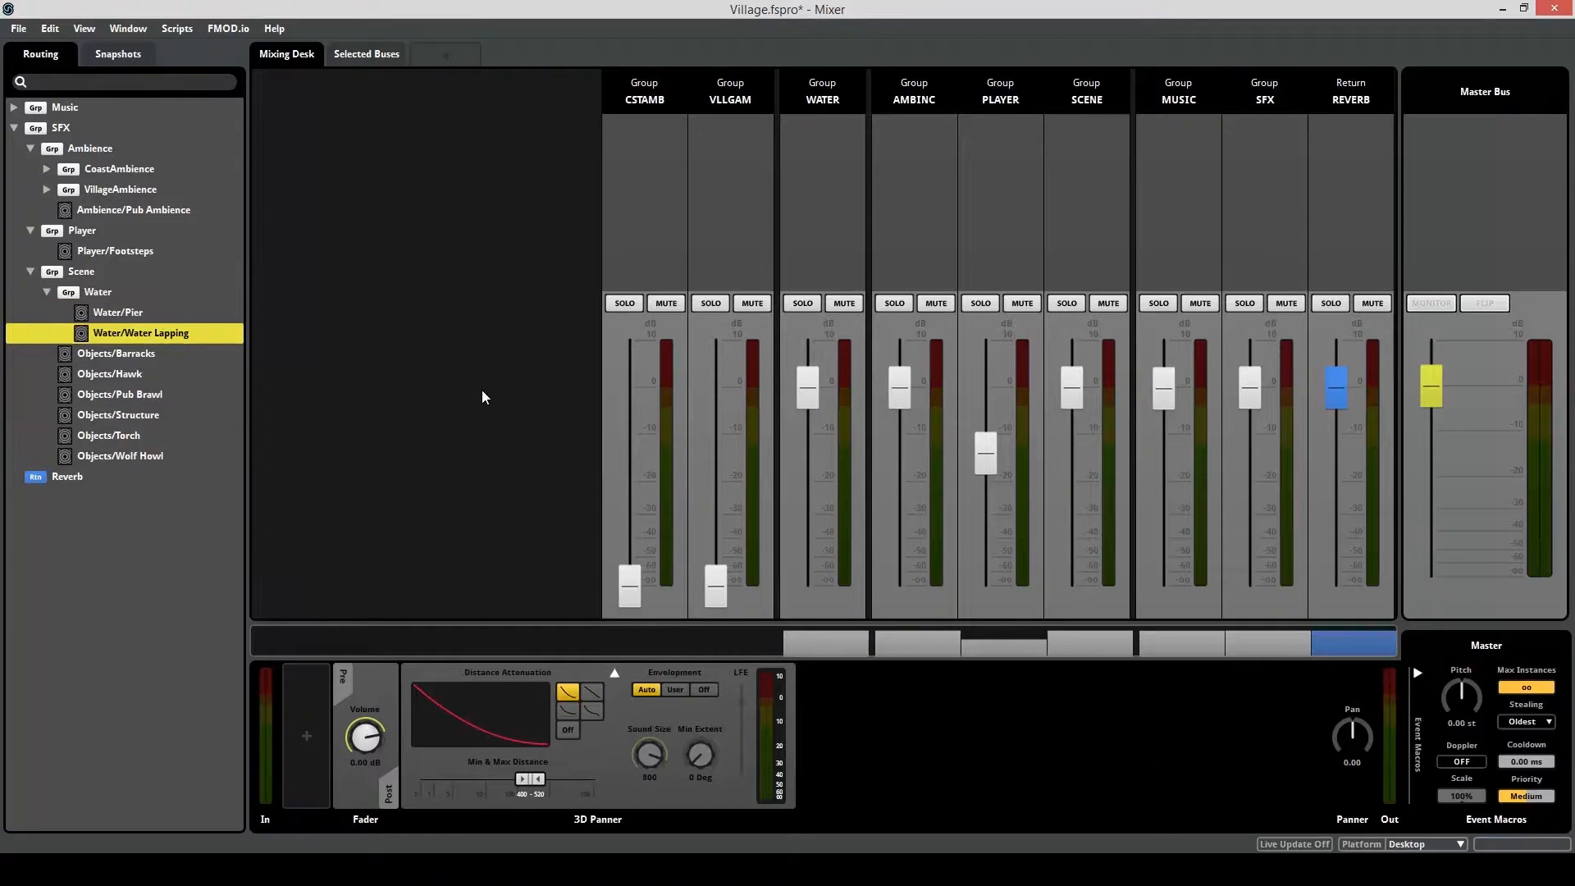
Audition the Water Lapping event and return to it in the routing tree.
double_click(141, 333)
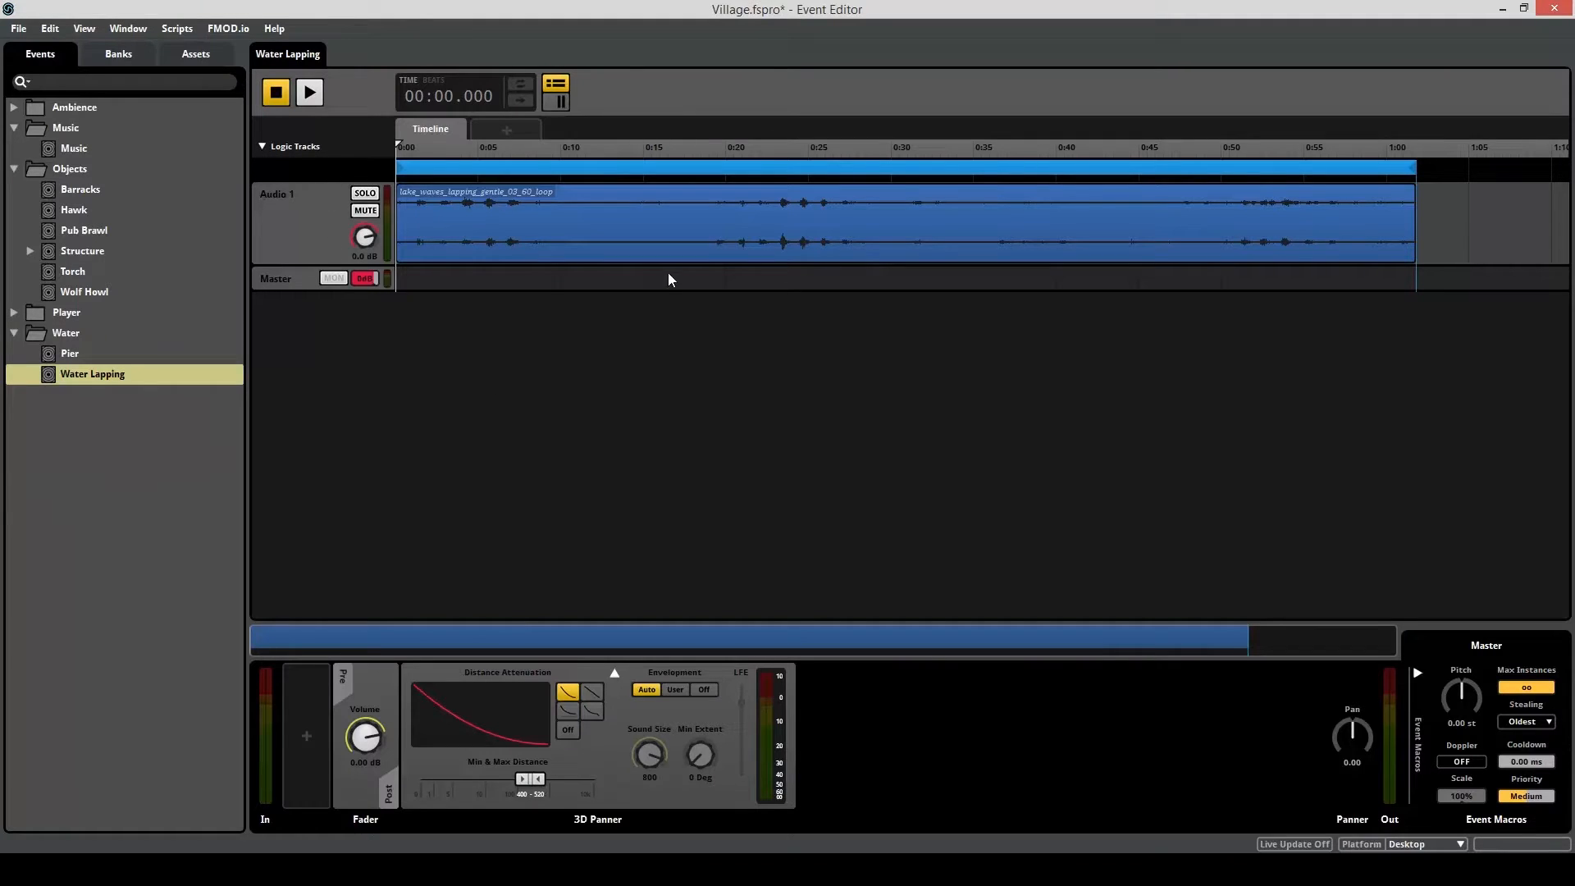
left_click(310, 91)
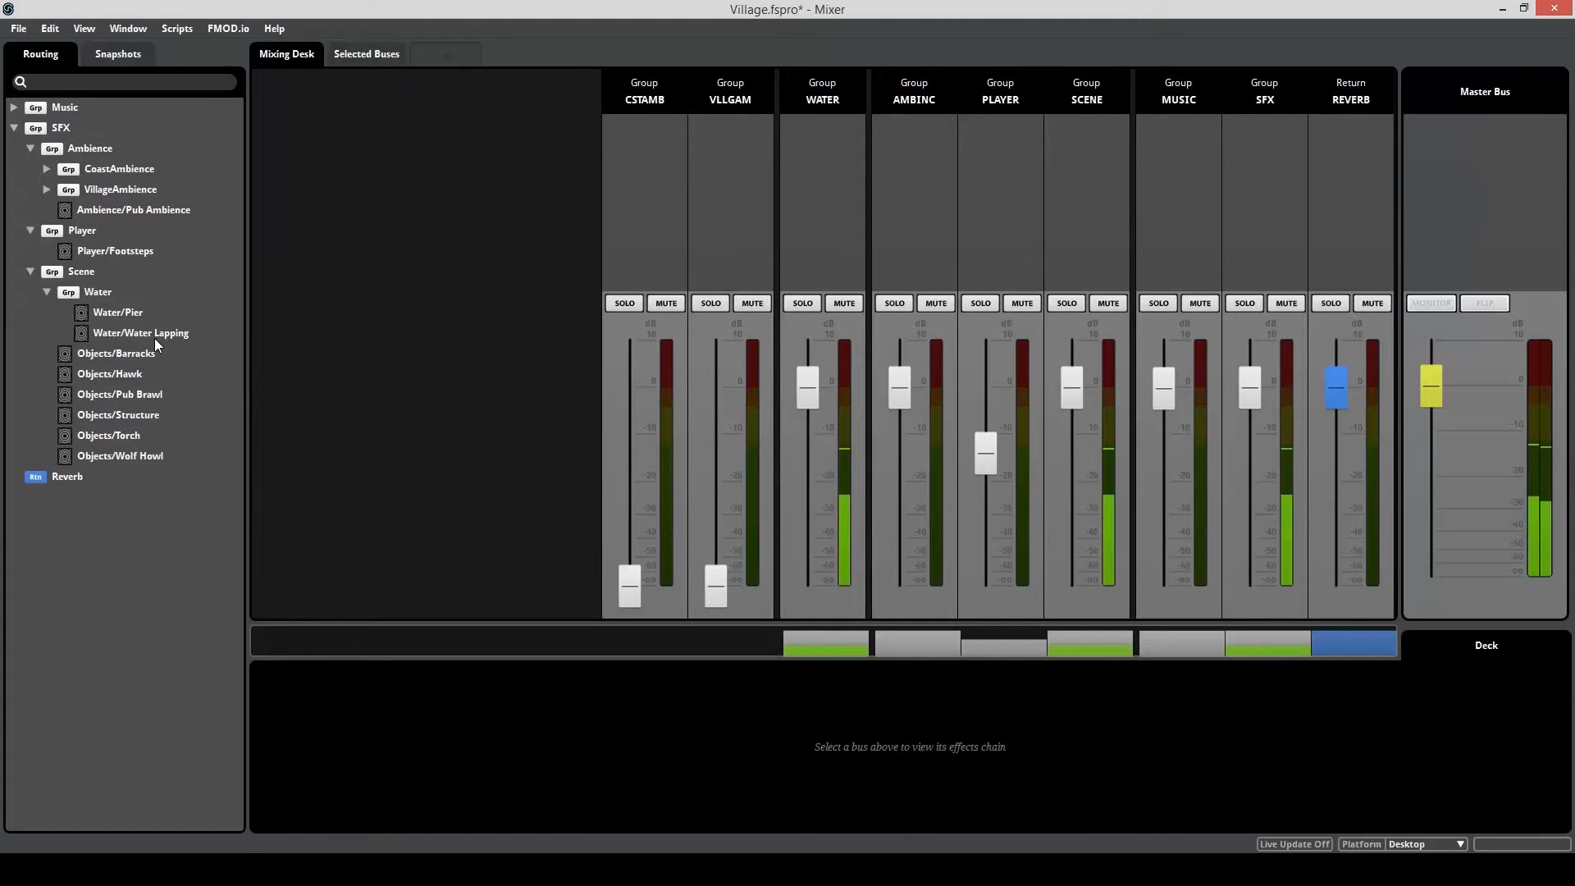
left_click(141, 333)
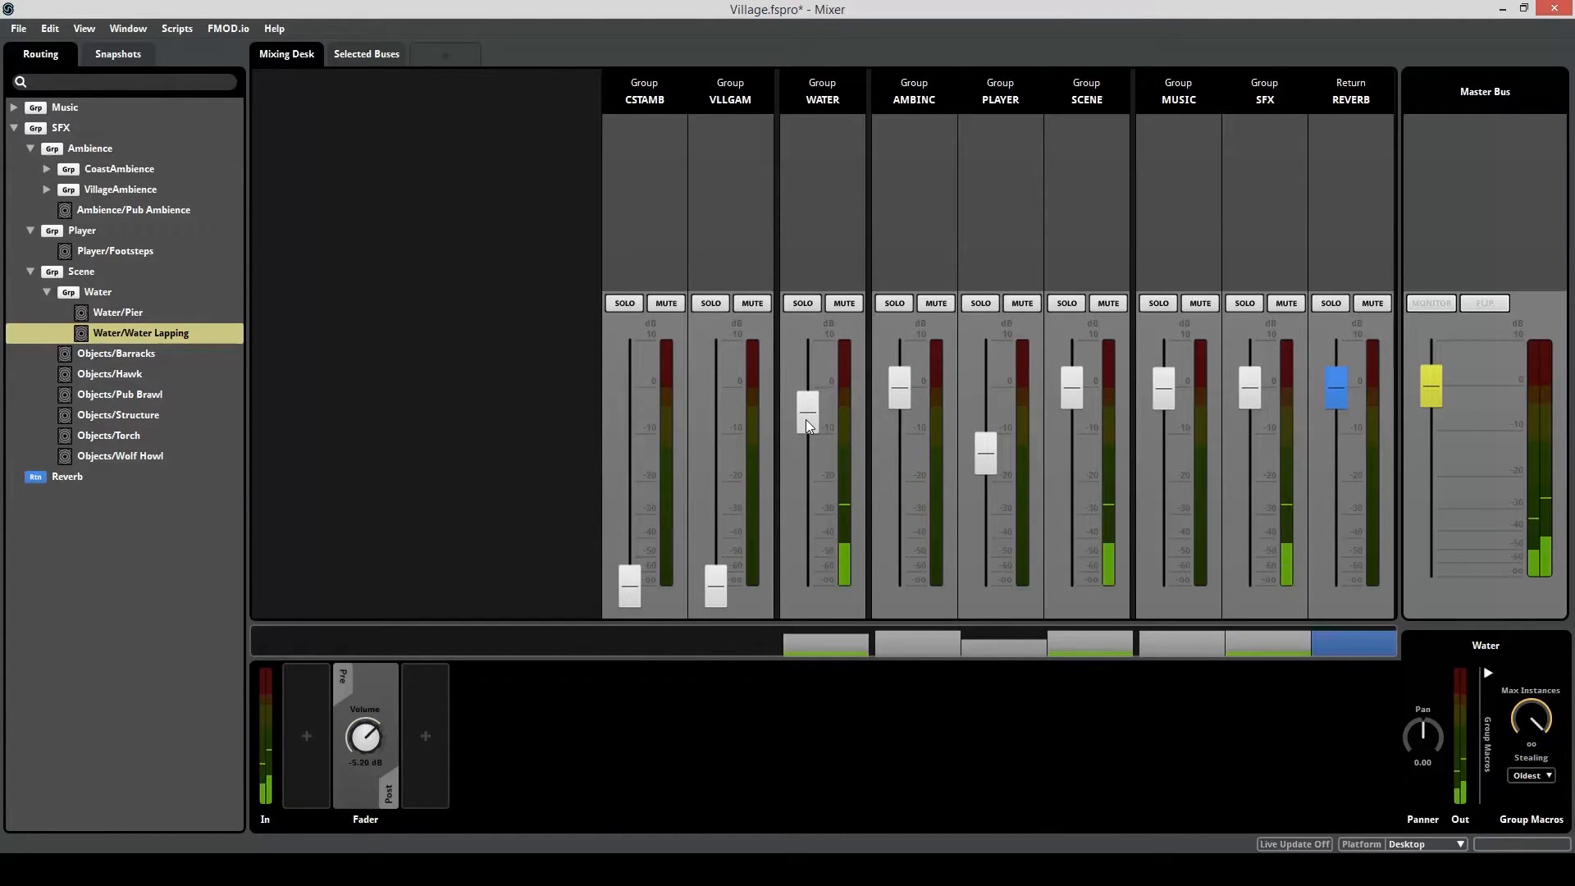
Lower the Water group fader to about -5 dB and view the Scene group's signal chain.
left_click(96, 292)
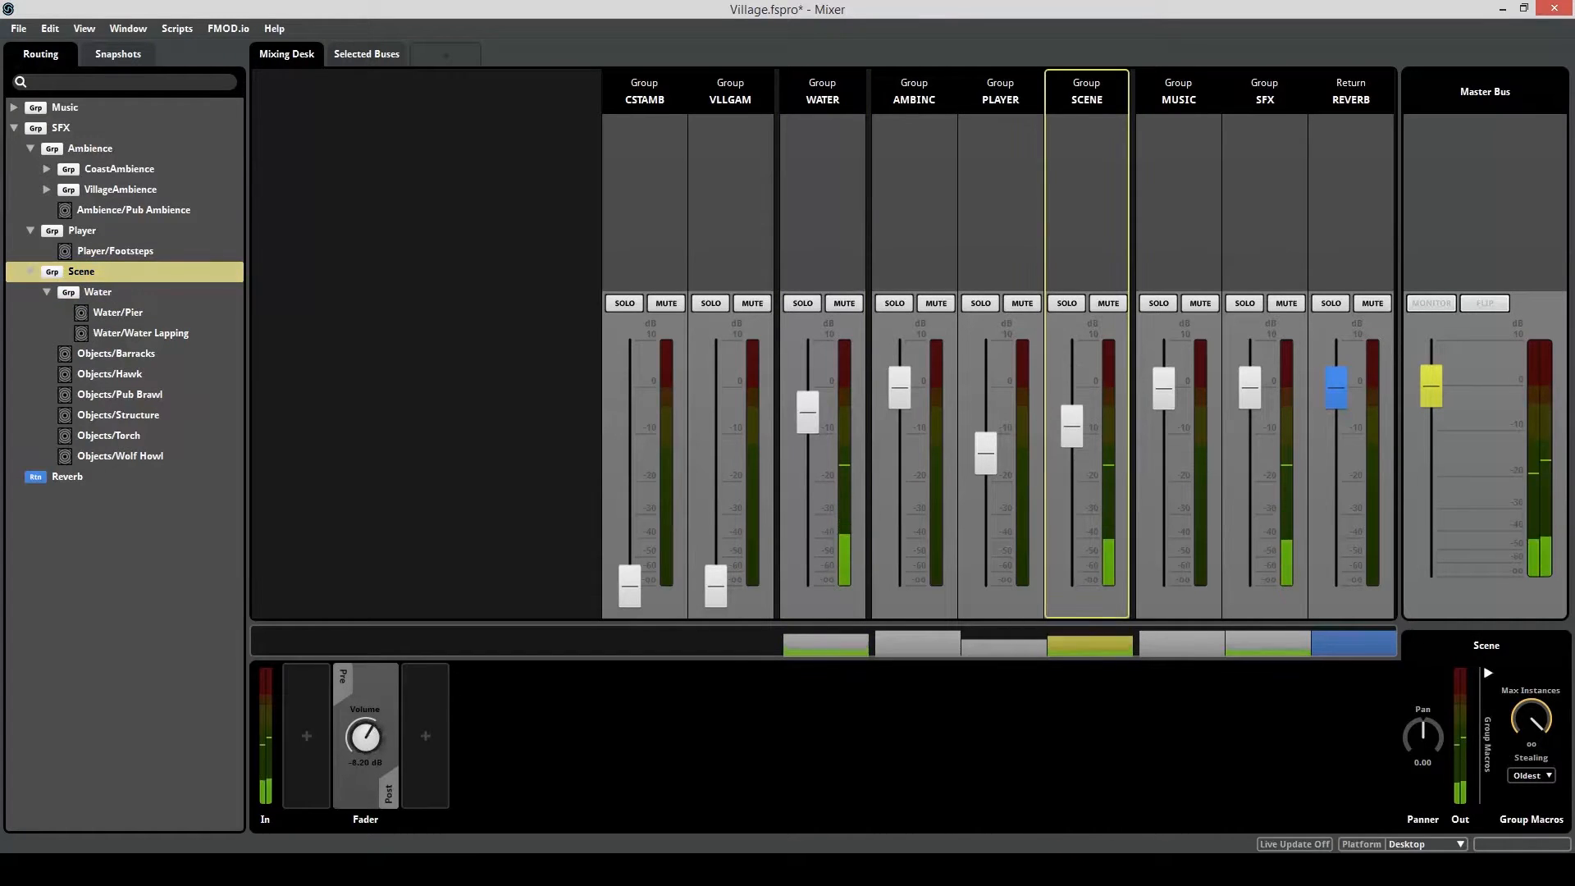
left_click_drag(1071, 427, 1071, 384)
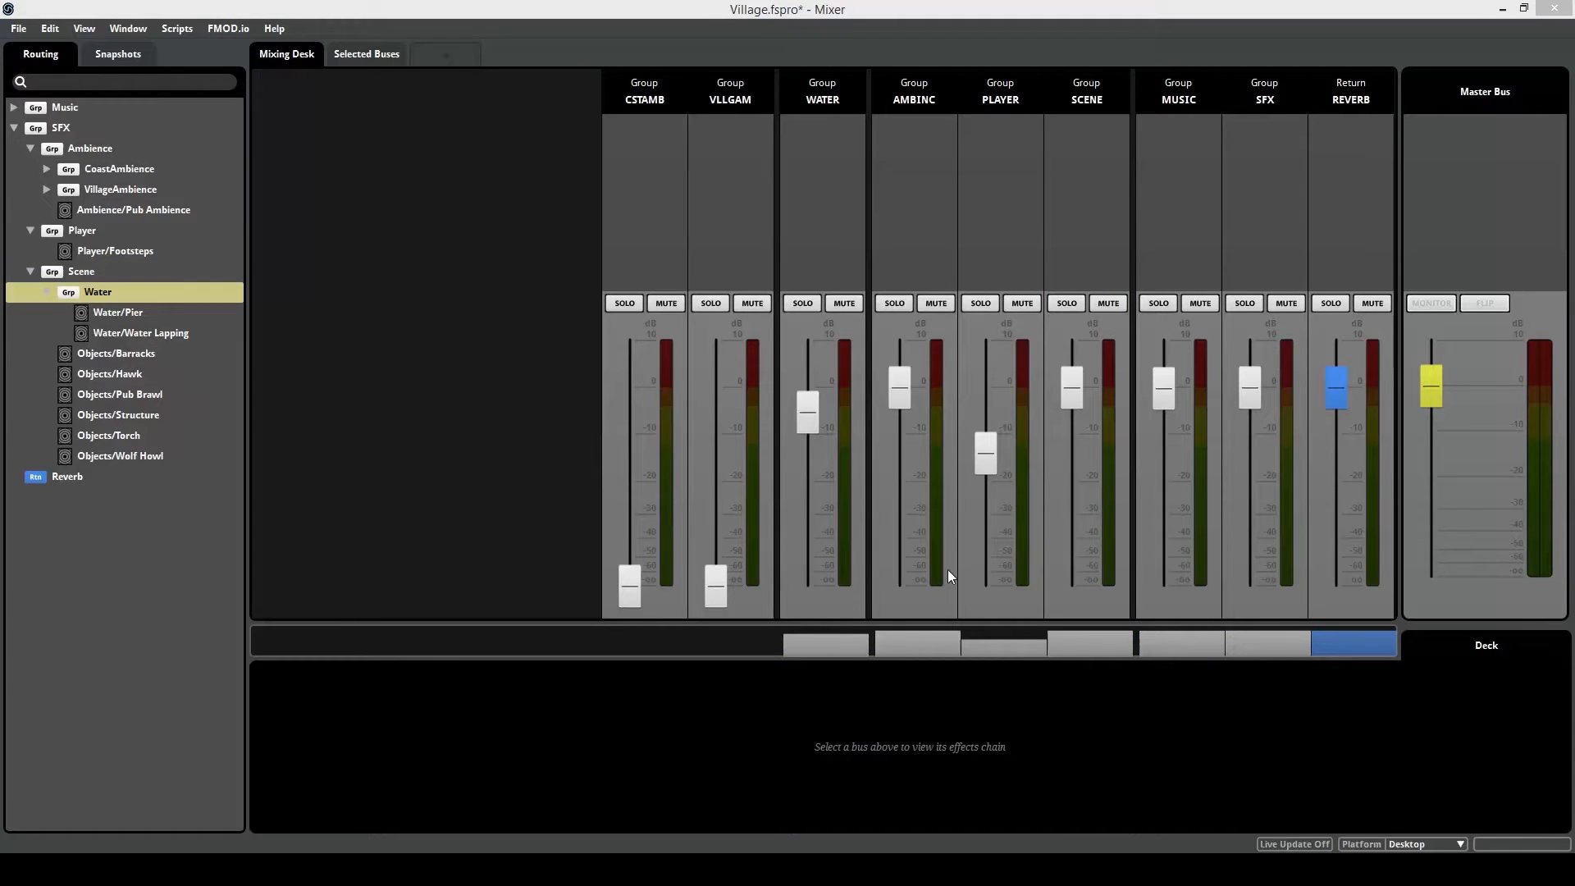
mouse_move(1318, 500)
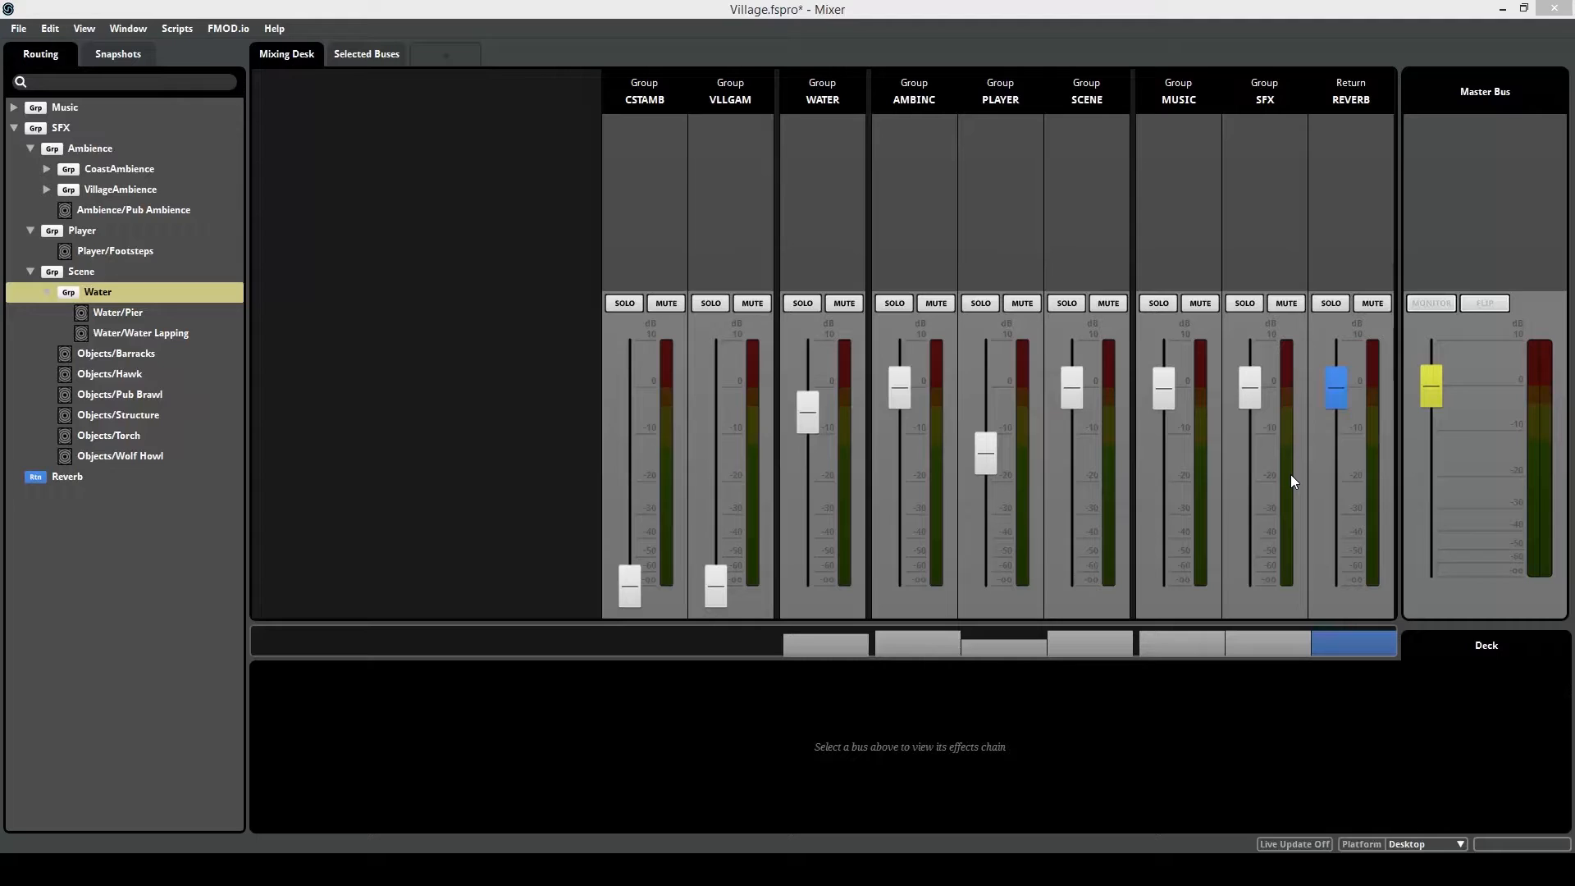
left_click(80, 270)
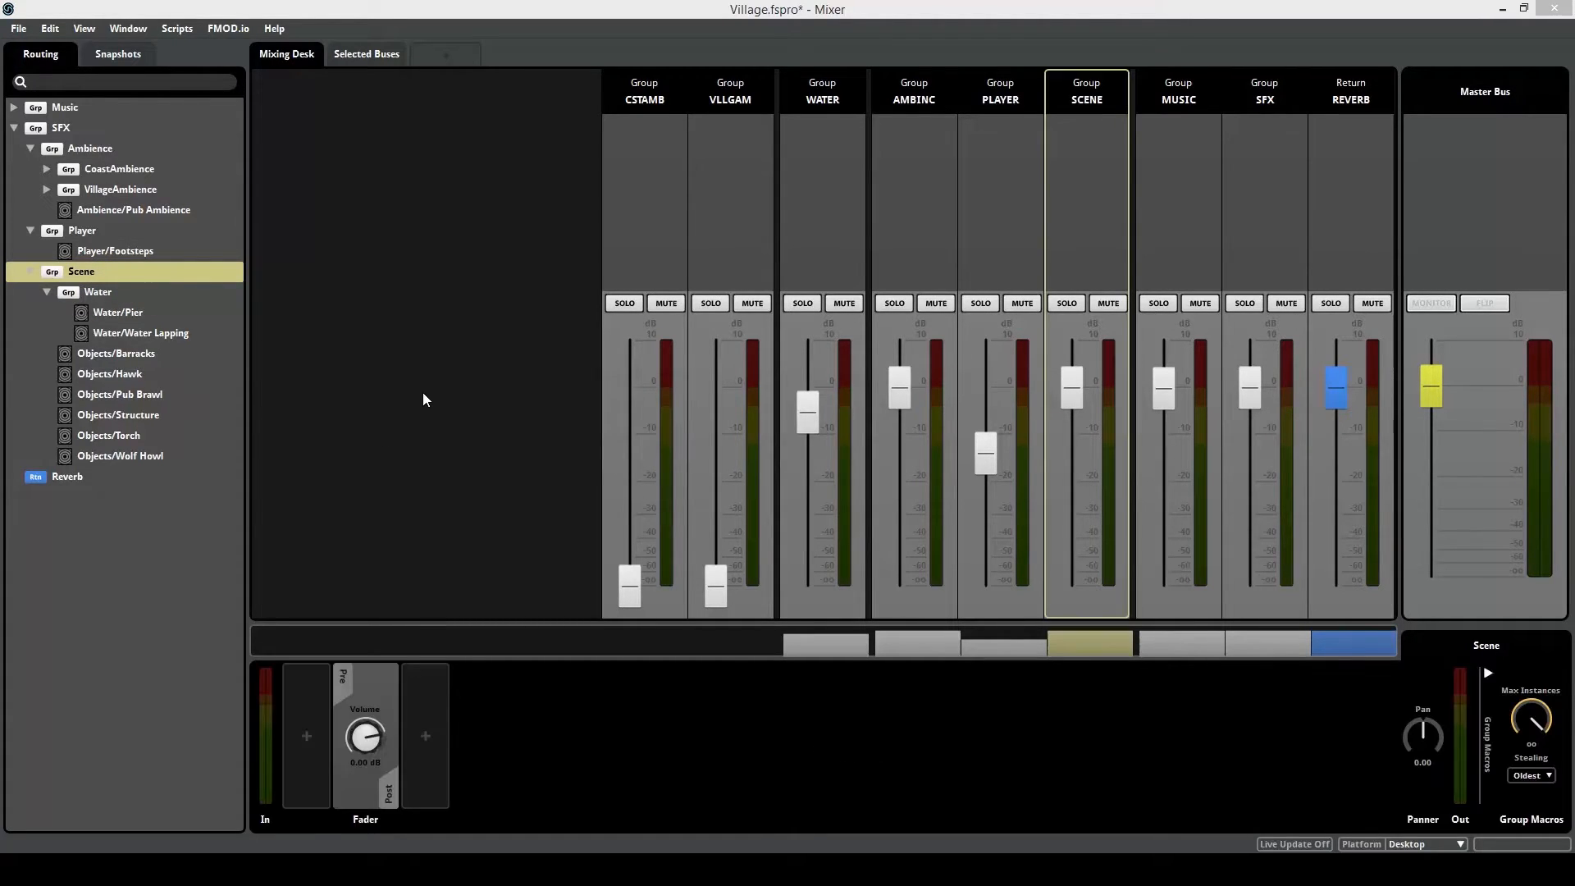
left_click(110, 374)
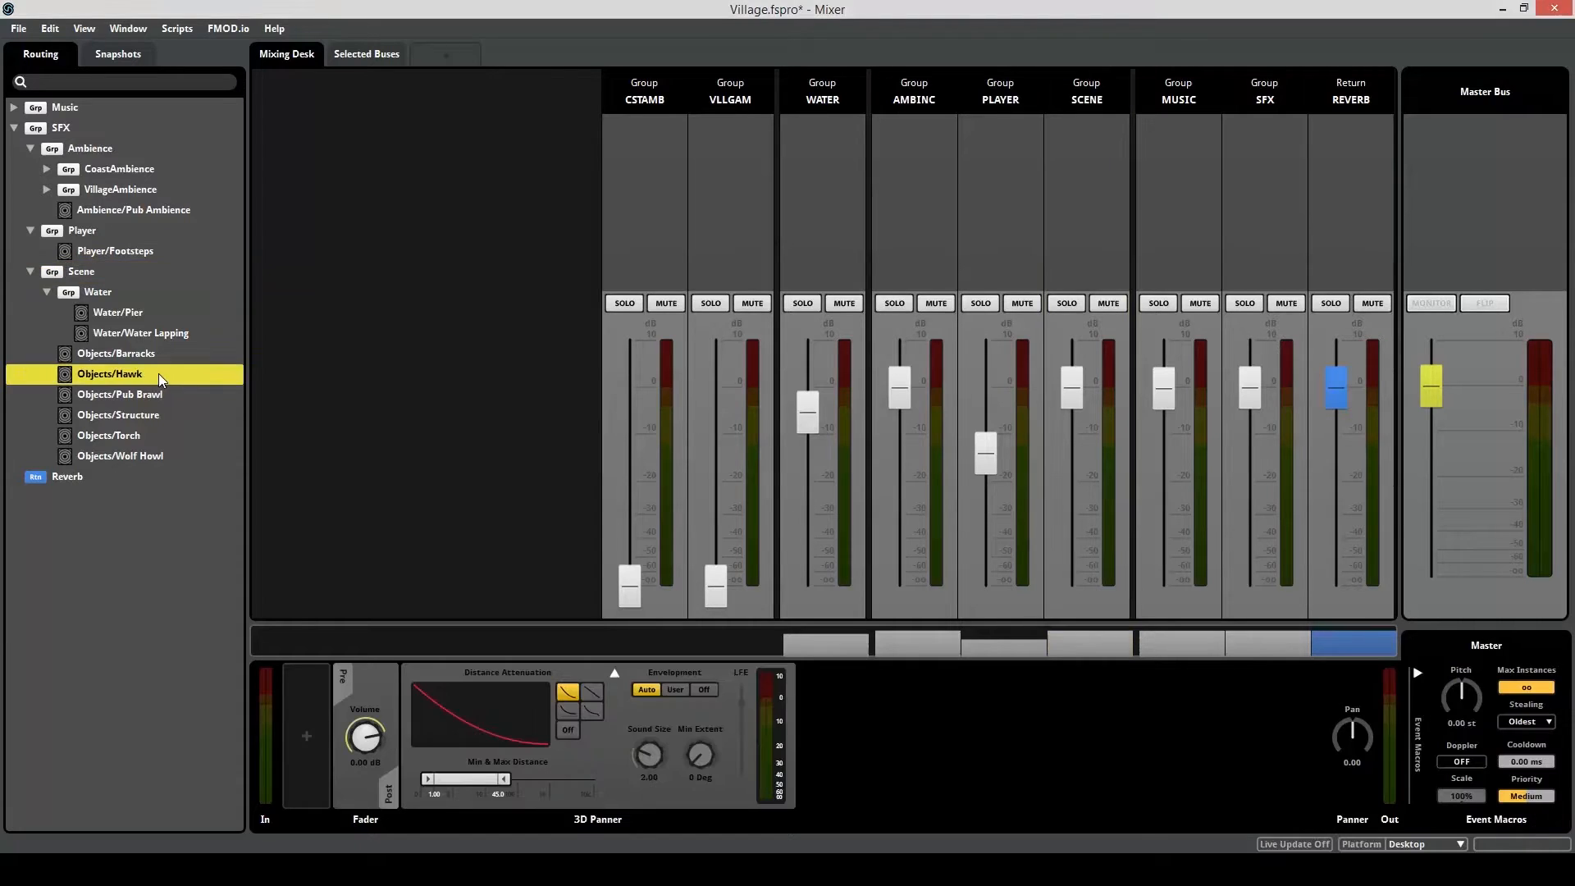
left_click(119, 454)
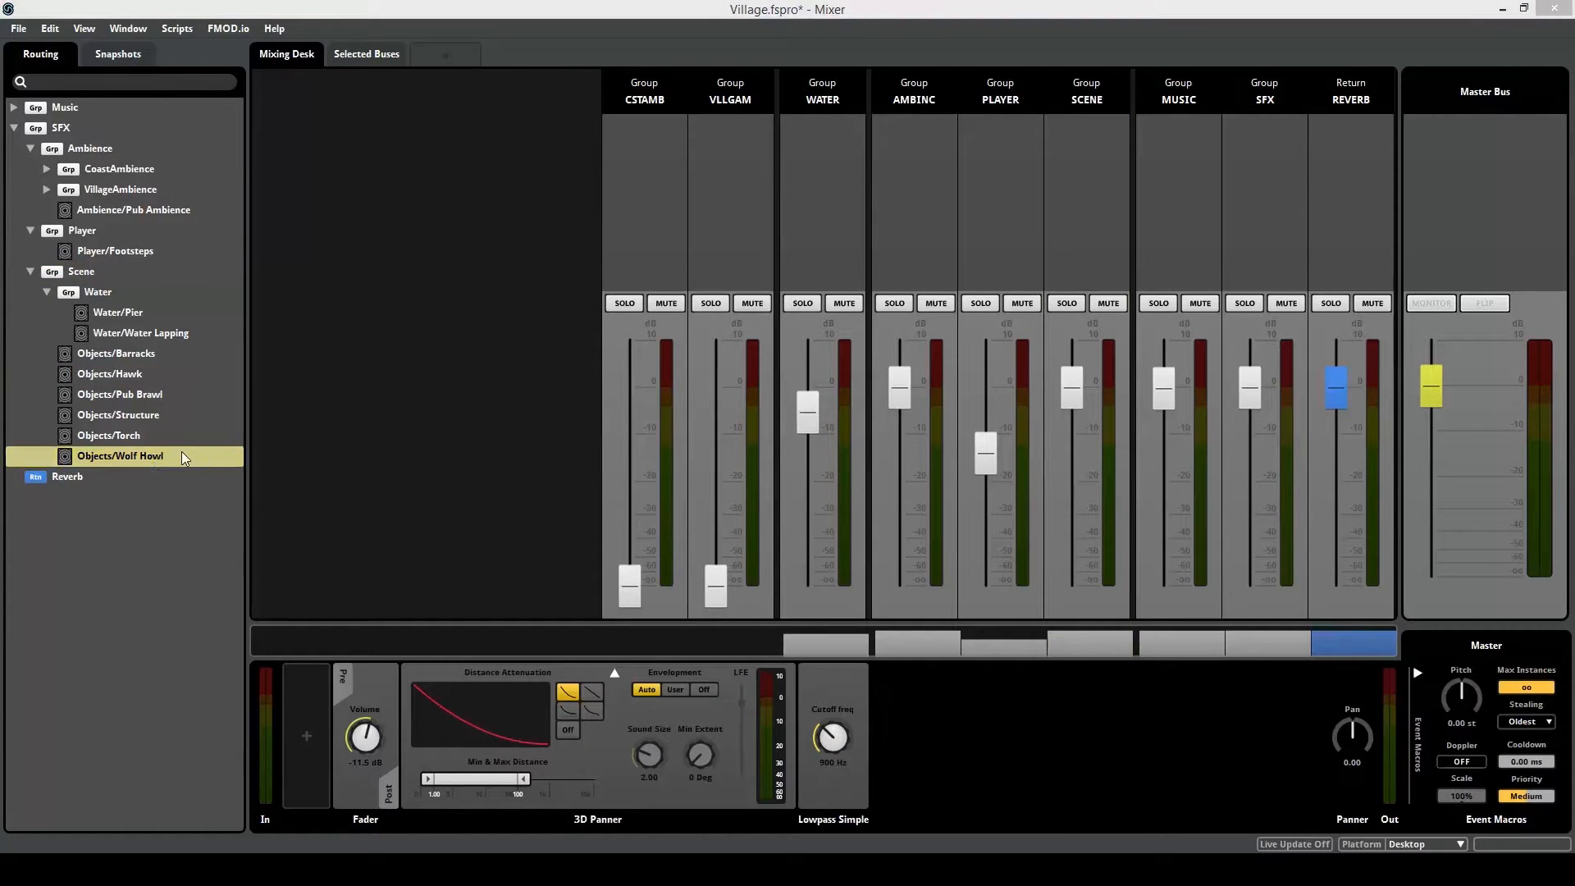
mouse_move(254, 461)
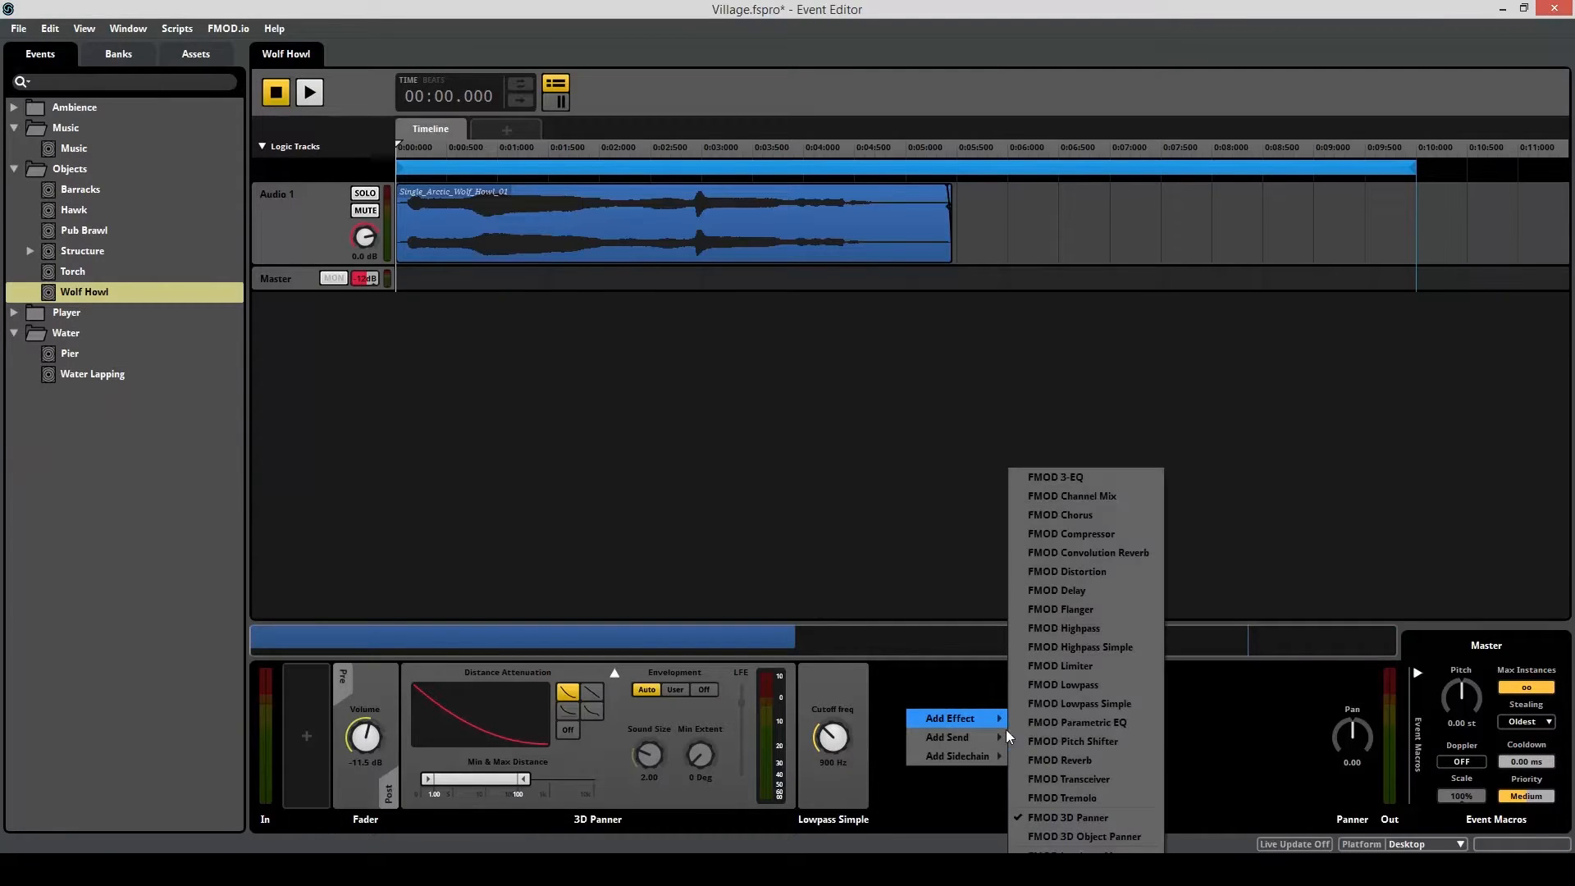
left_click(1058, 759)
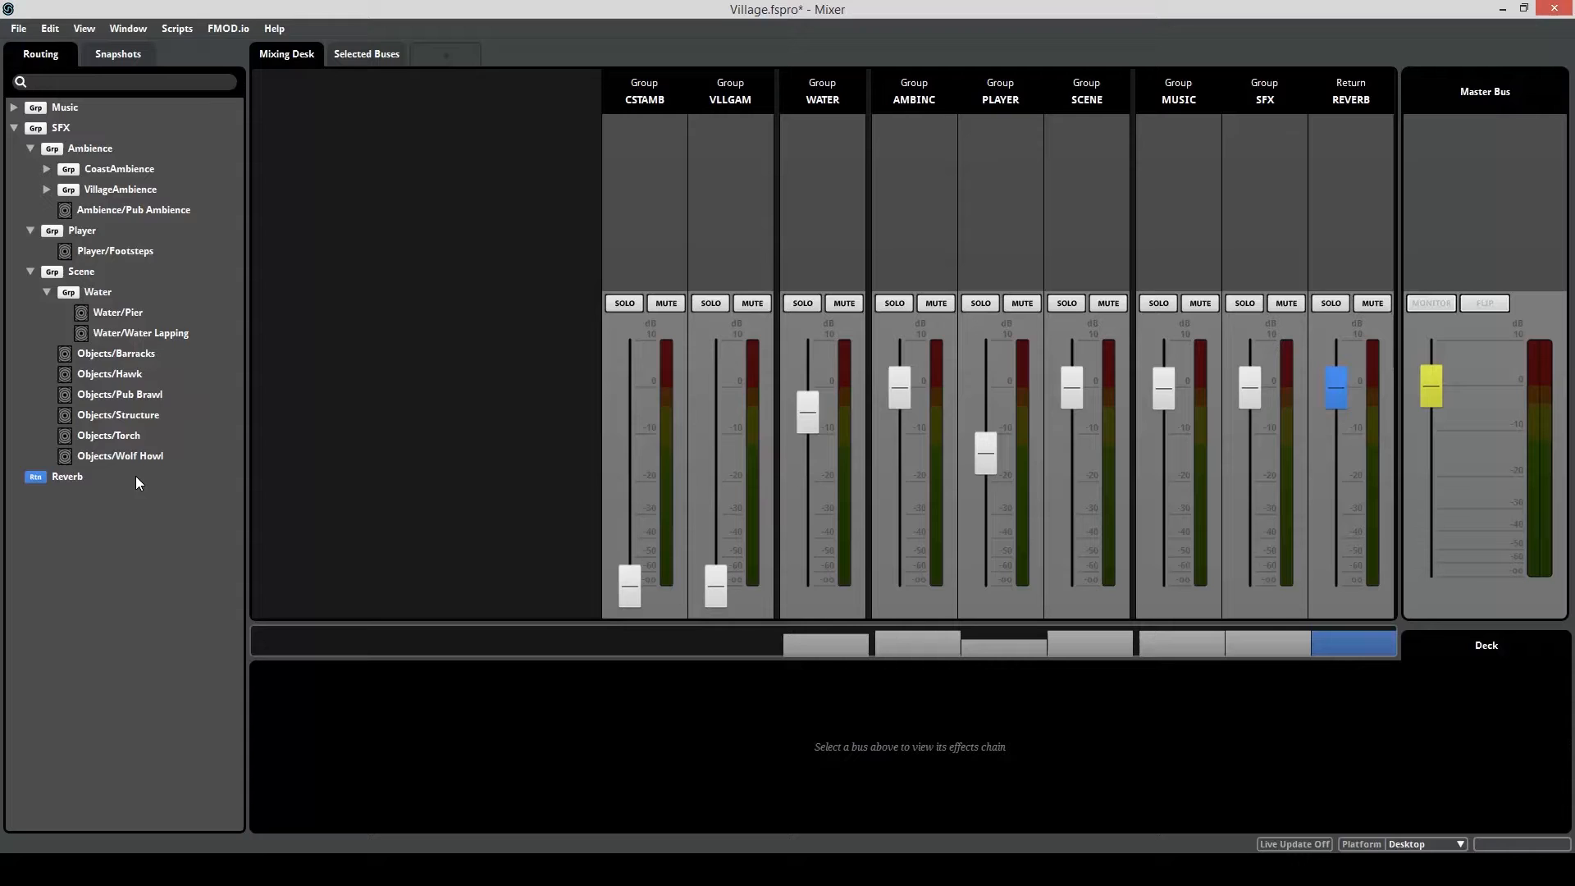
Create a test return bus with an FMOD Reverb effect using the Bathroom preset.
right_click(137, 483)
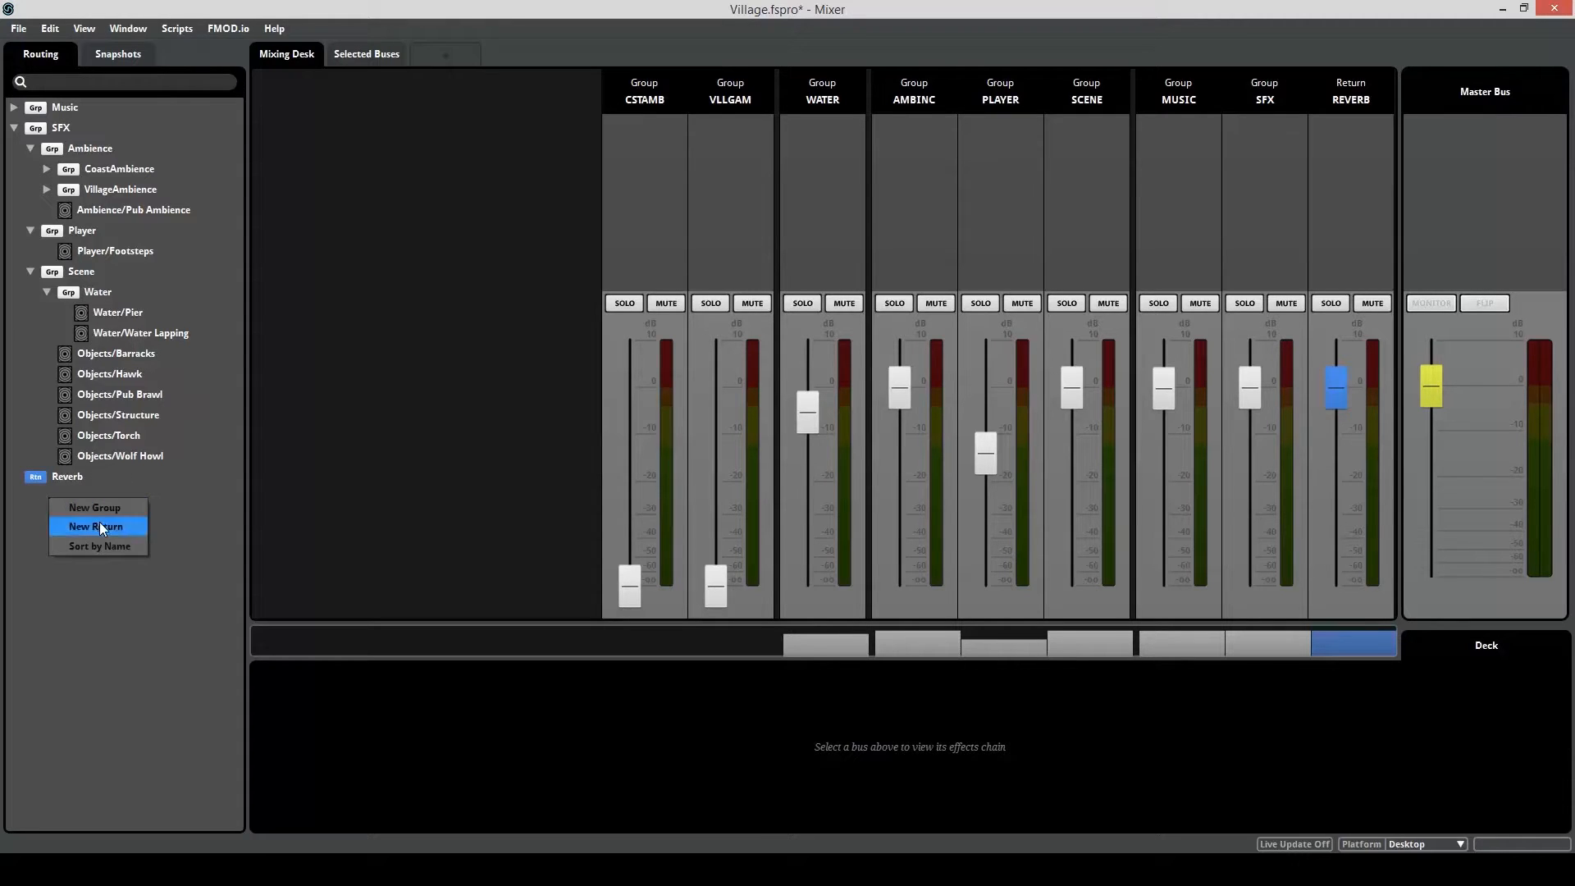
left_click(95, 526)
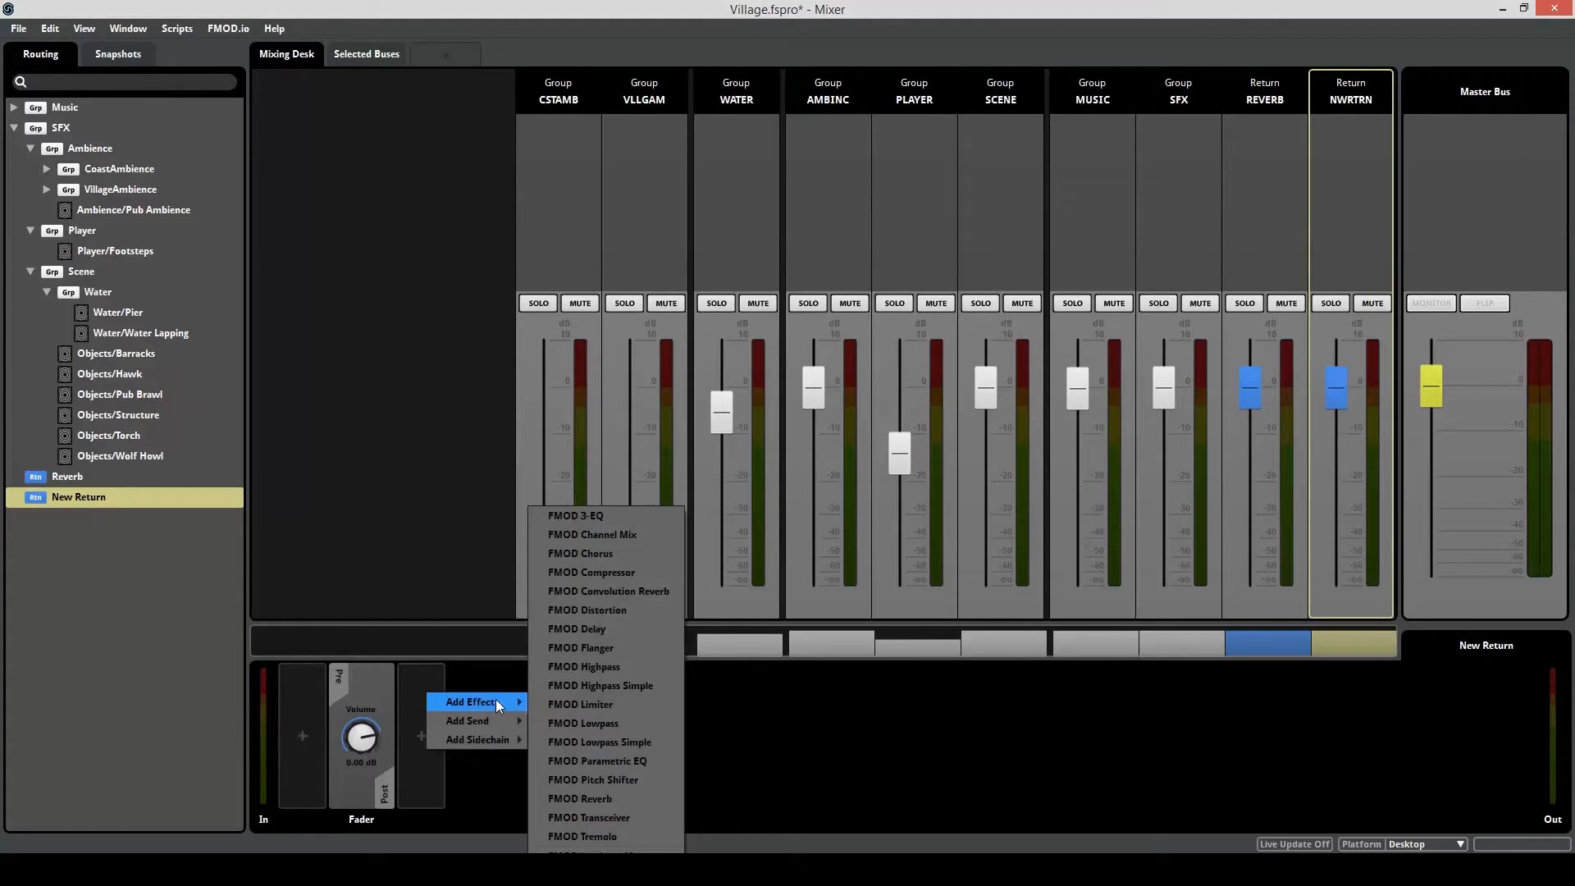
left_click(579, 799)
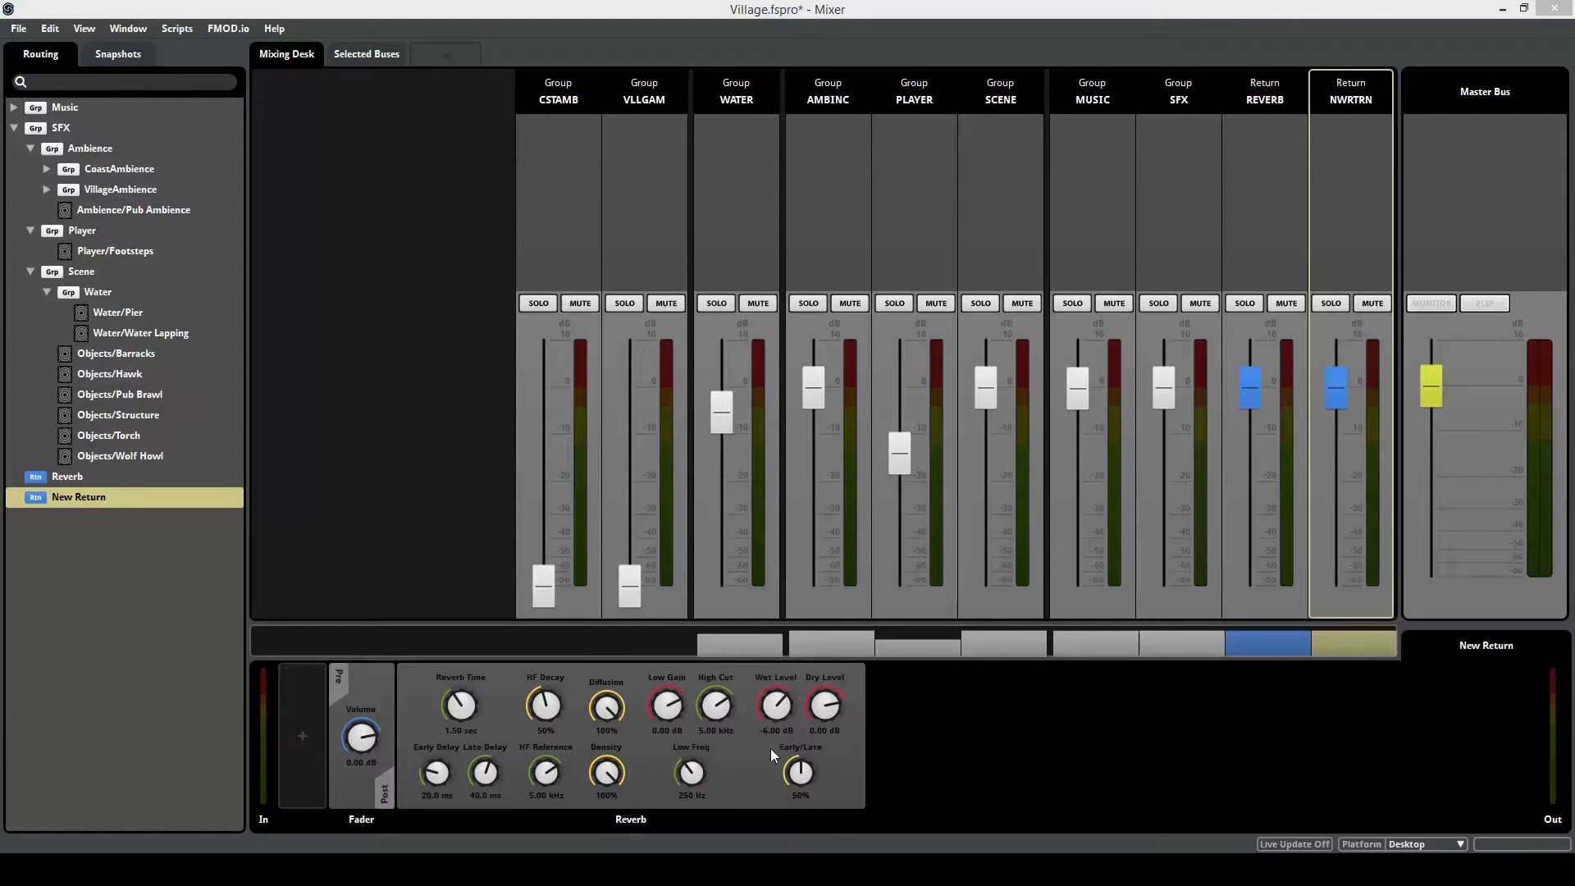
mouse_move(743, 700)
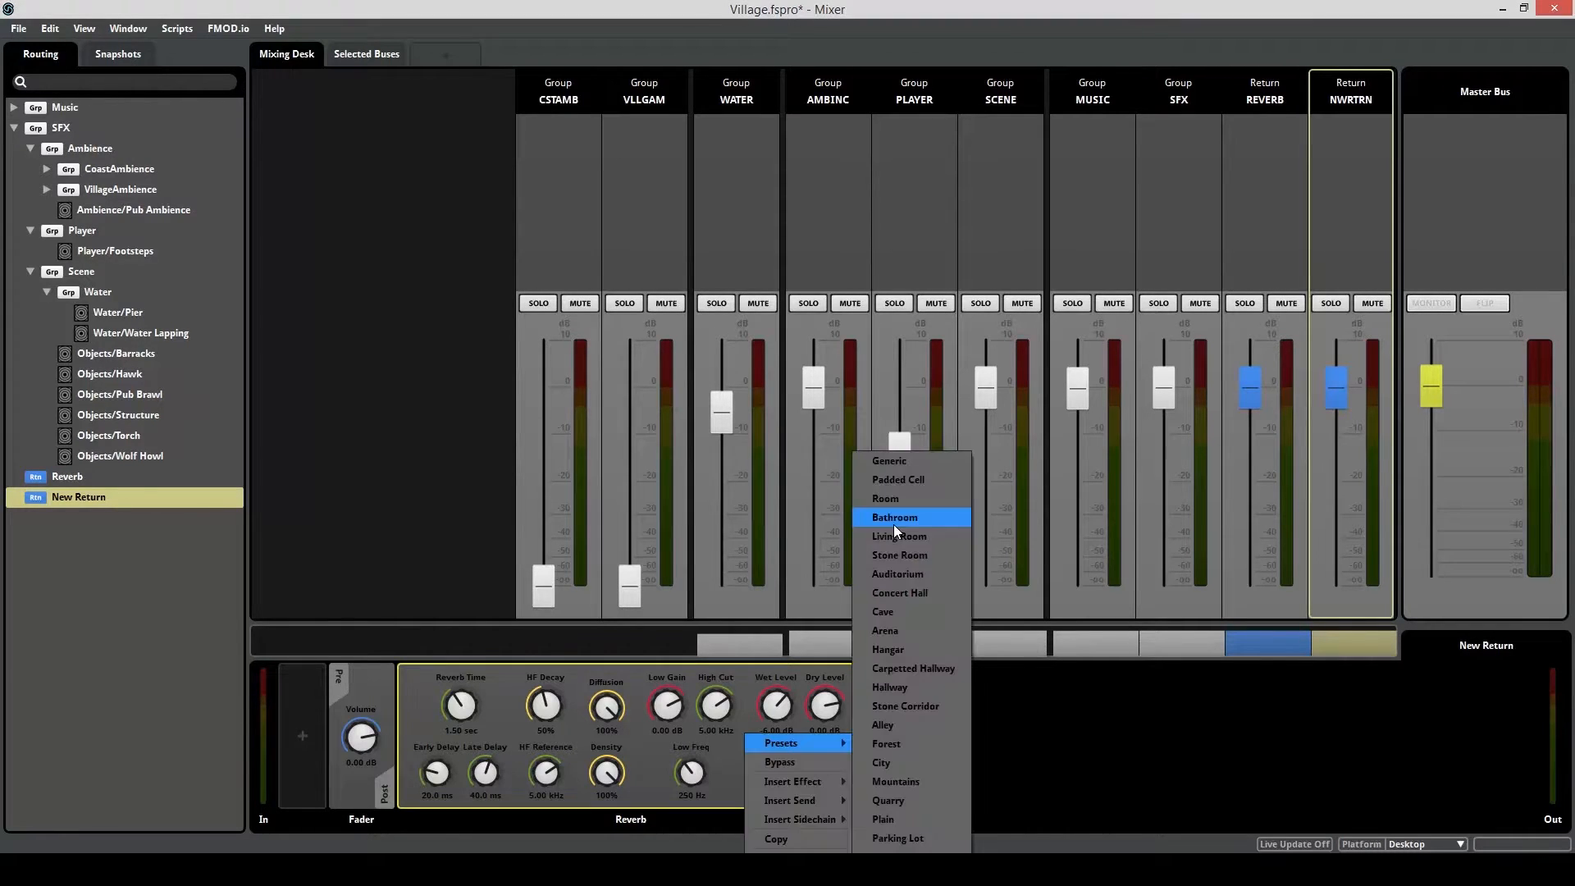
left_click(892, 517)
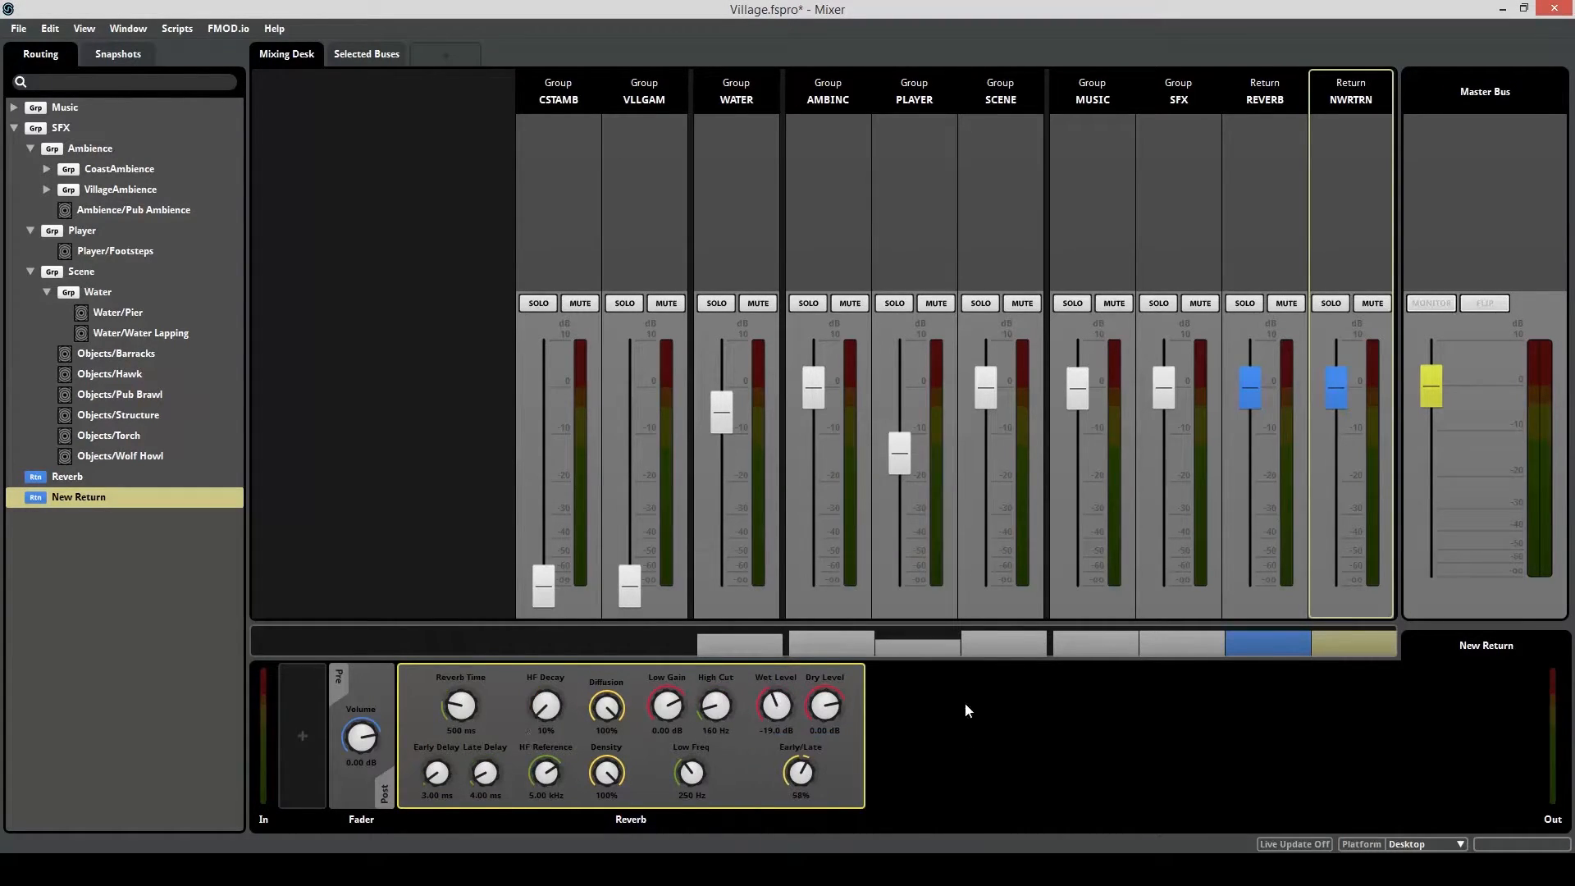
mouse_move(848, 743)
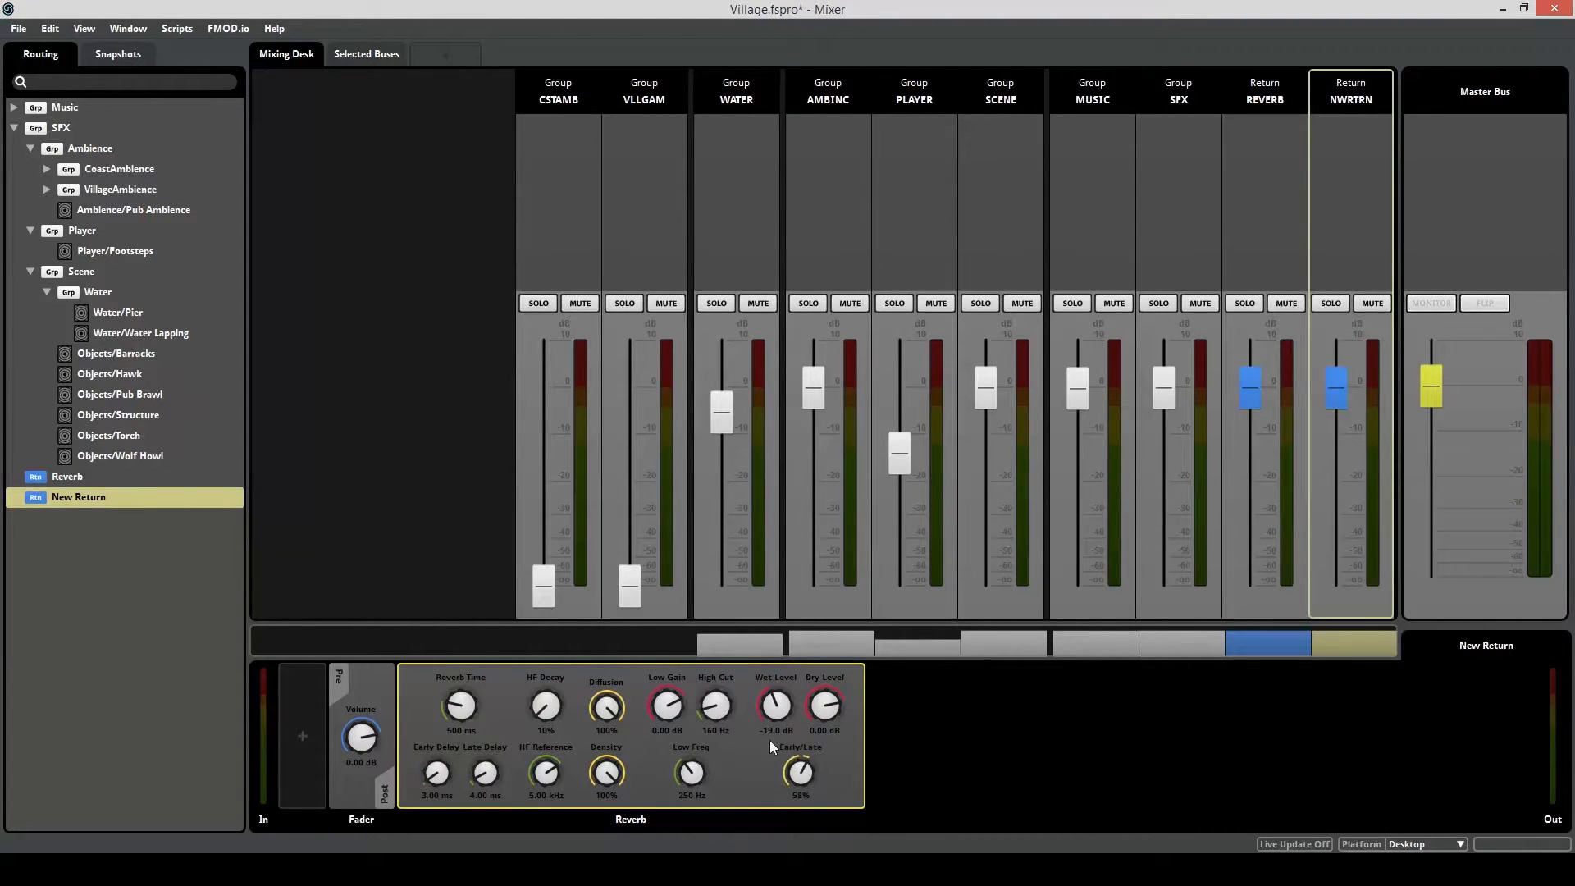
Inspect the original Reverb return's 1.5-second reverb settings.
left_click(79, 495)
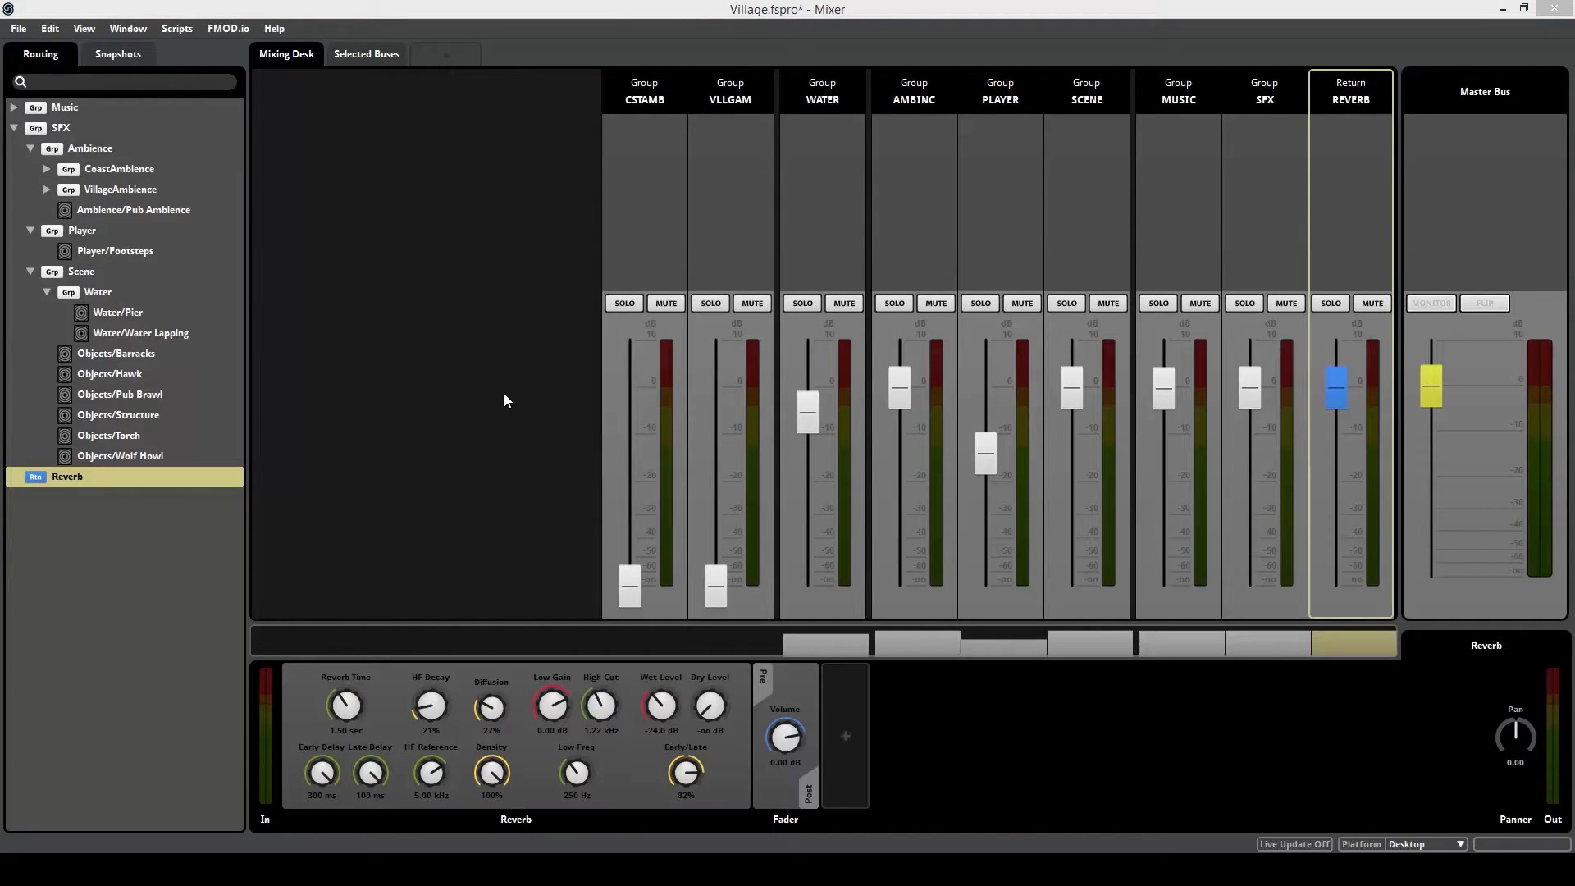
mouse_move(1150, 345)
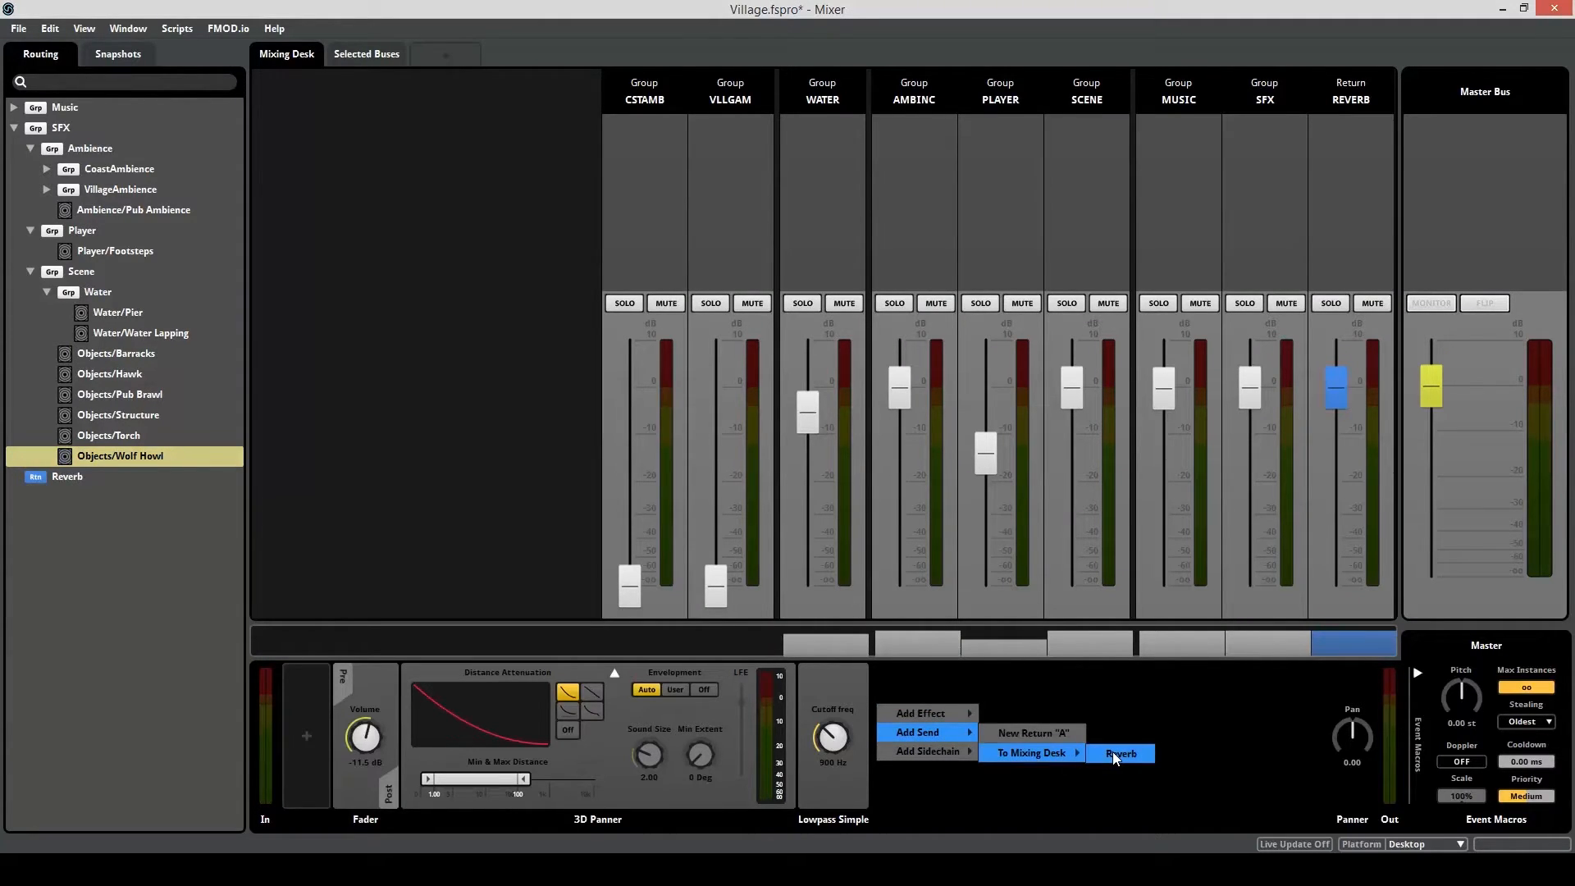
Send Wolf Howl to the Reverb return at about -19.5 dB, then delete that send.
left_click(1121, 753)
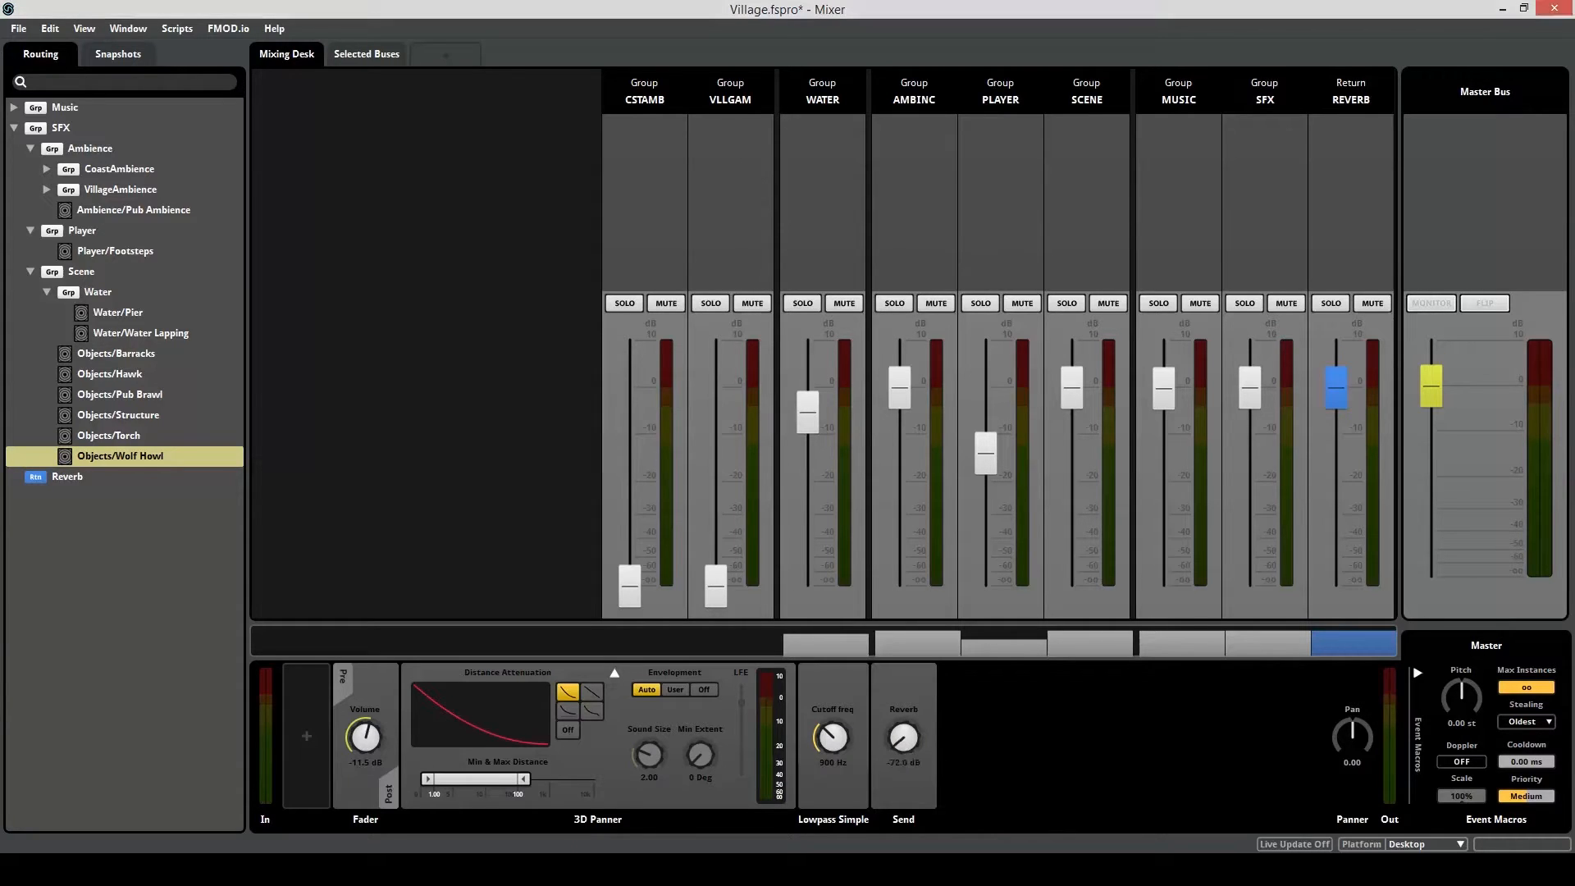
left_click_drag(902, 739, 908, 729)
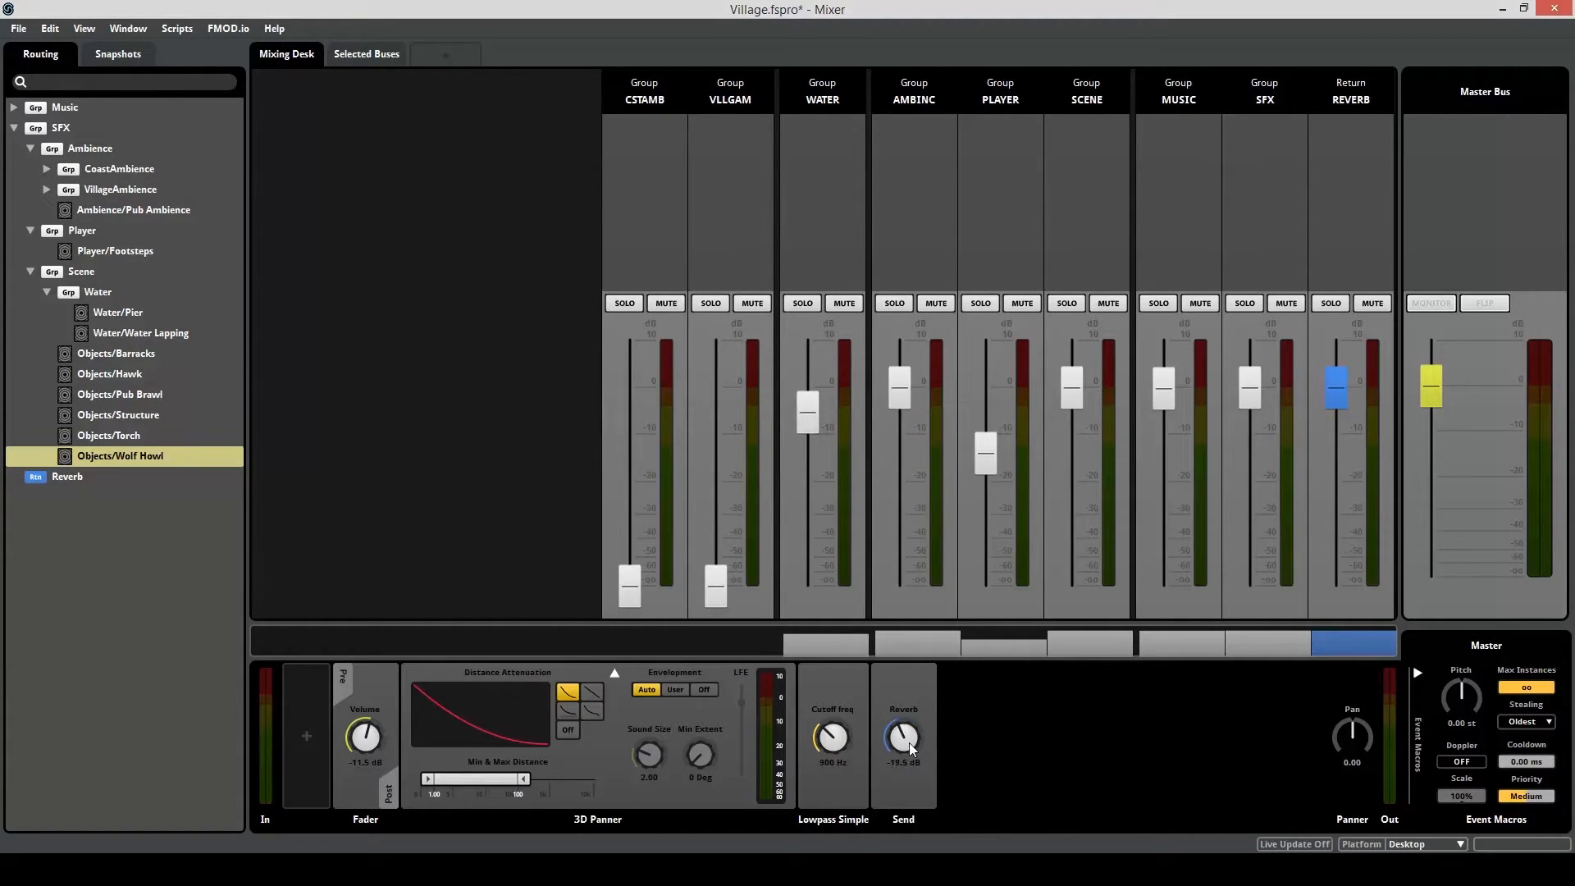
right_click(902, 738)
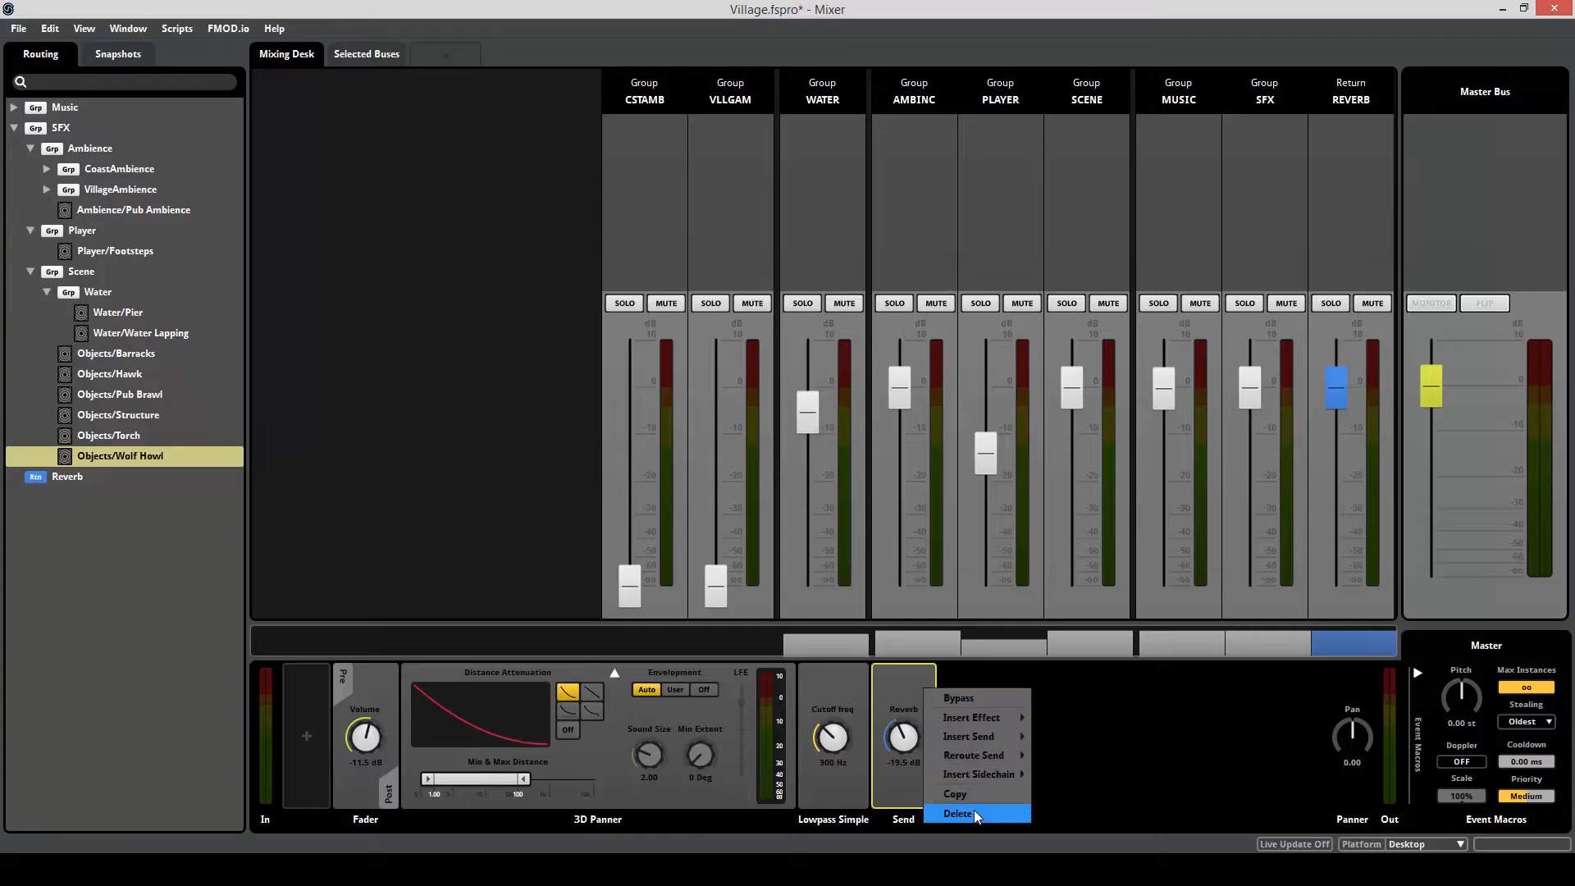
left_click(960, 814)
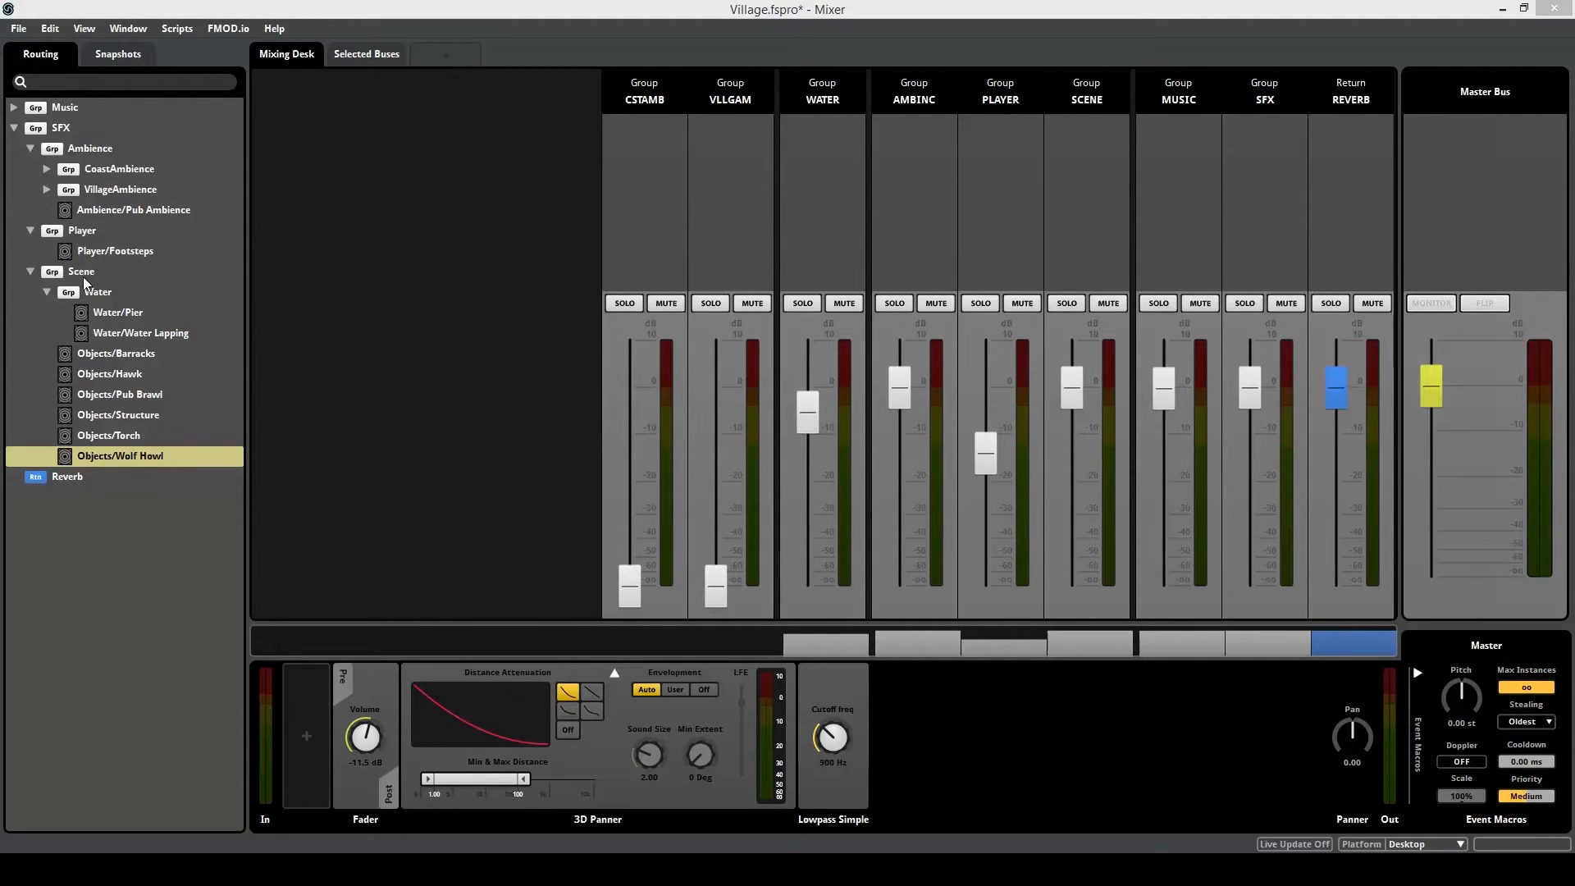
Create an Animals group under Scene holding Hawk and Wolf Howl, sending to Reverb.
right_click(80, 271)
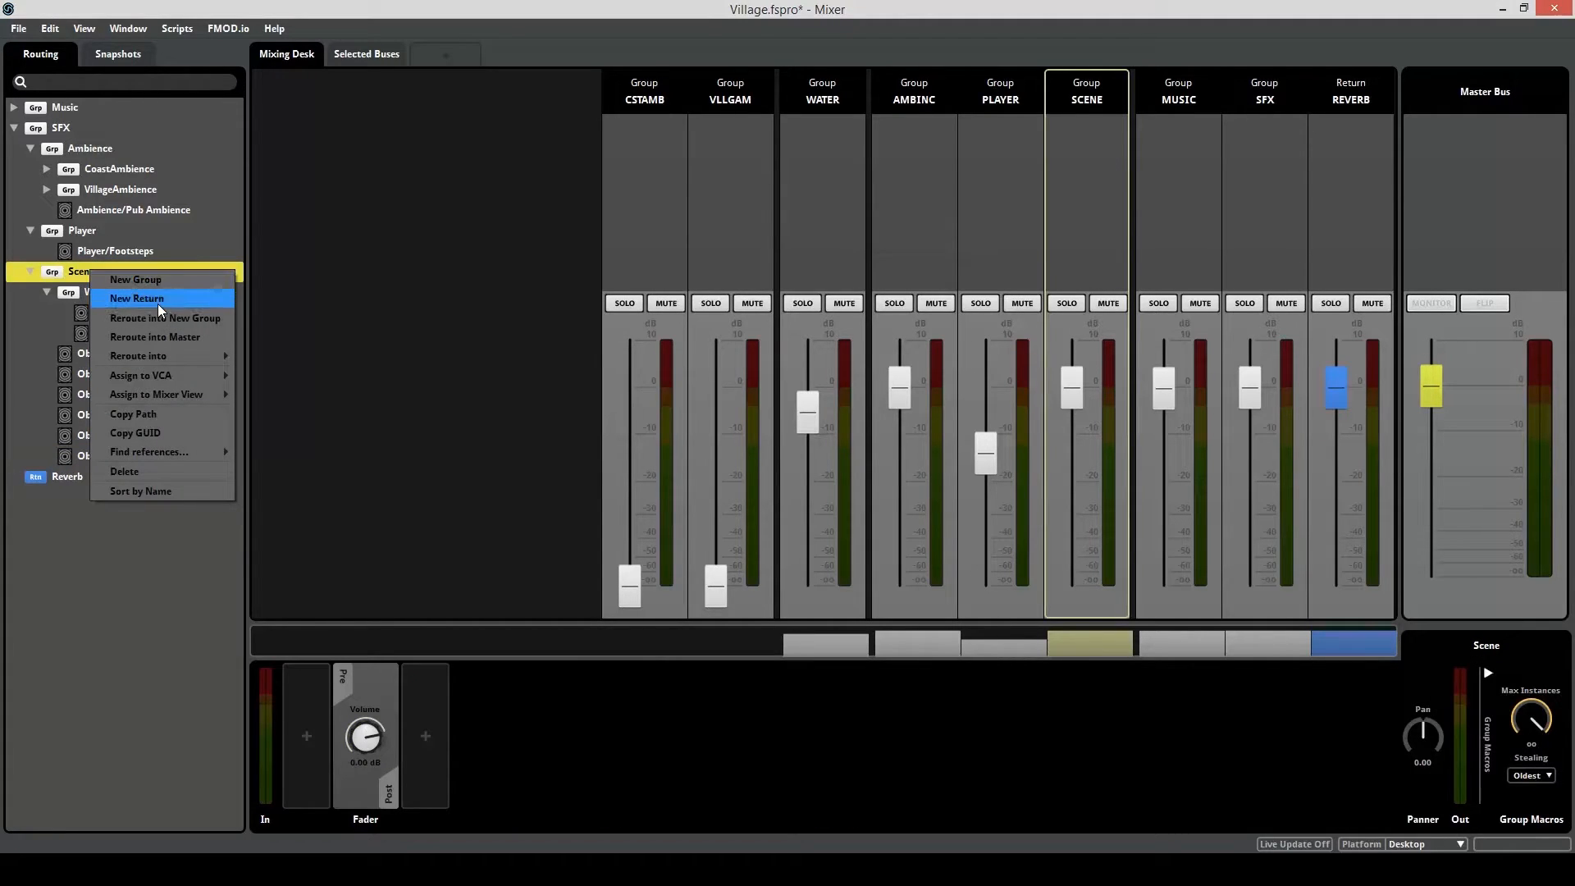
left_click(135, 280)
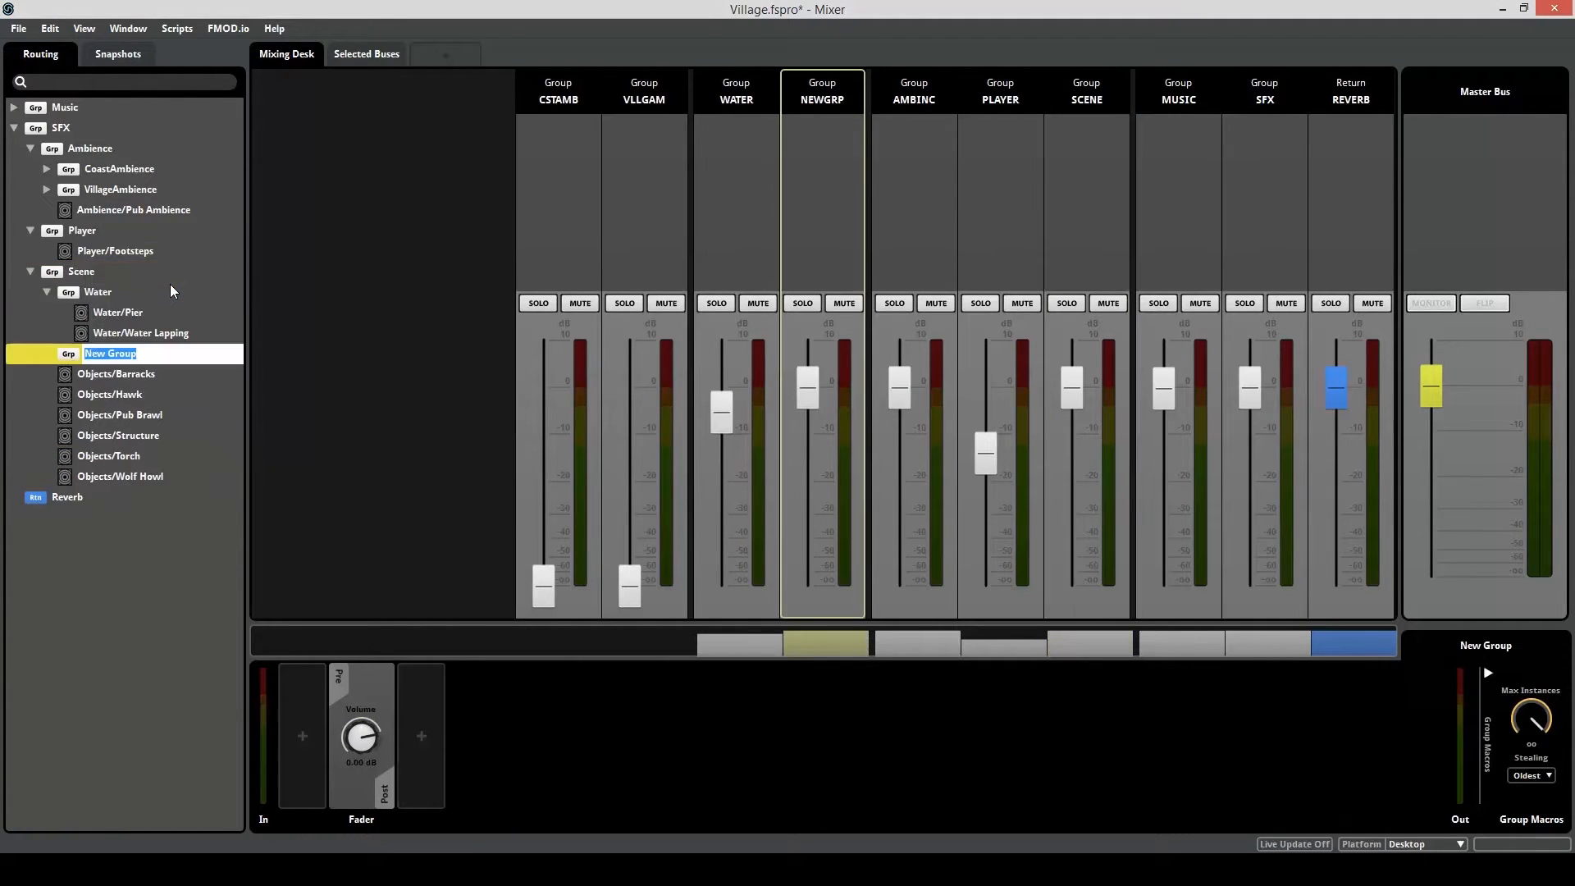
type("Animals")
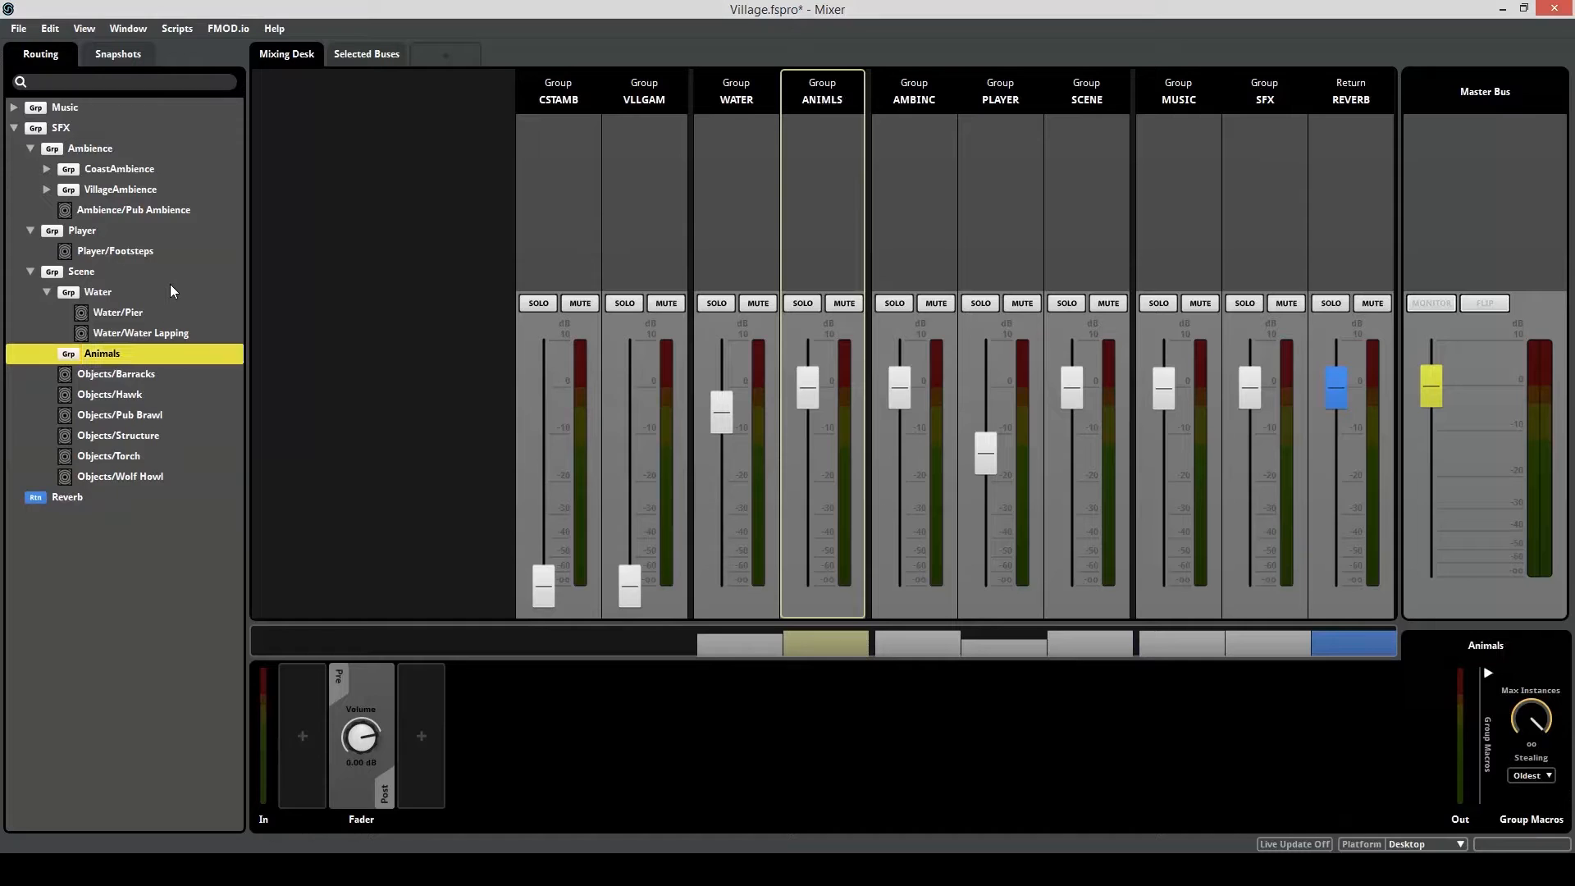
left_click(126, 373)
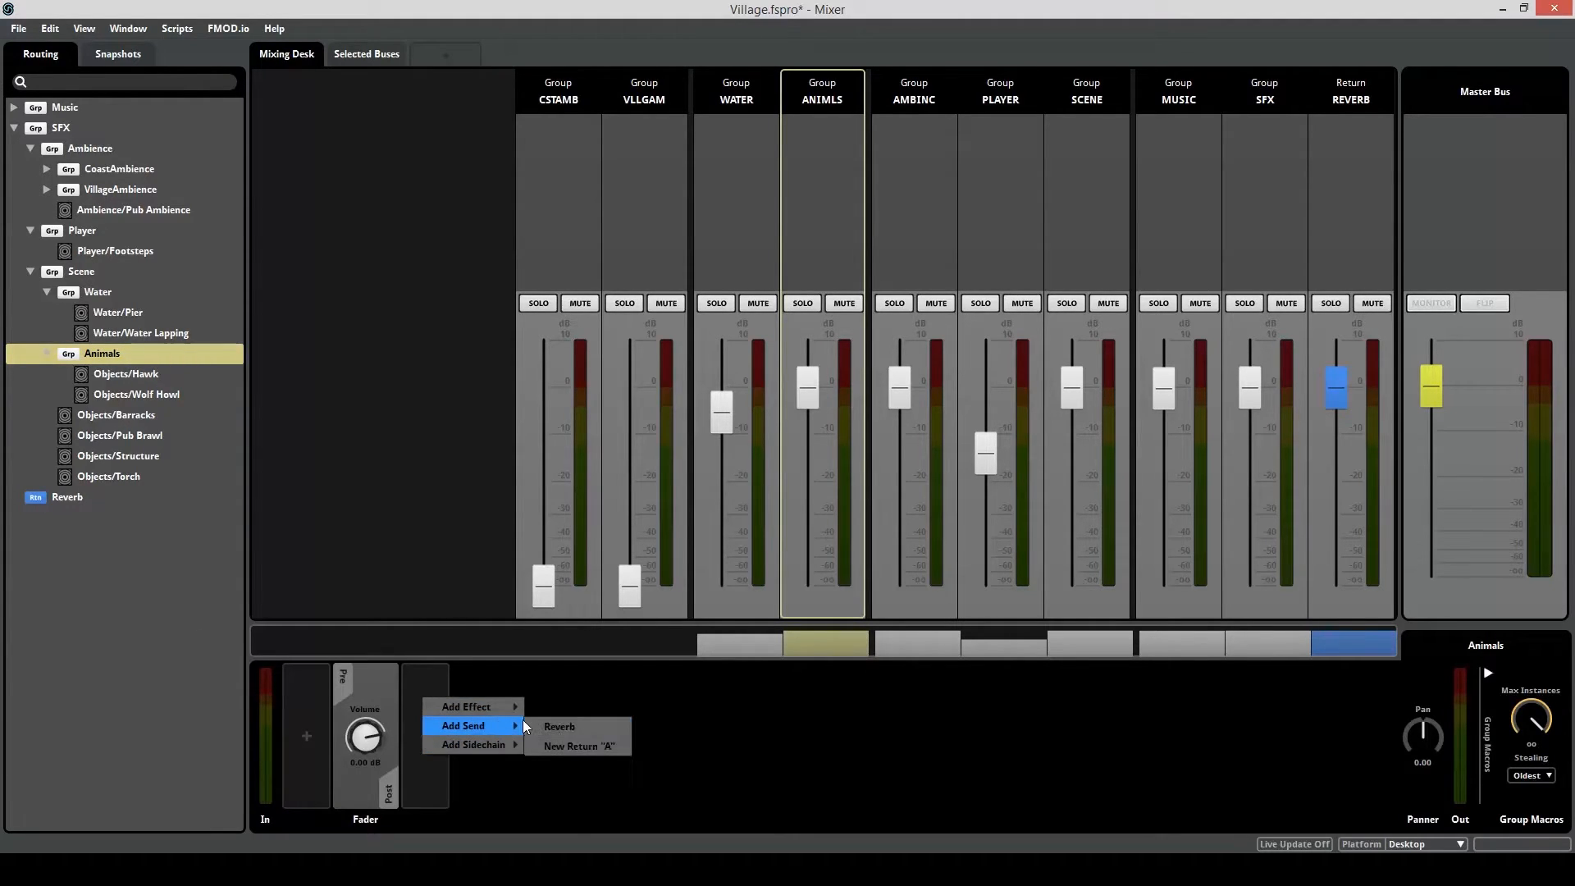
left_click(559, 727)
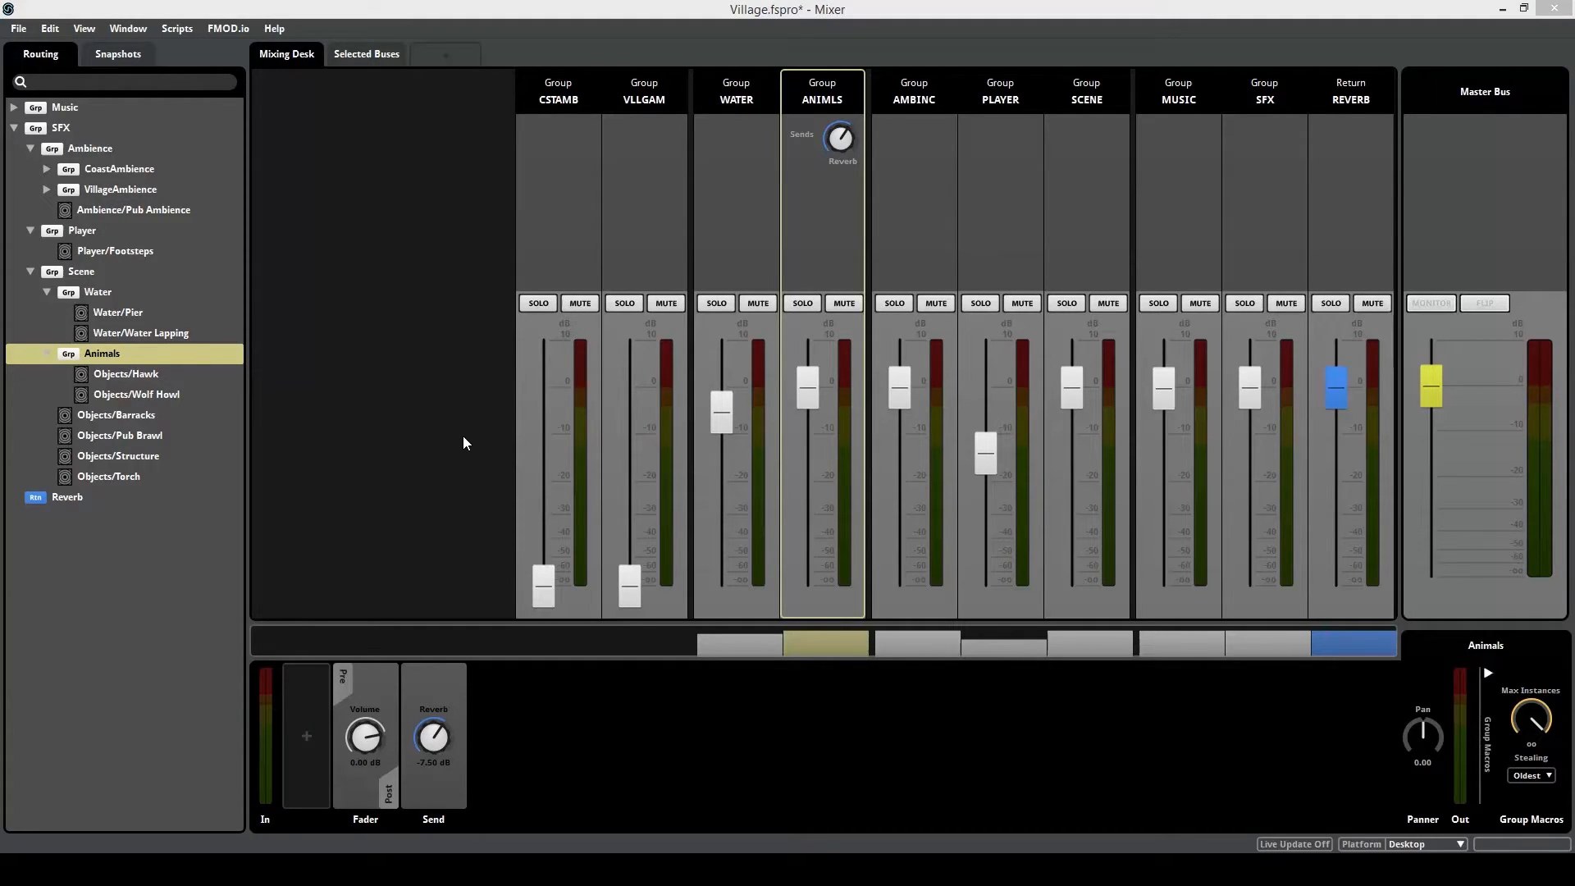
mouse_move(590, 449)
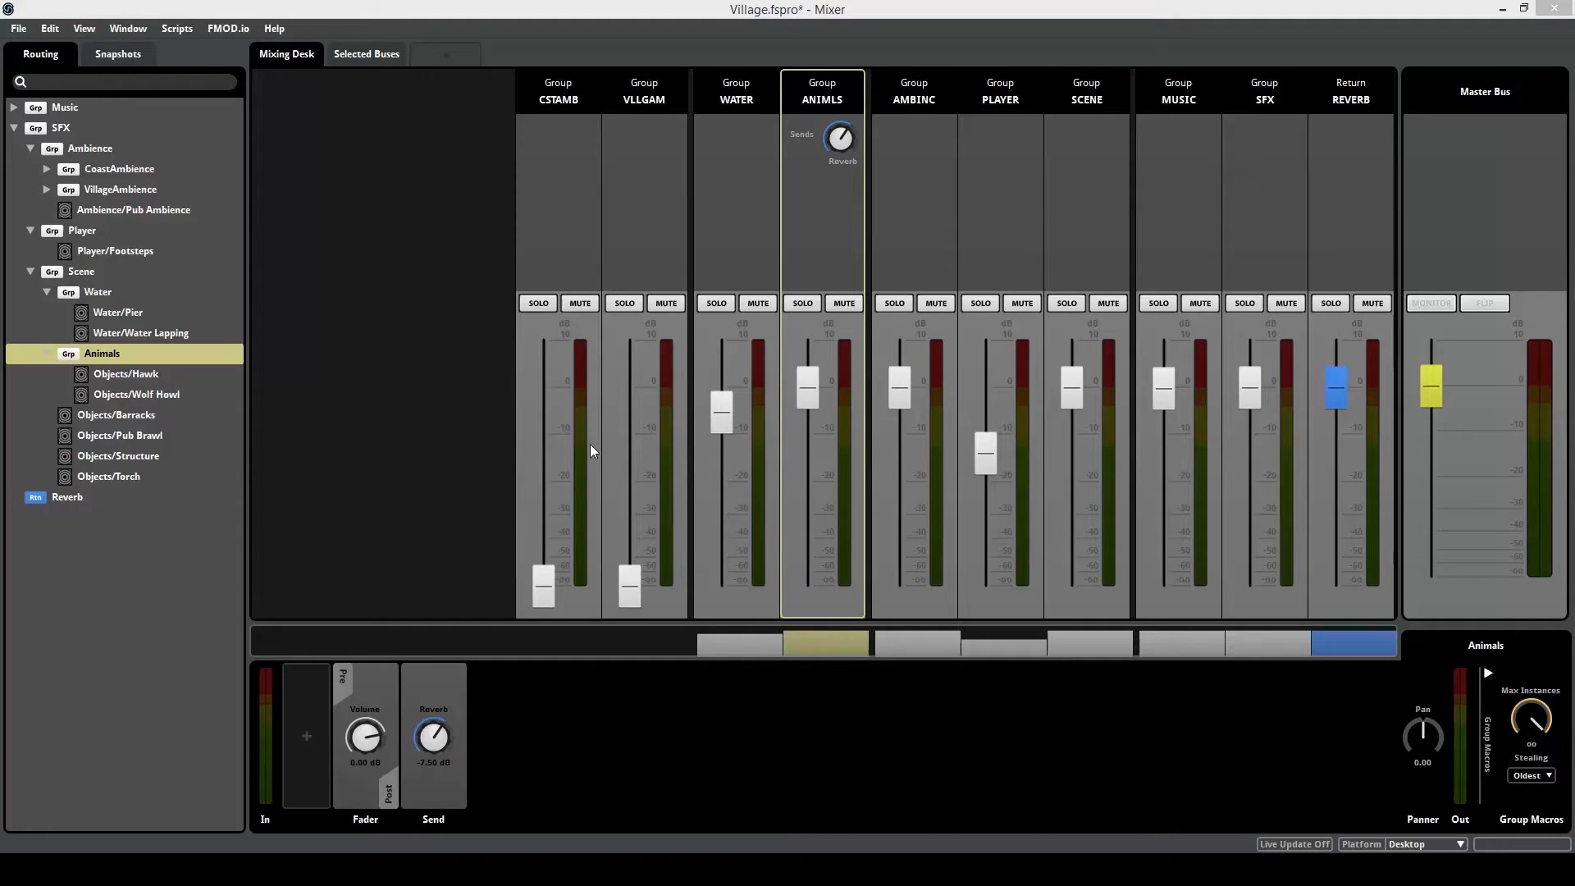
mouse_move(518, 231)
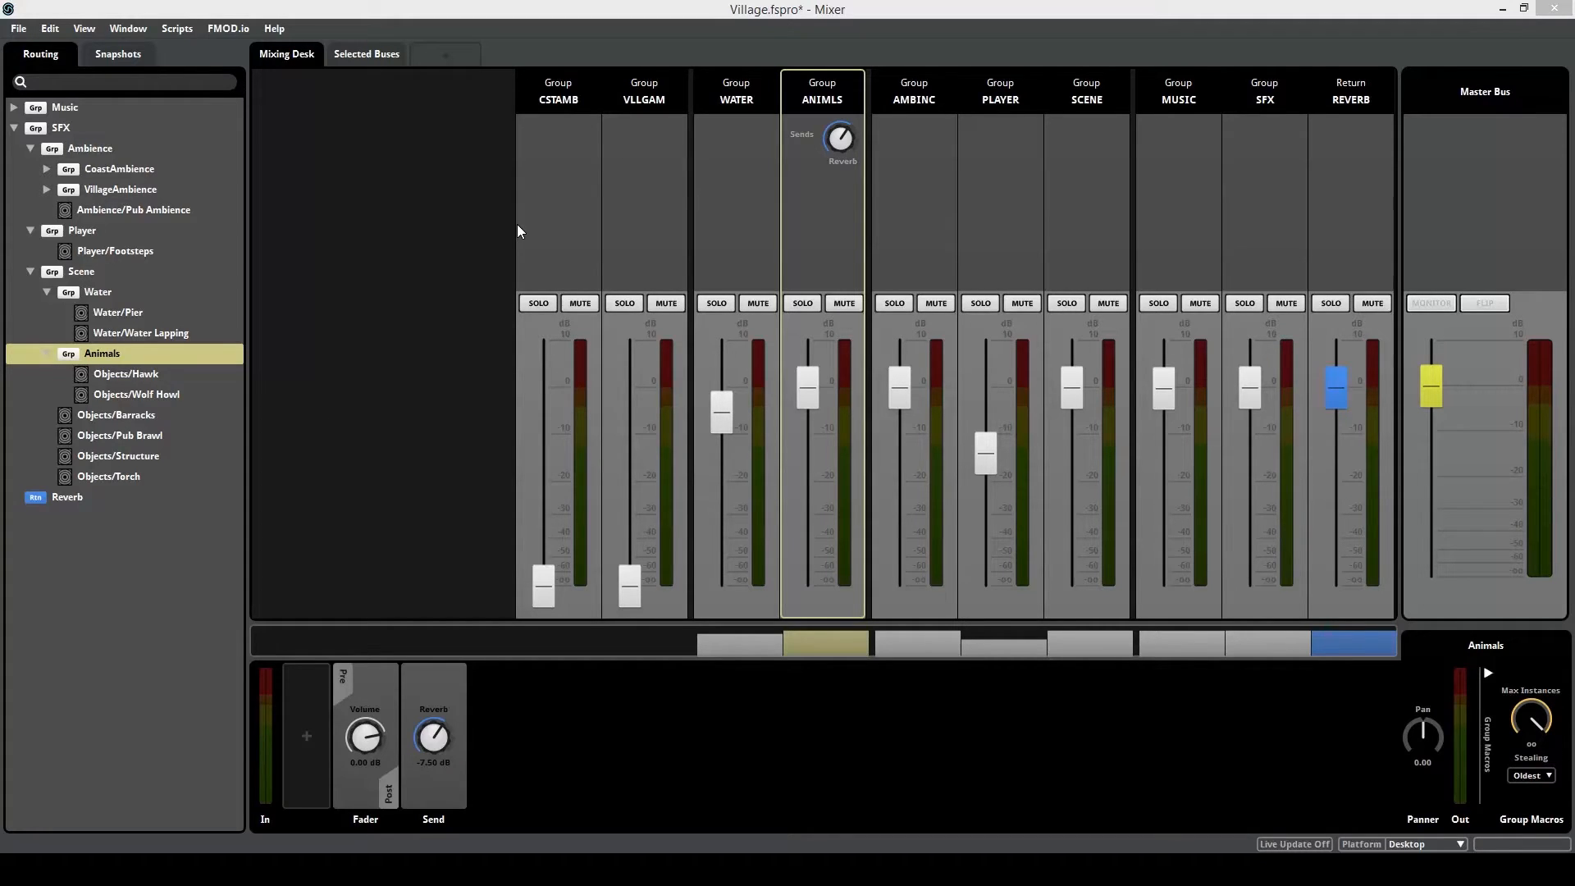
mouse_move(174, 394)
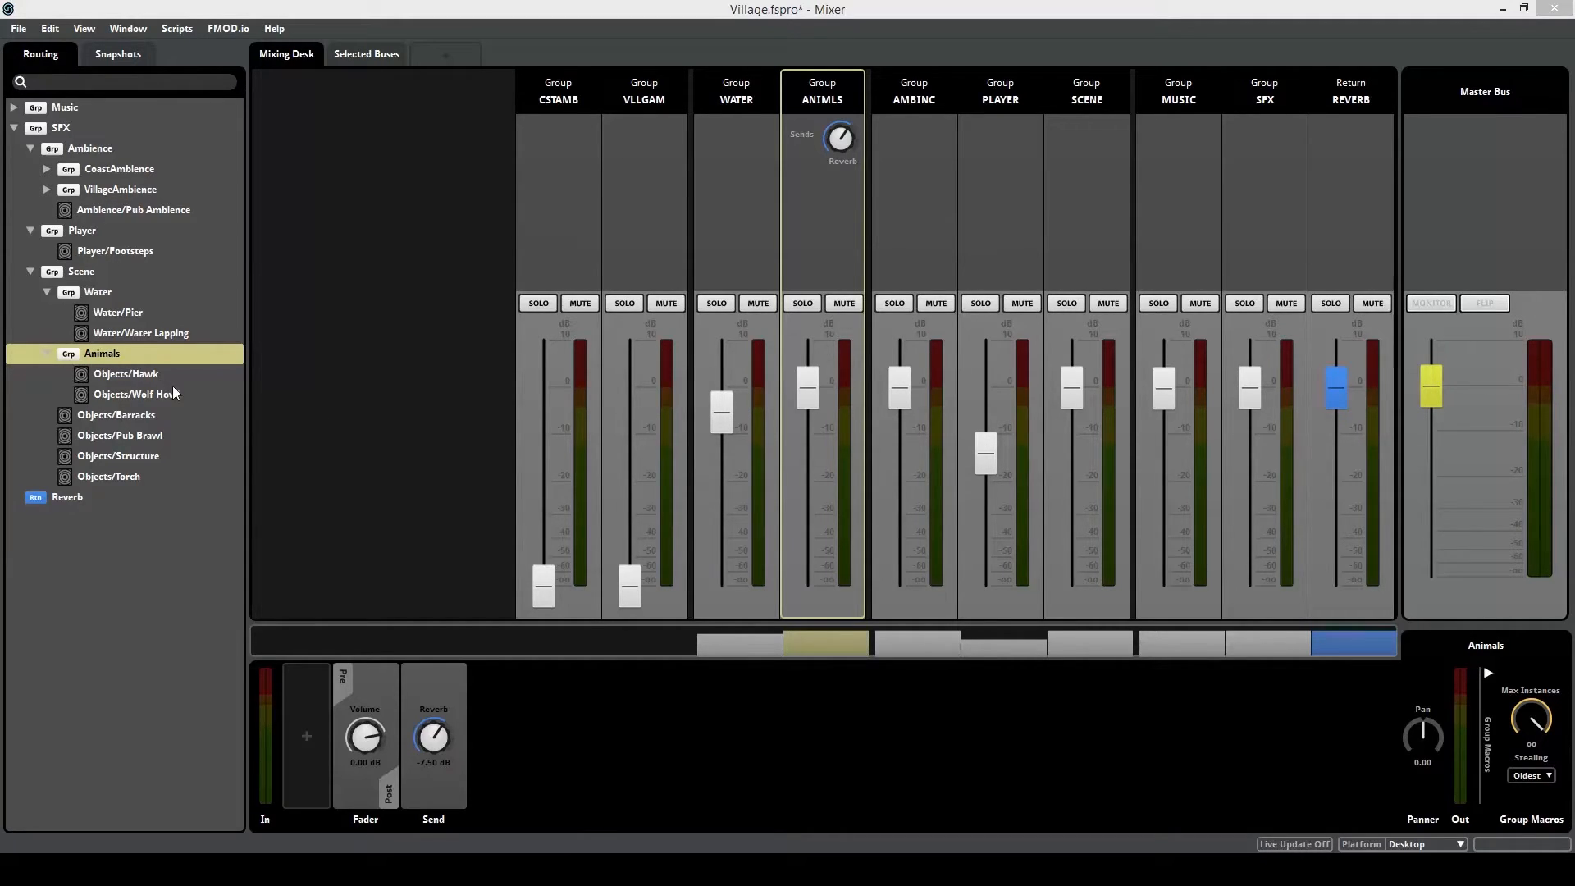
mouse_move(327, 397)
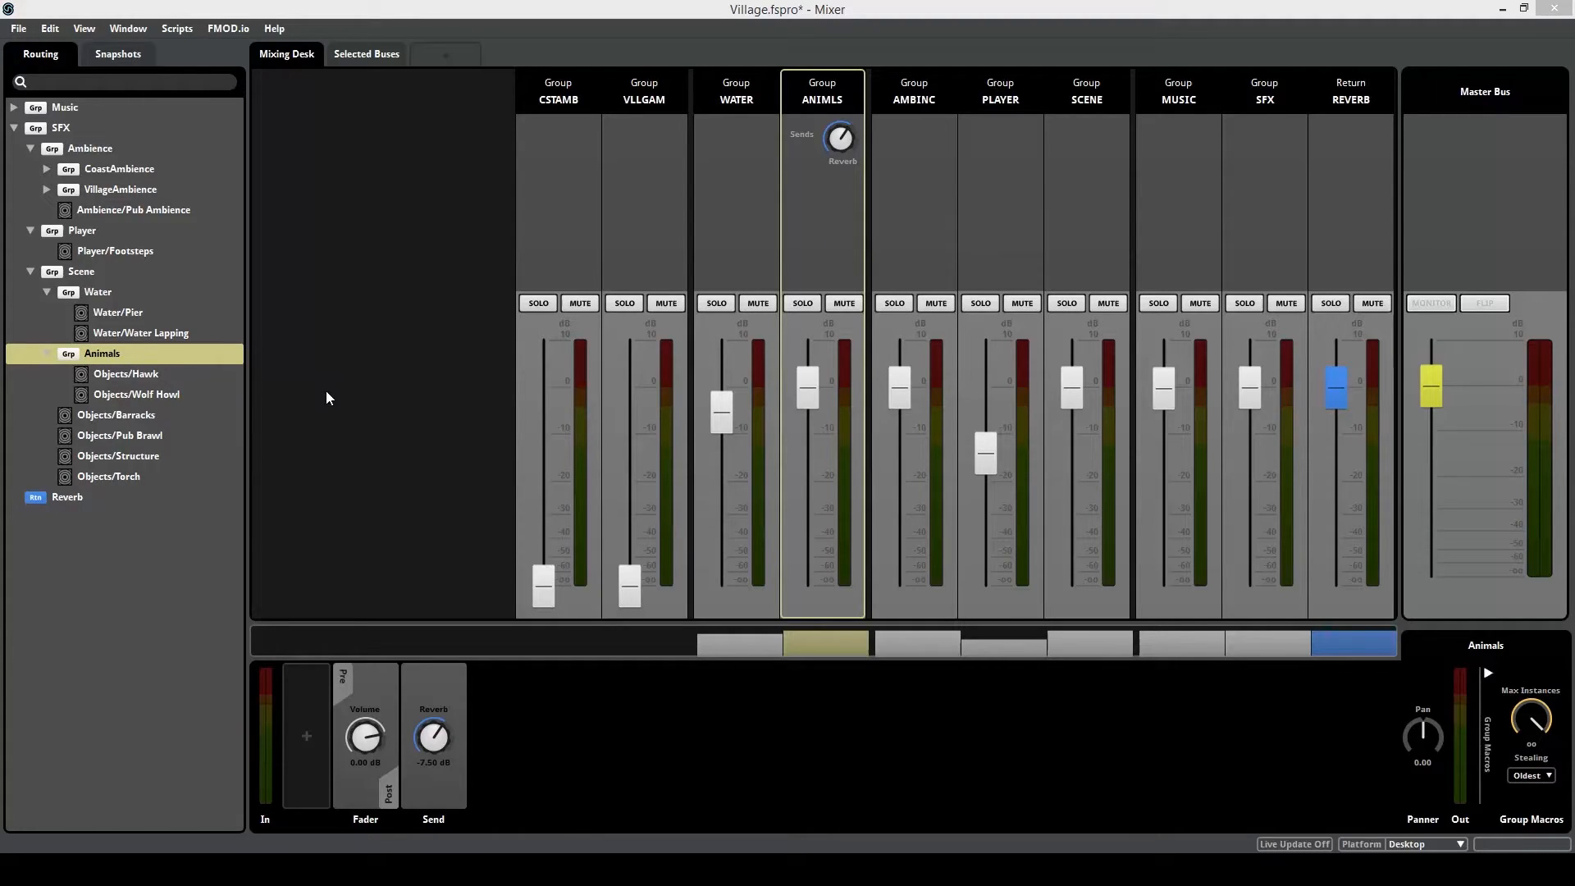
mouse_move(472, 693)
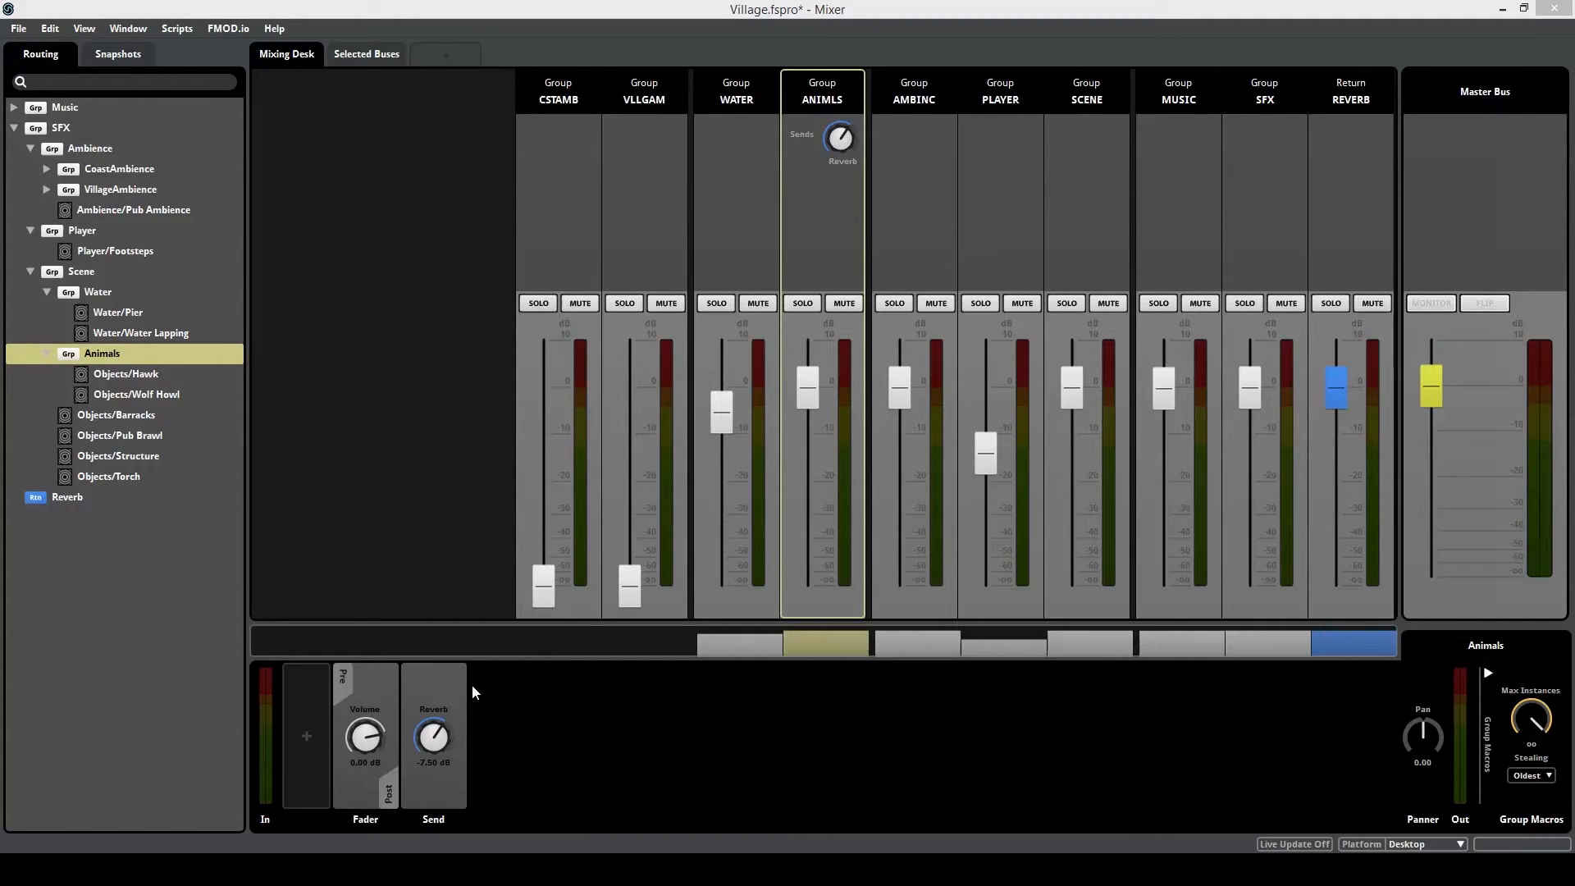
mouse_move(410, 435)
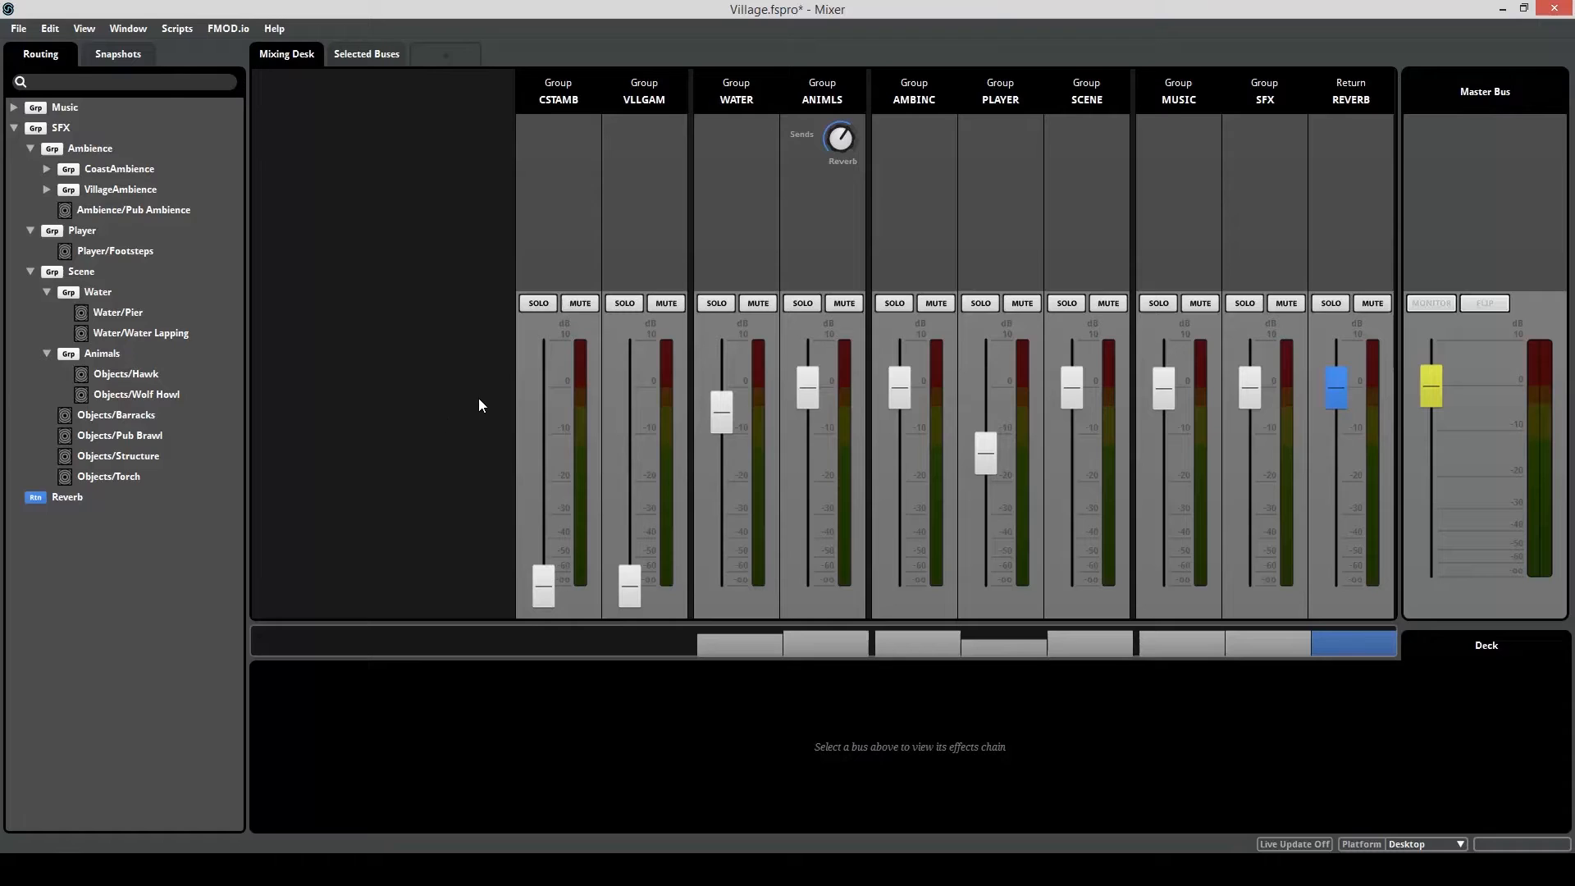
mouse_move(467, 433)
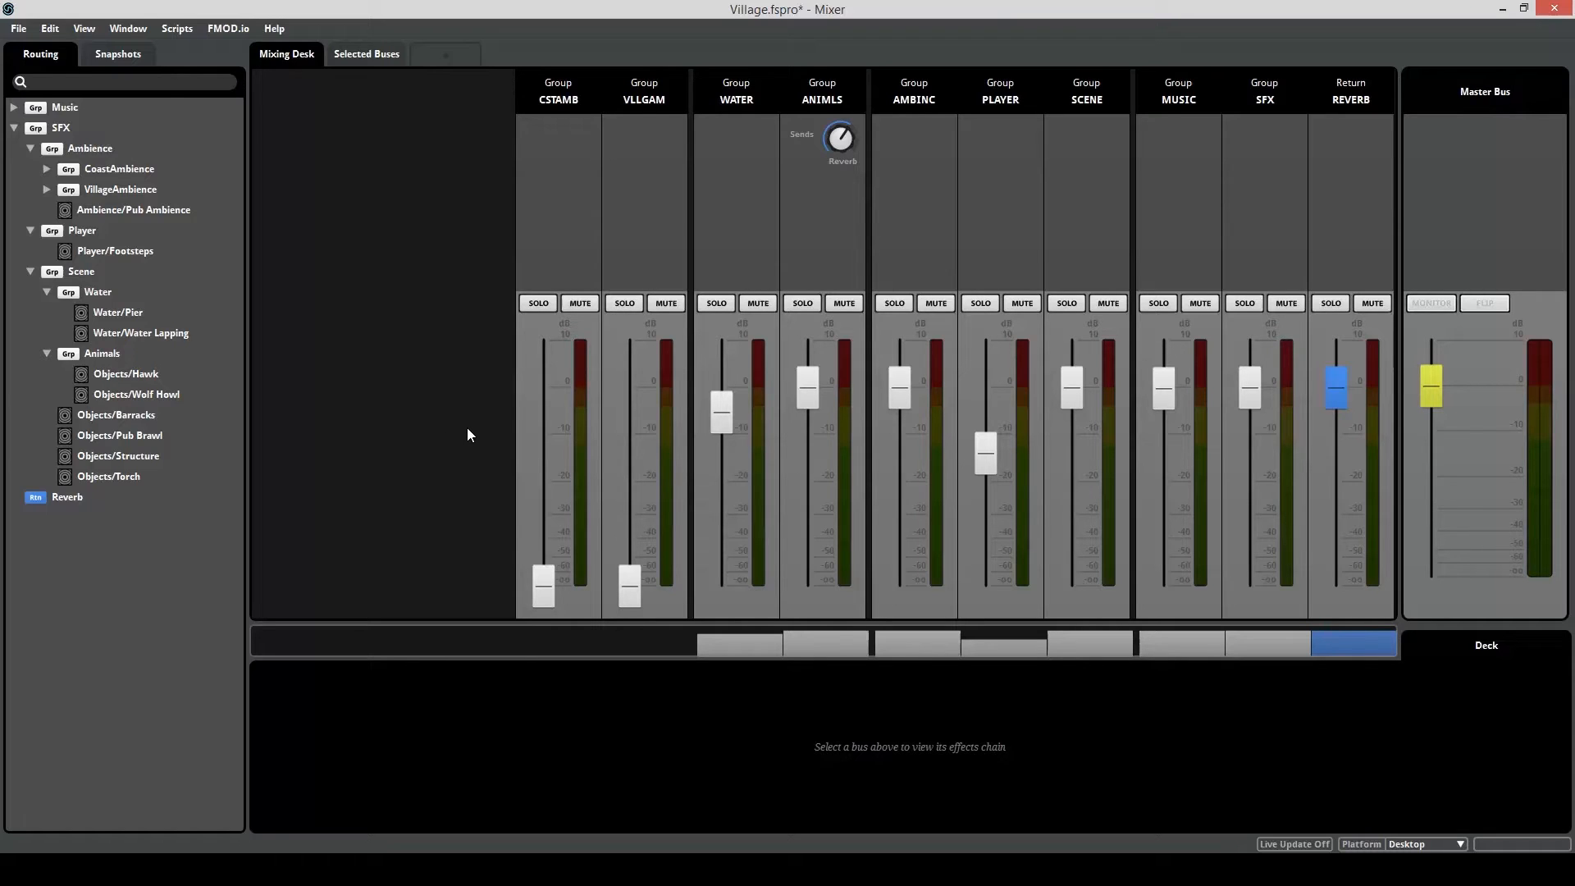
mouse_move(789, 494)
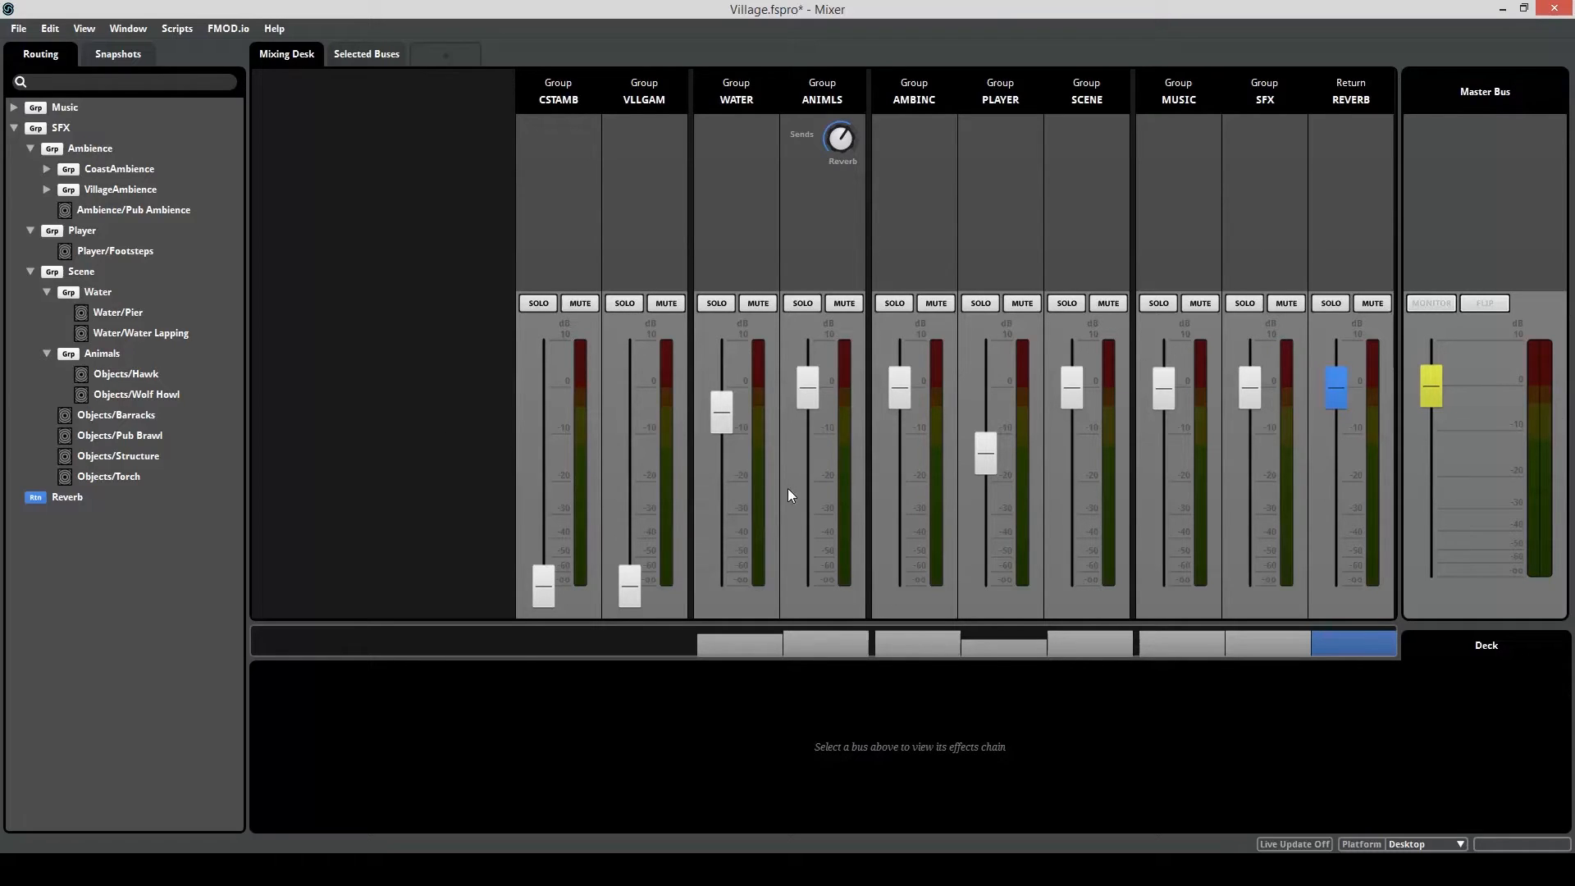
Switch from FMOD Studio over to the Unity Viking Village project.
left_click(117, 52)
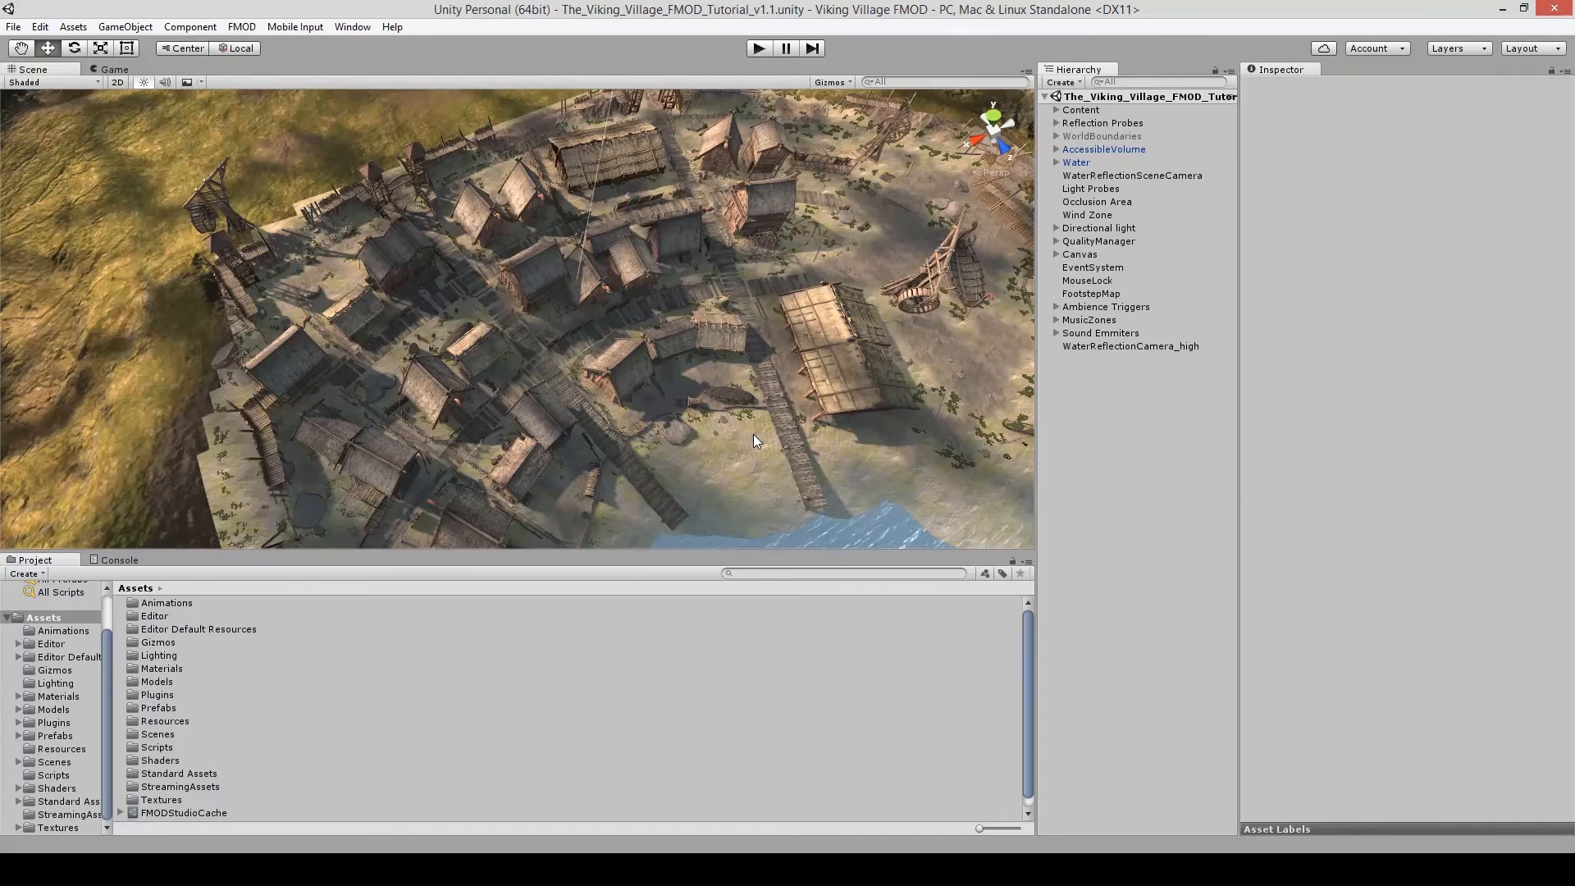
Confirm Run In Background in Player settings, then run the village game in the editor.
left_click(40, 26)
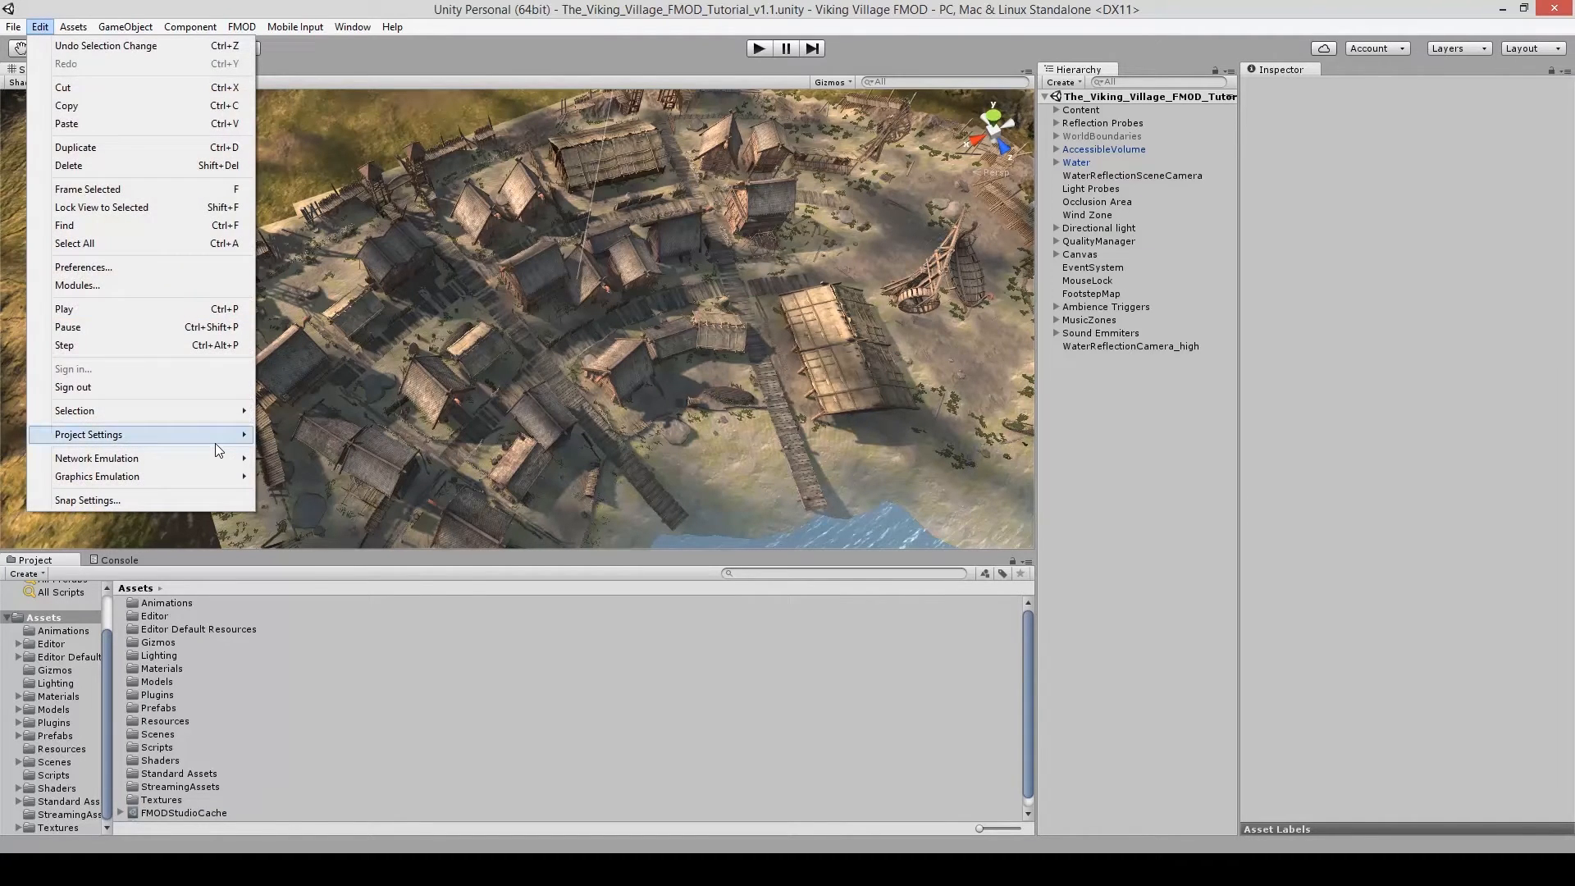
left_click(87, 433)
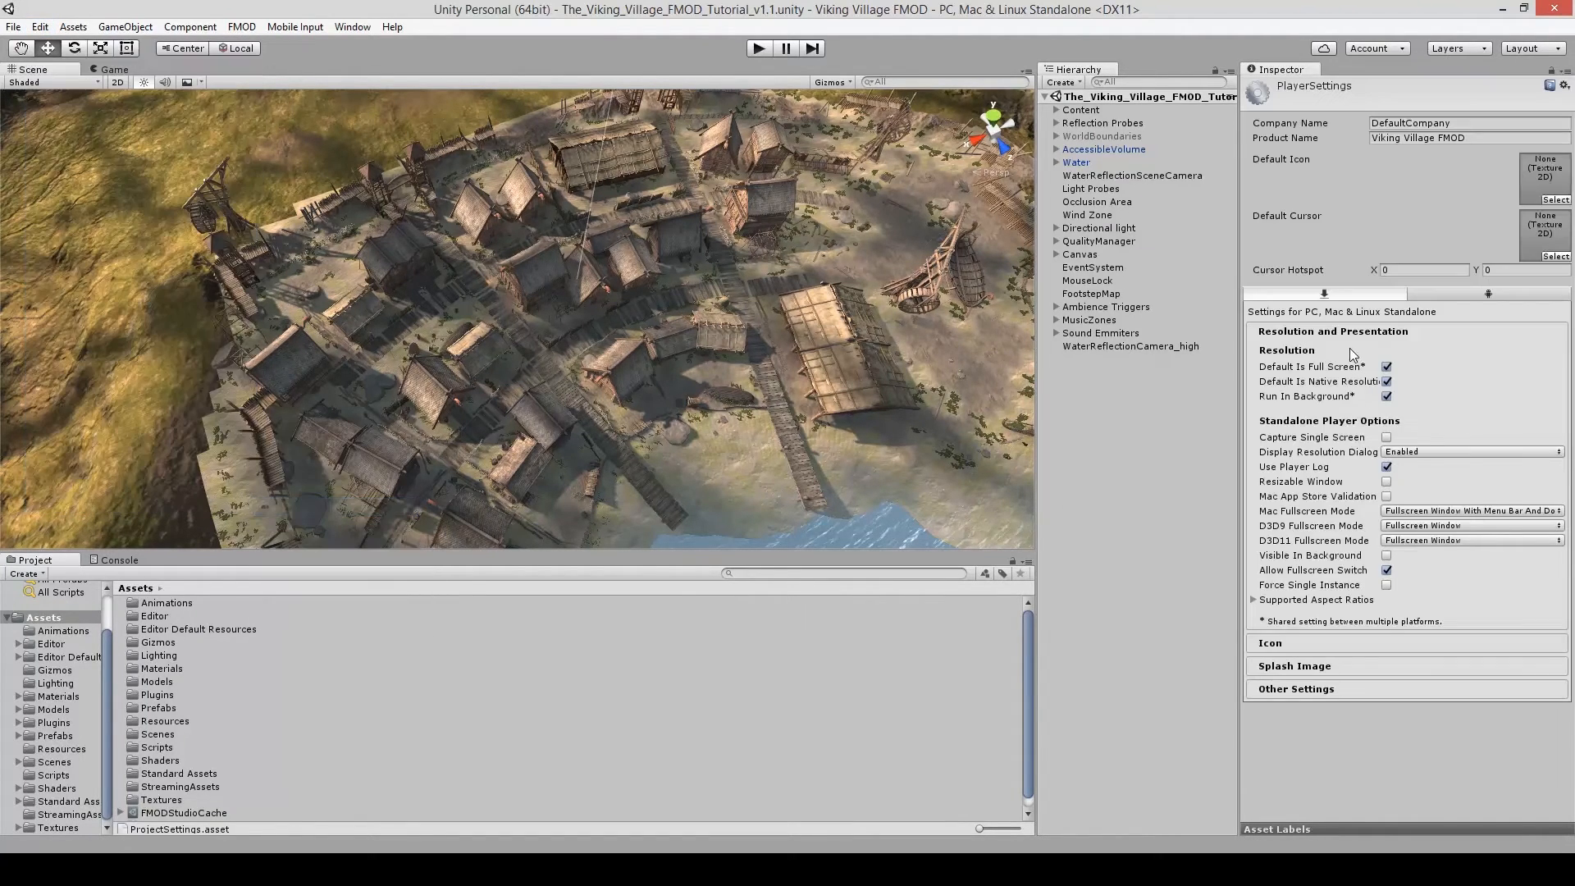
mouse_move(1282, 408)
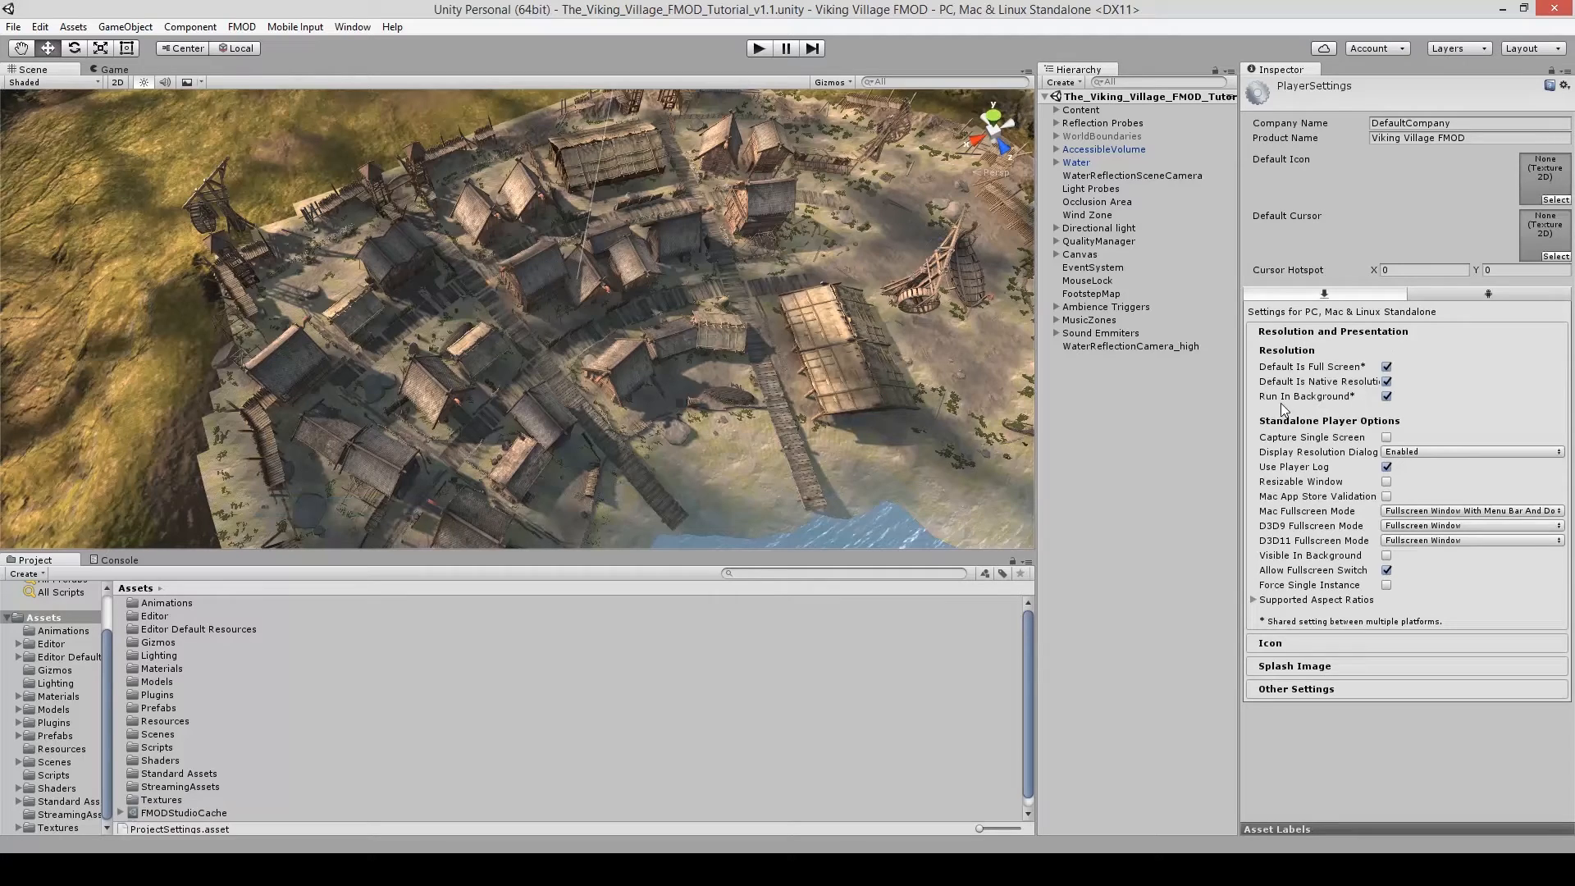
mouse_move(1316, 392)
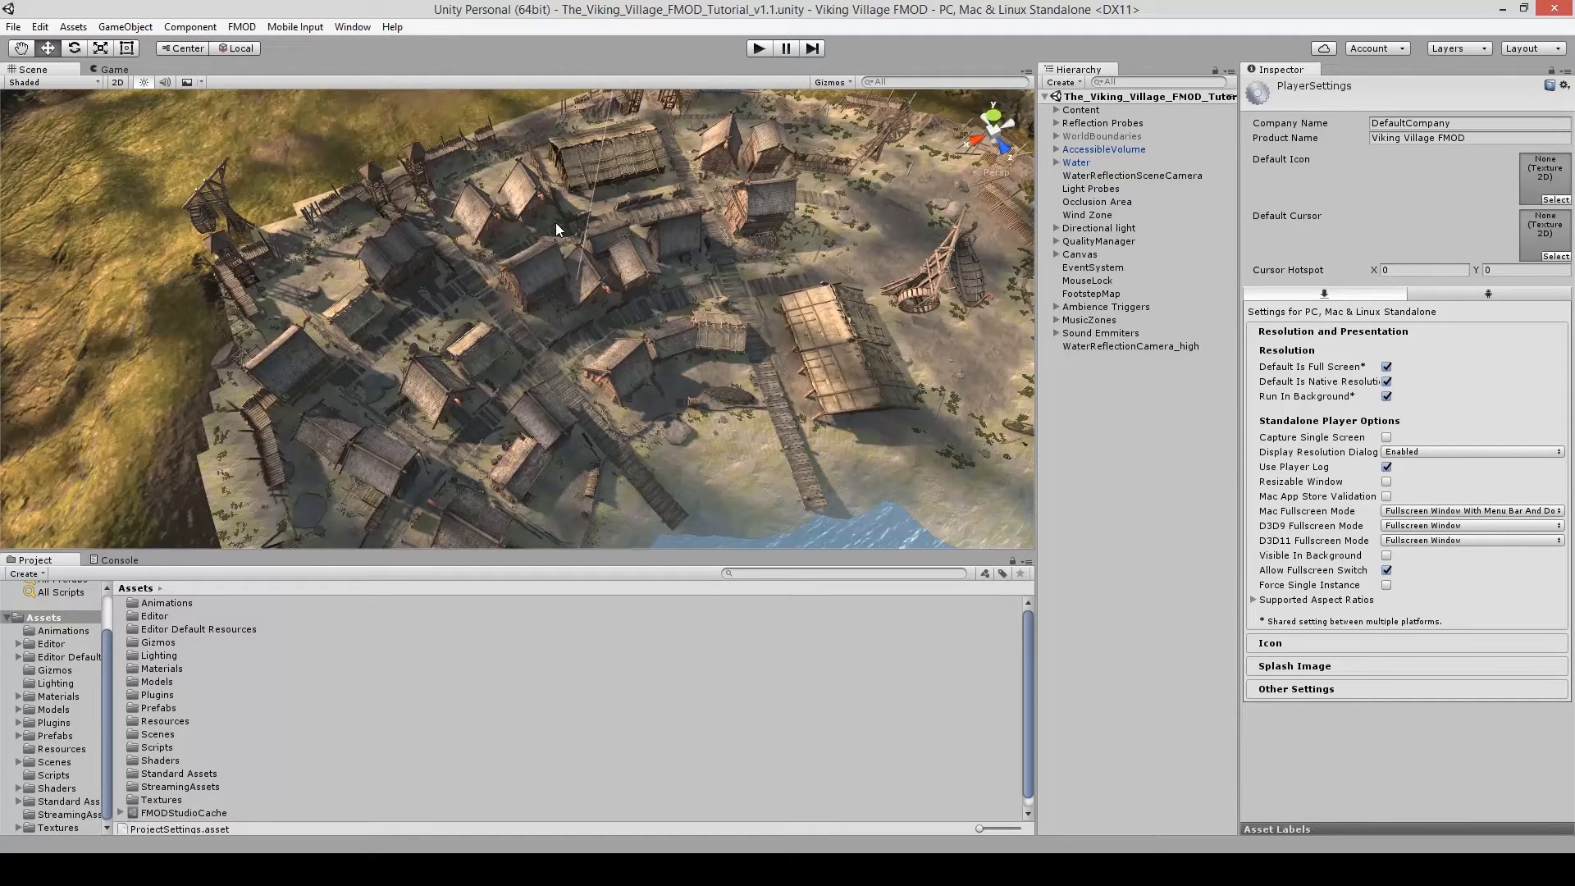
left_click(1385, 395)
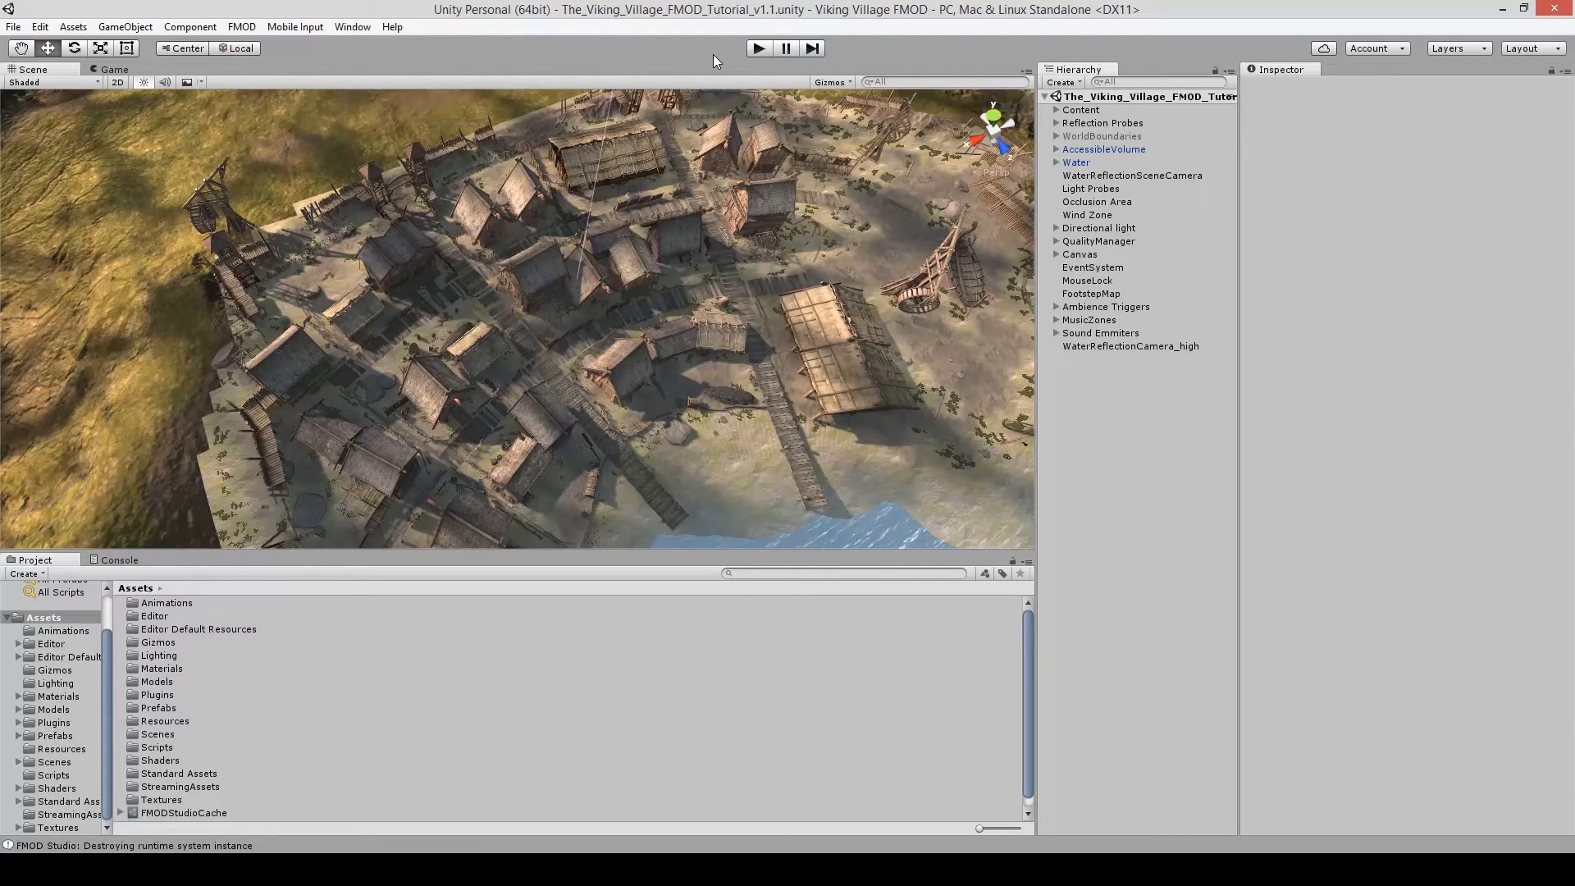
left_click(758, 48)
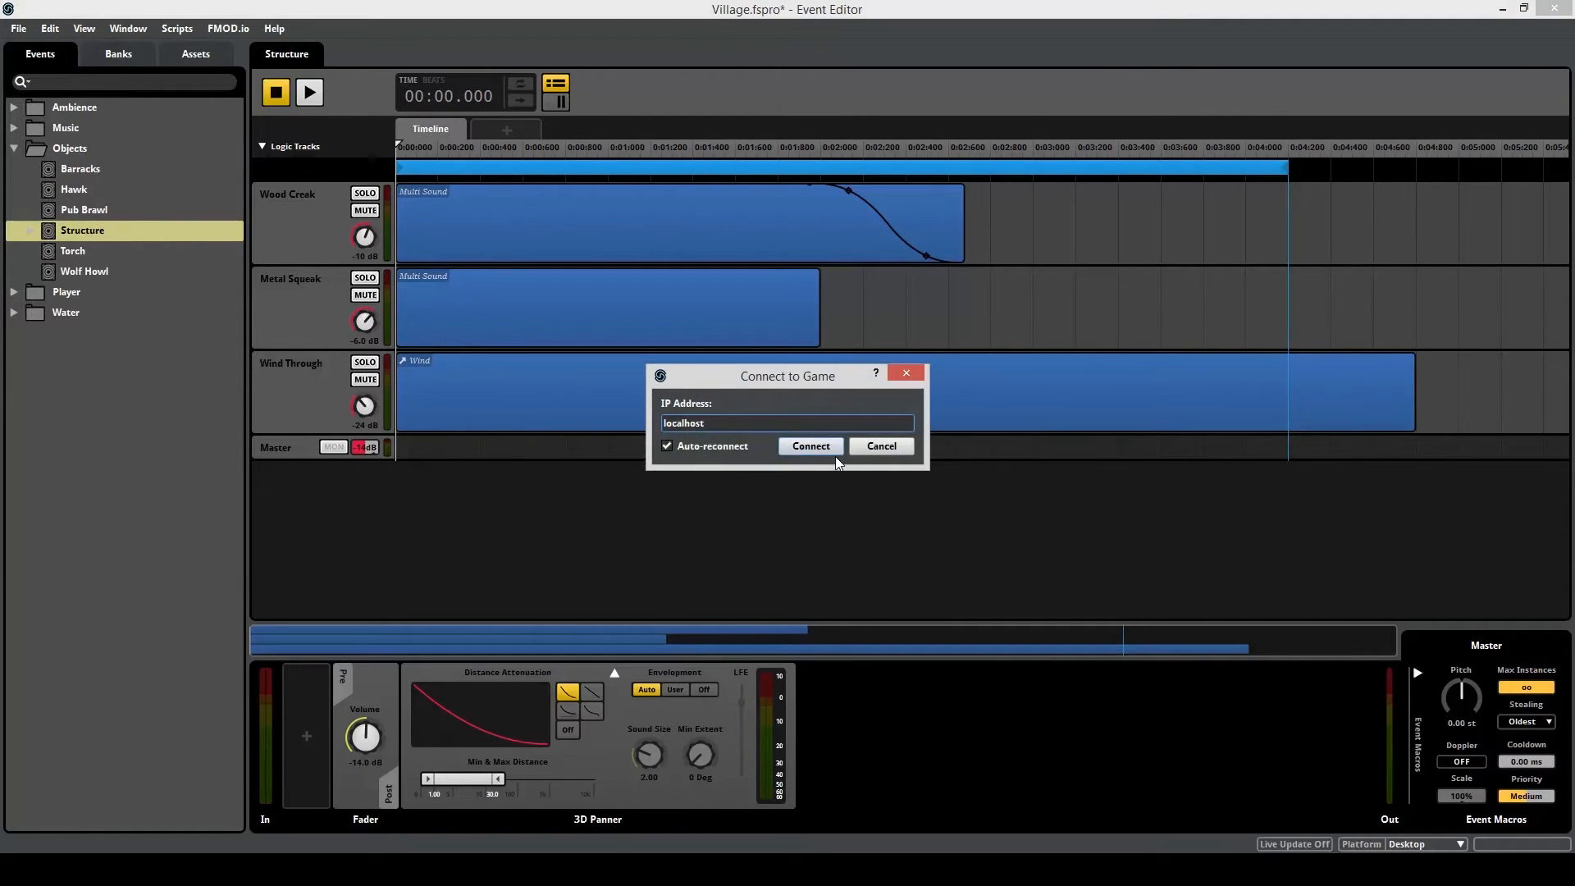
Connect live update to the running game and go to the Wood Creak track.
left_click(809, 445)
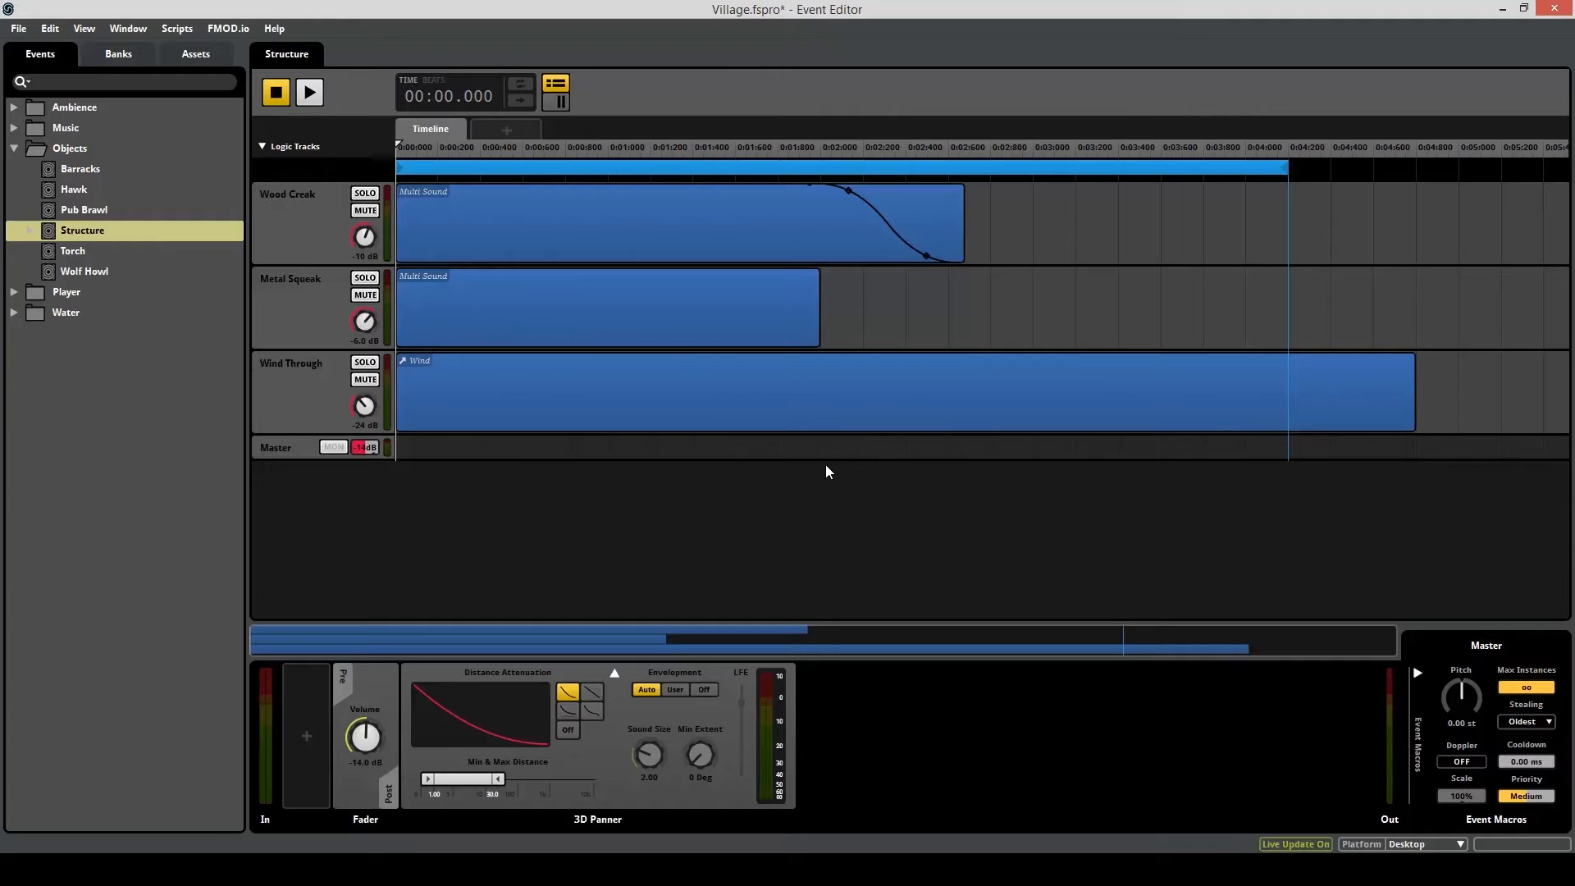
left_click(14, 128)
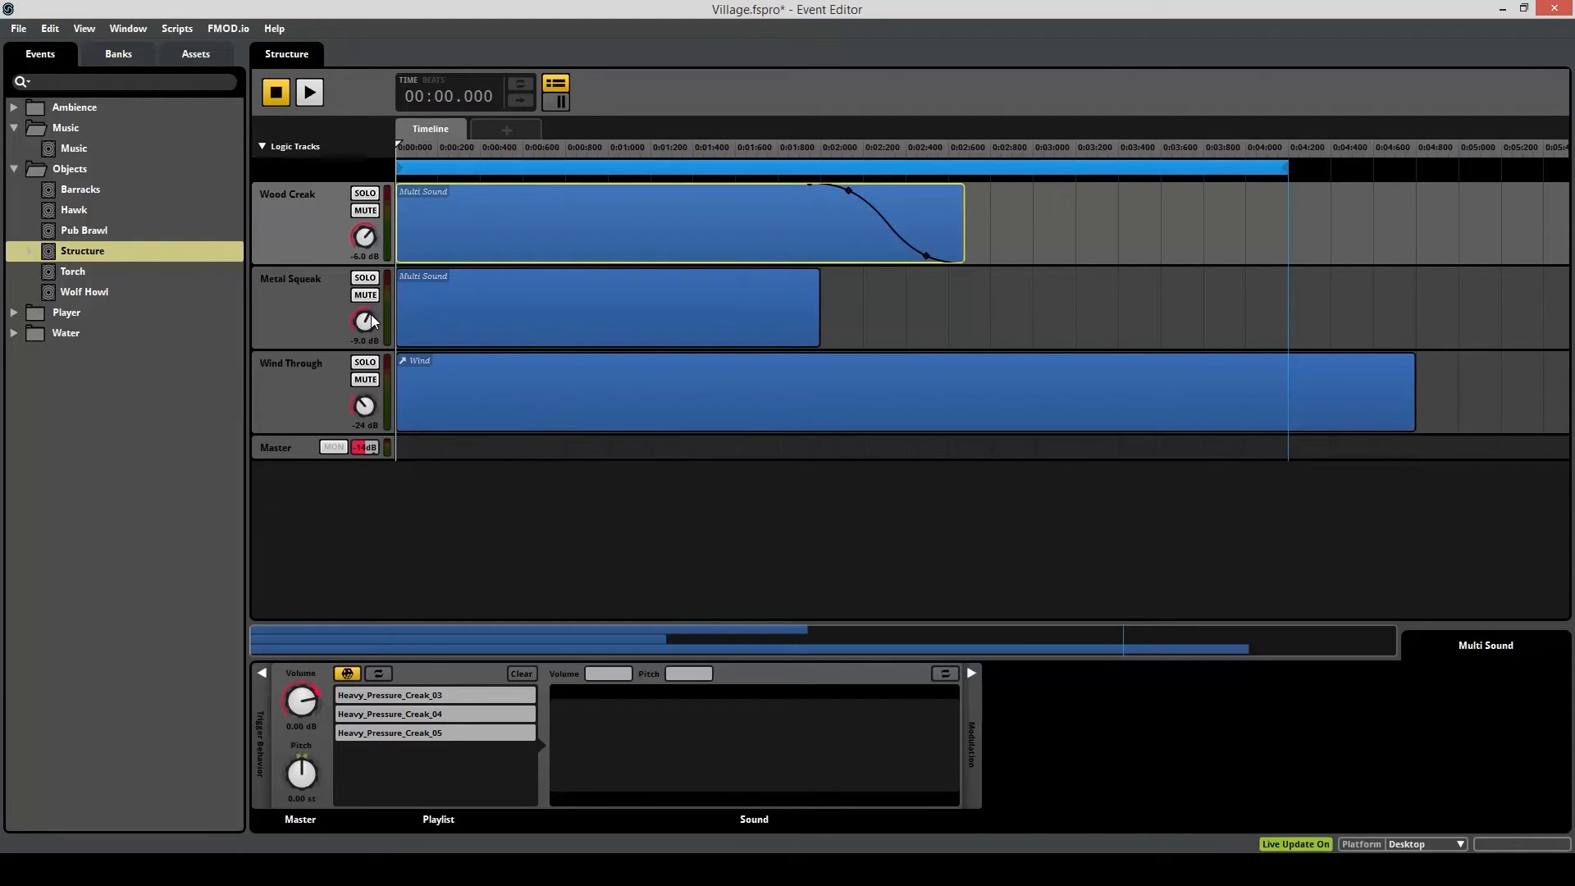
Lower the Metal Squeak track volume to about -14 dB.
left_click_drag(364, 319, 365, 337)
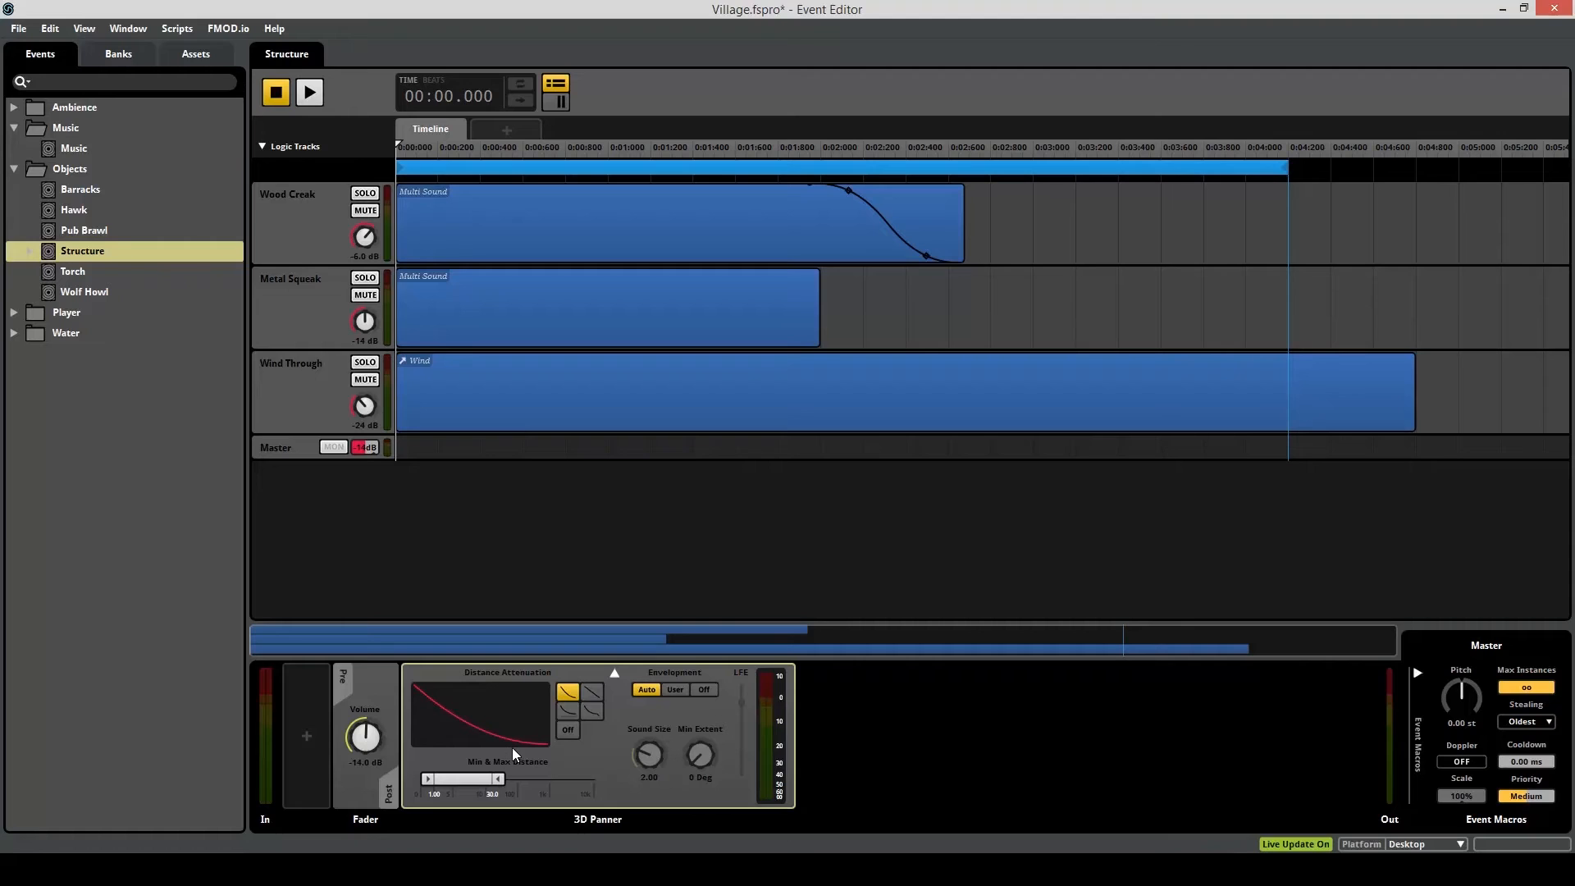
mouse_move(426, 795)
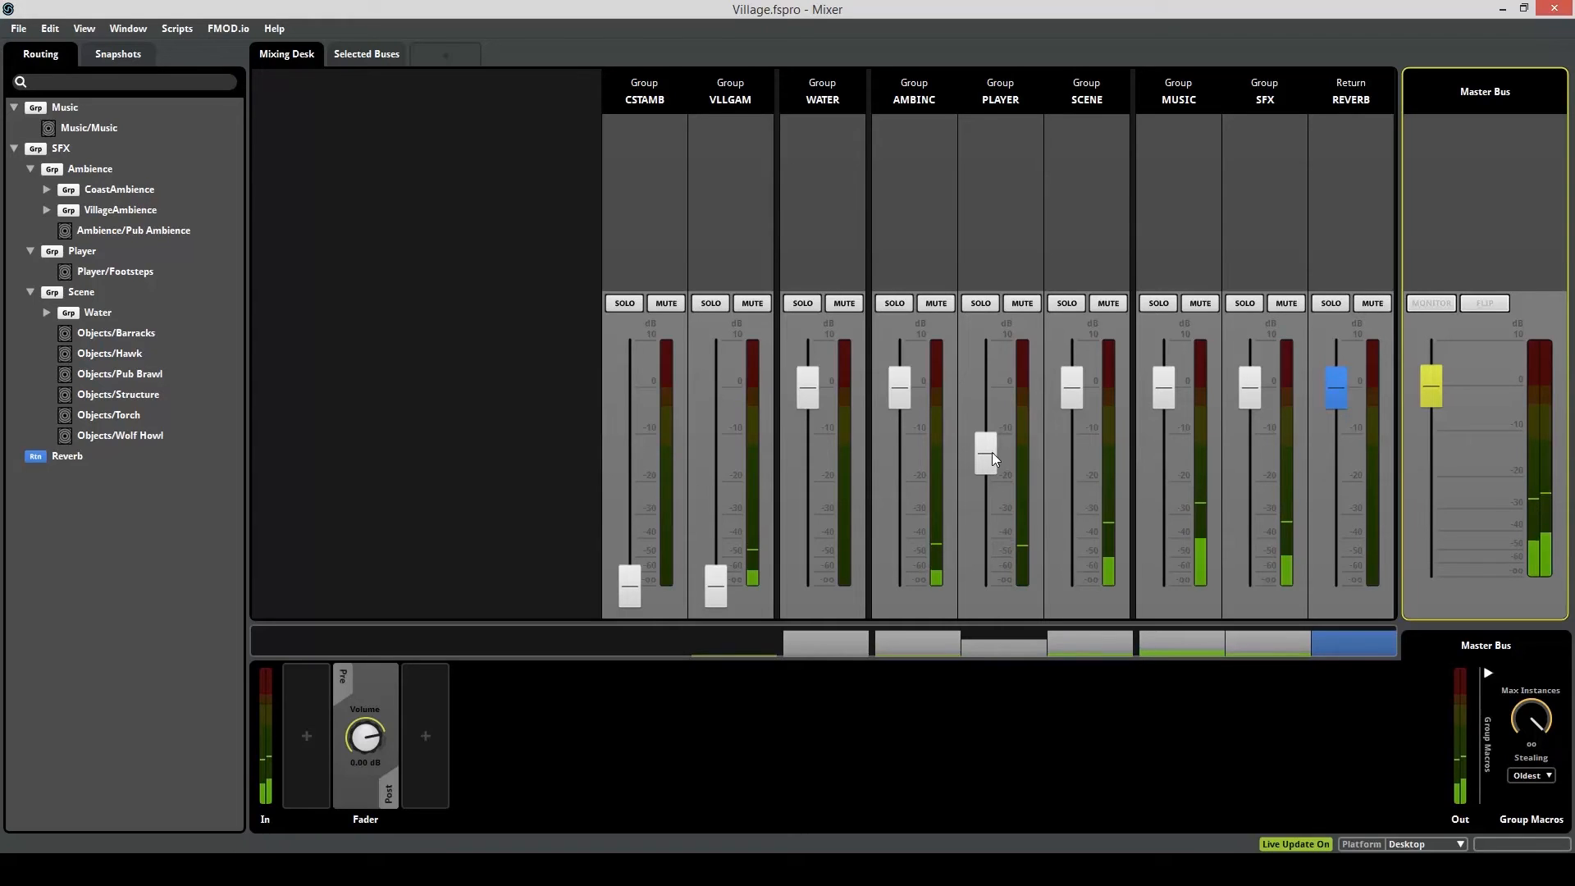
Lower the Music group fader to about -11.2 dB and briefly solo the Scene group.
left_click_drag(985, 450, 985, 428)
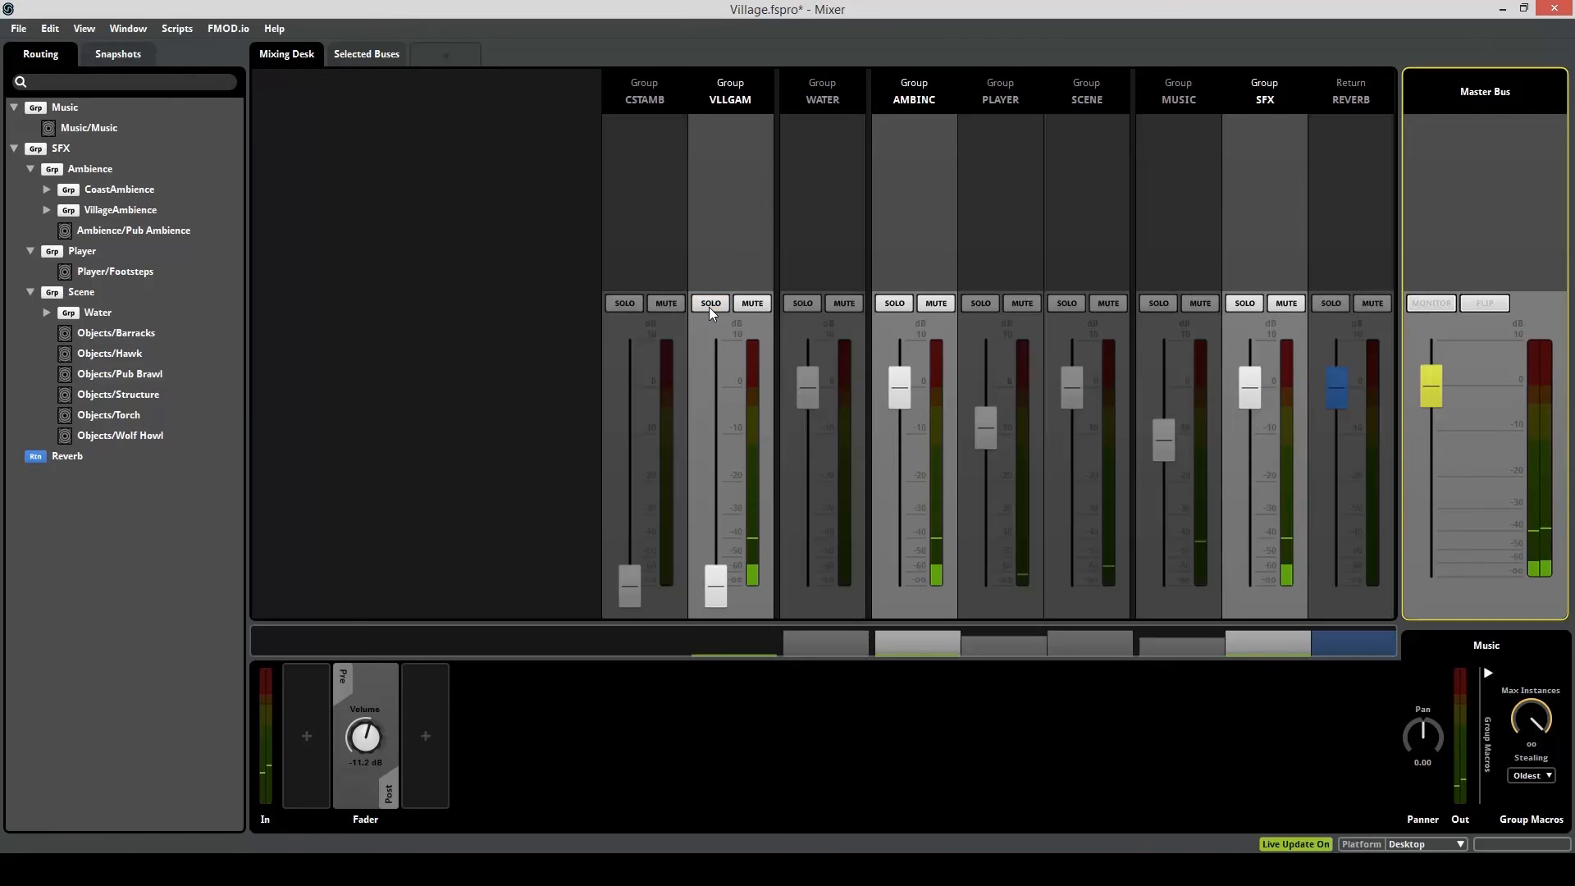
left_click(1066, 301)
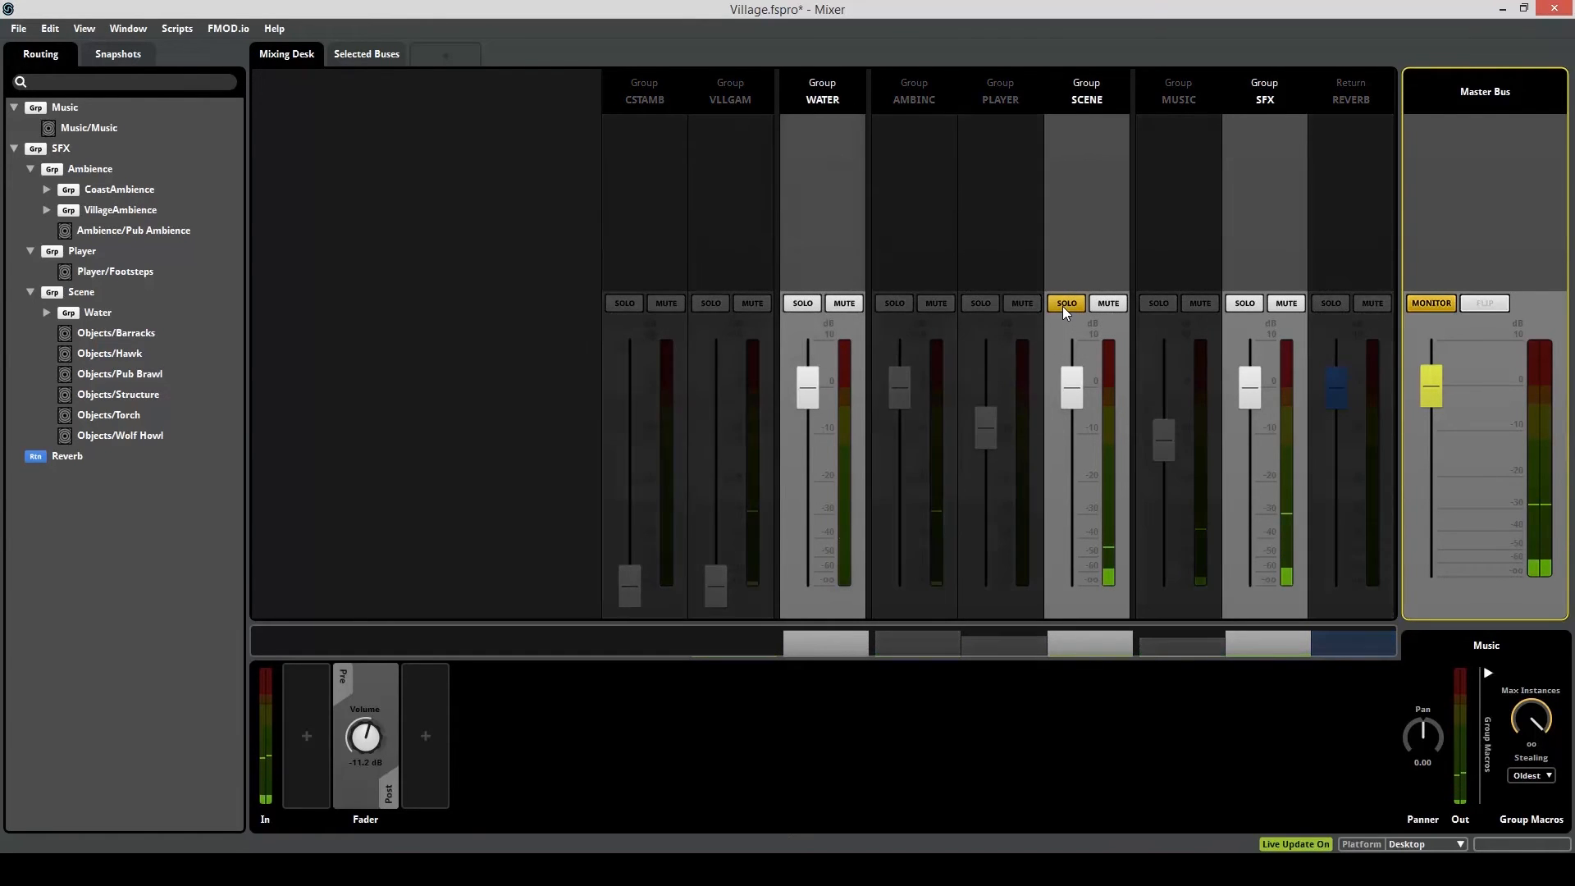
left_click(758, 48)
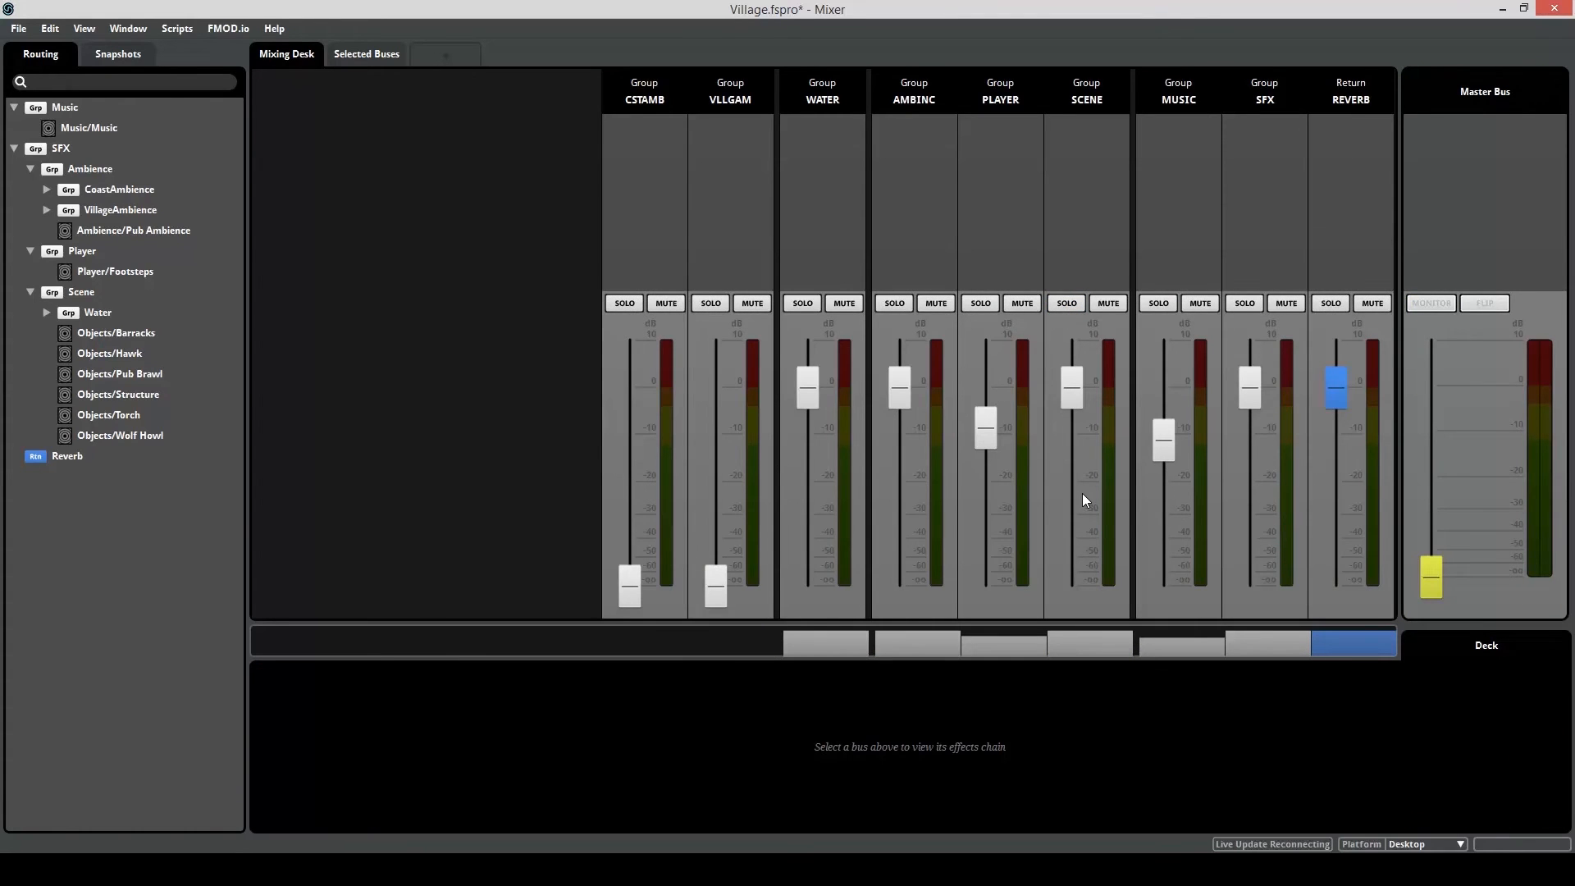
mouse_move(887, 470)
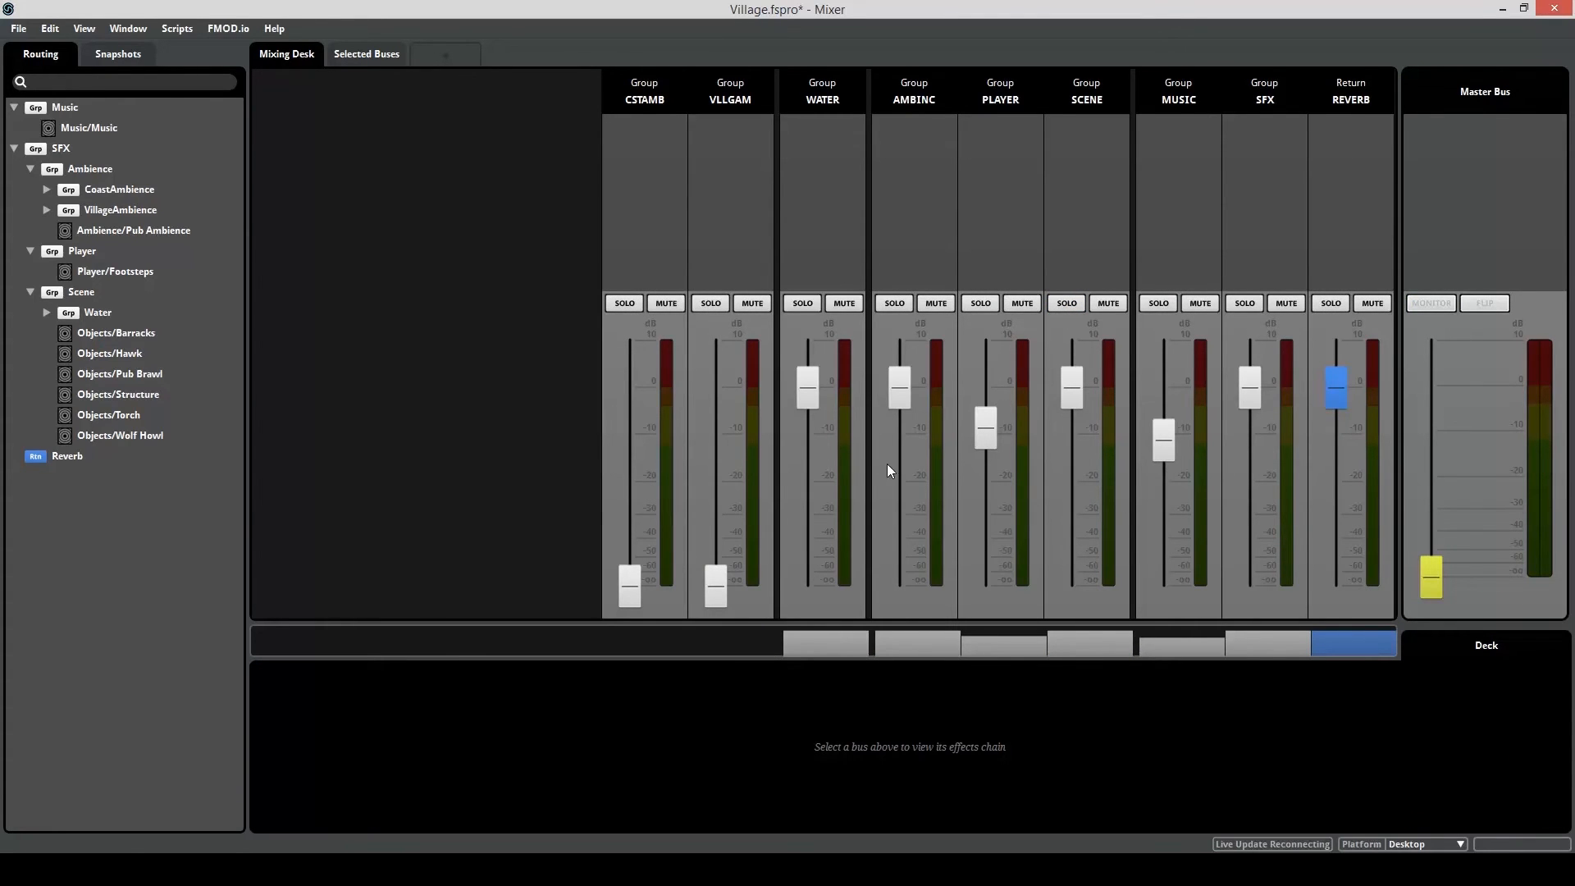
mouse_move(1223, 445)
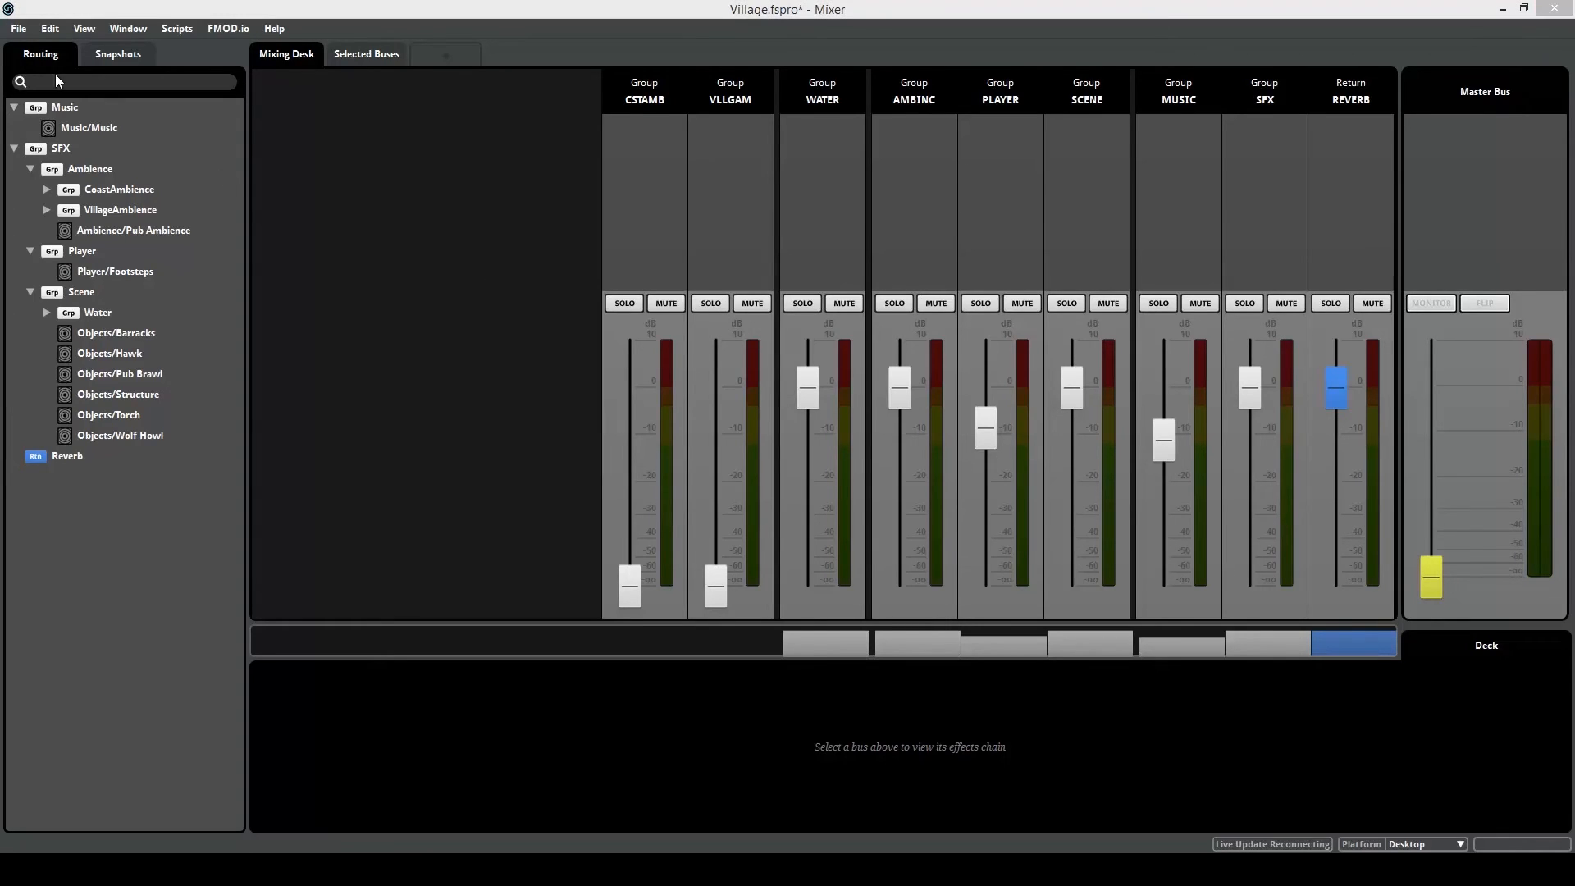
mouse_move(291, 211)
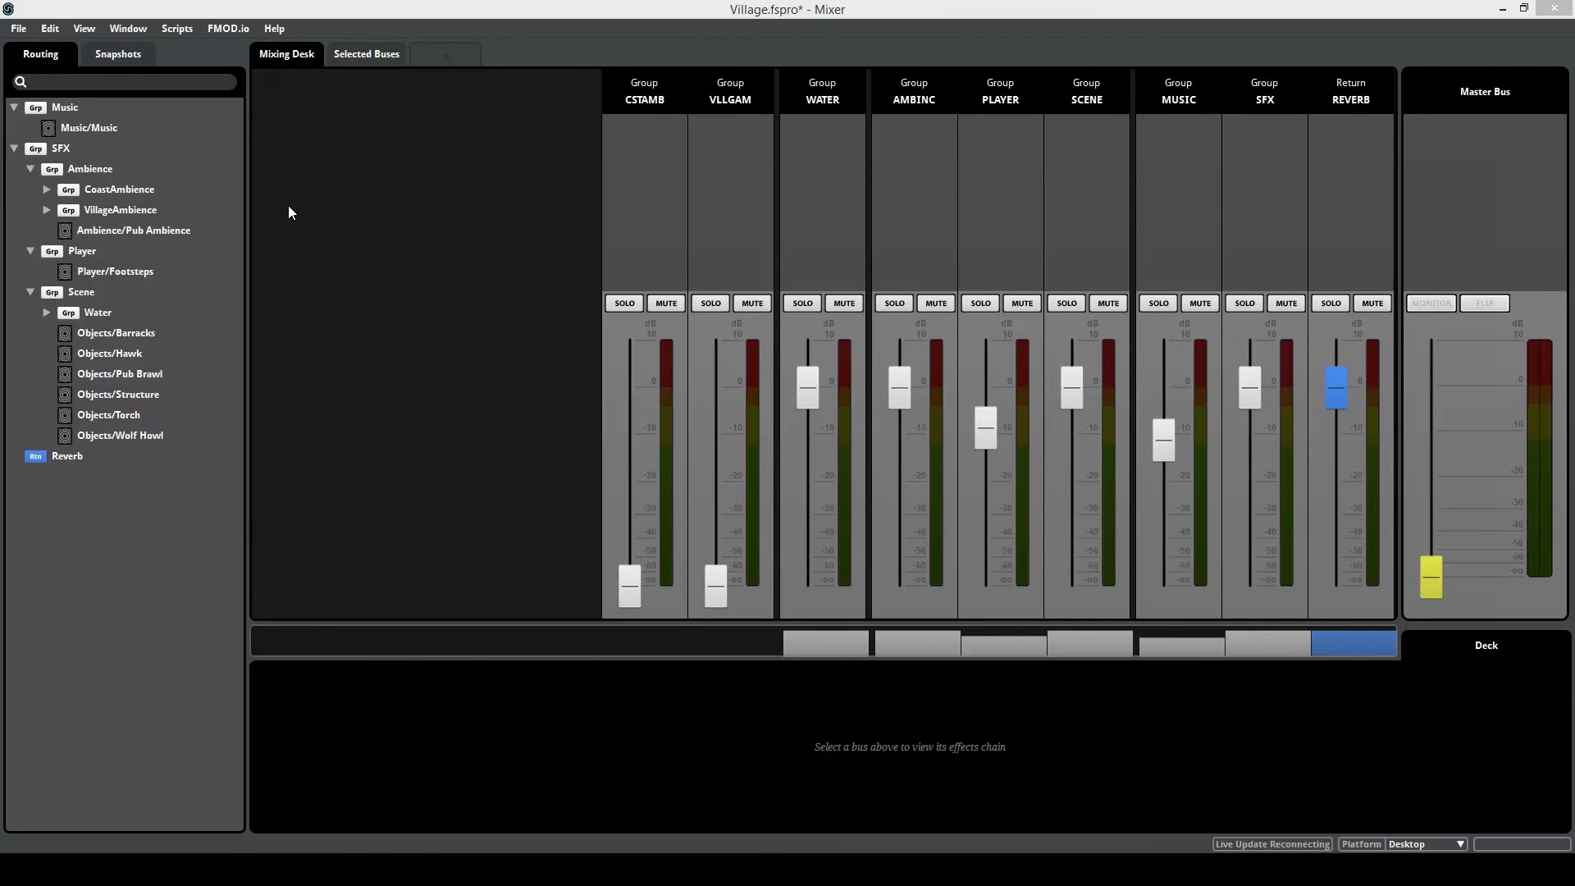
Choose a File menu command to wrap up the live mix session.
left_click(18, 28)
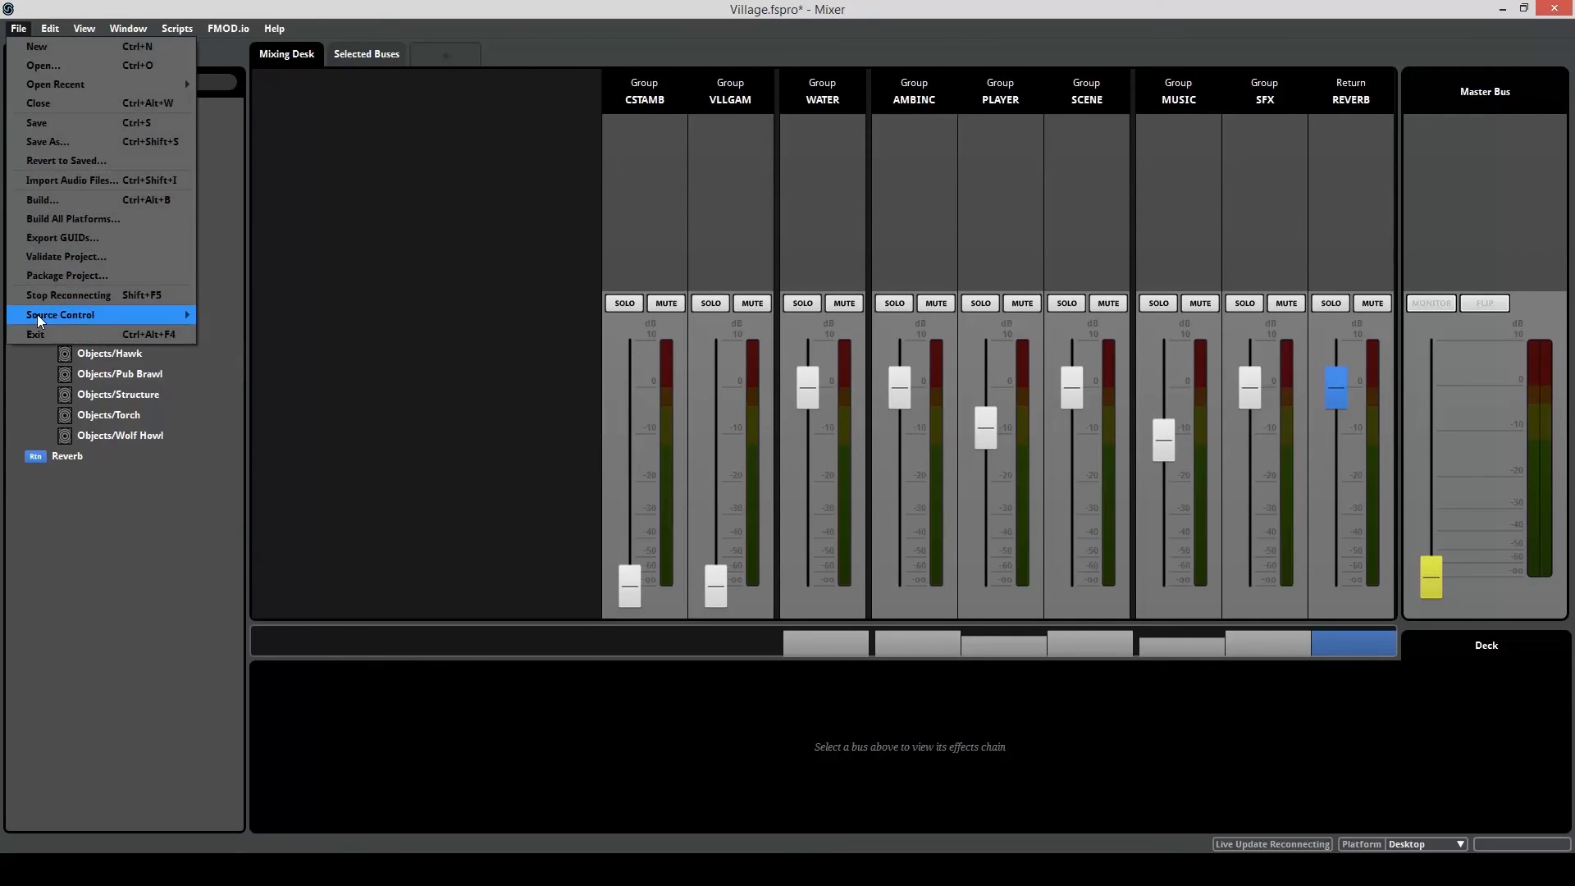
left_click(41, 199)
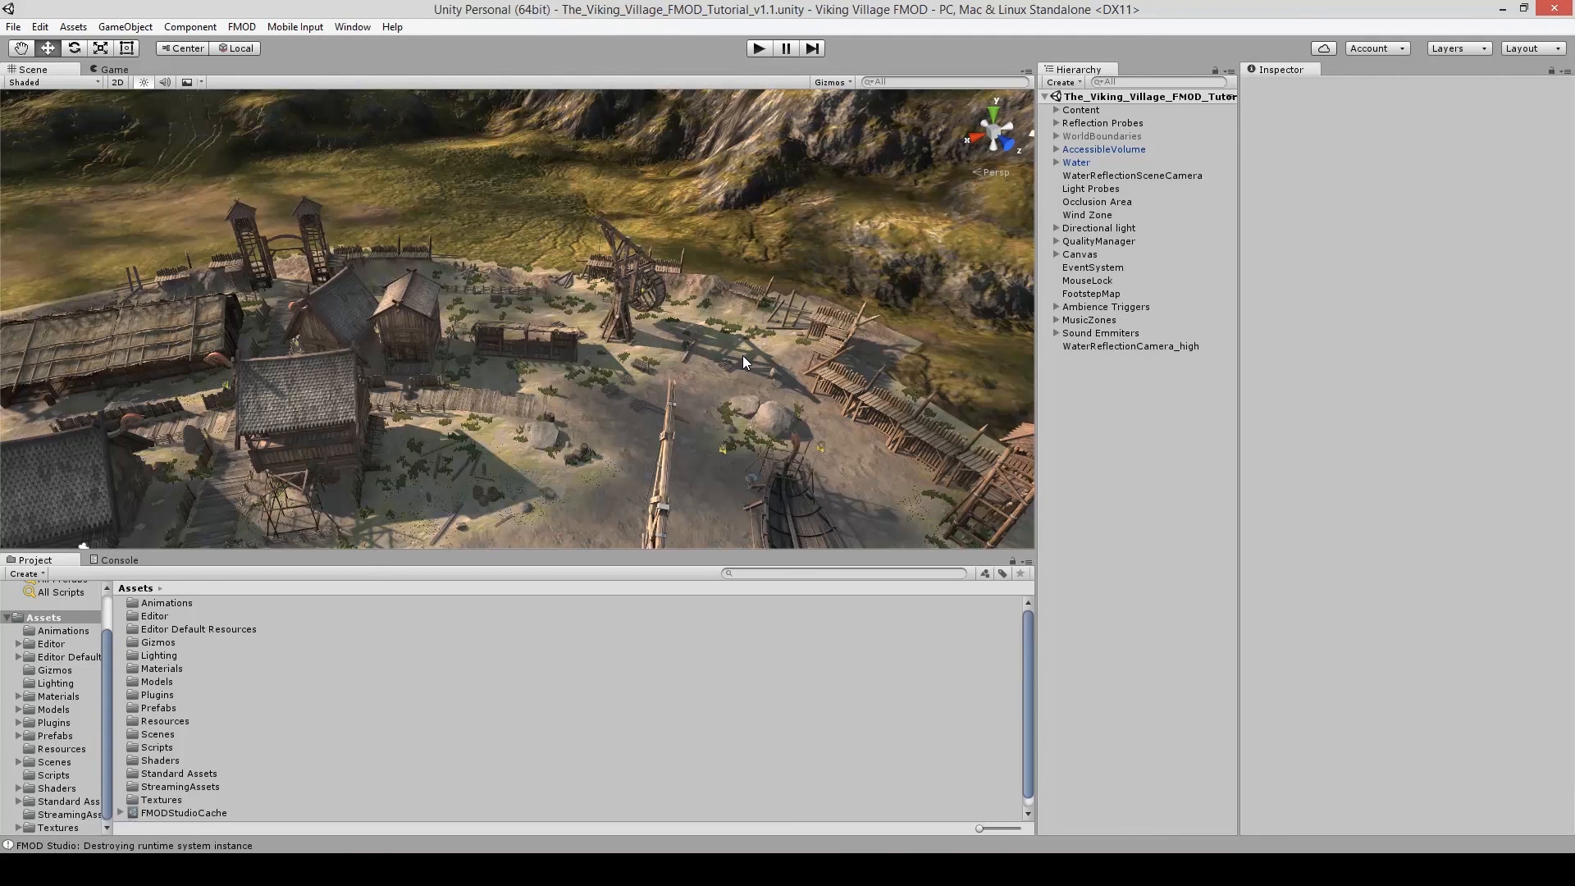
mouse_move(733, 334)
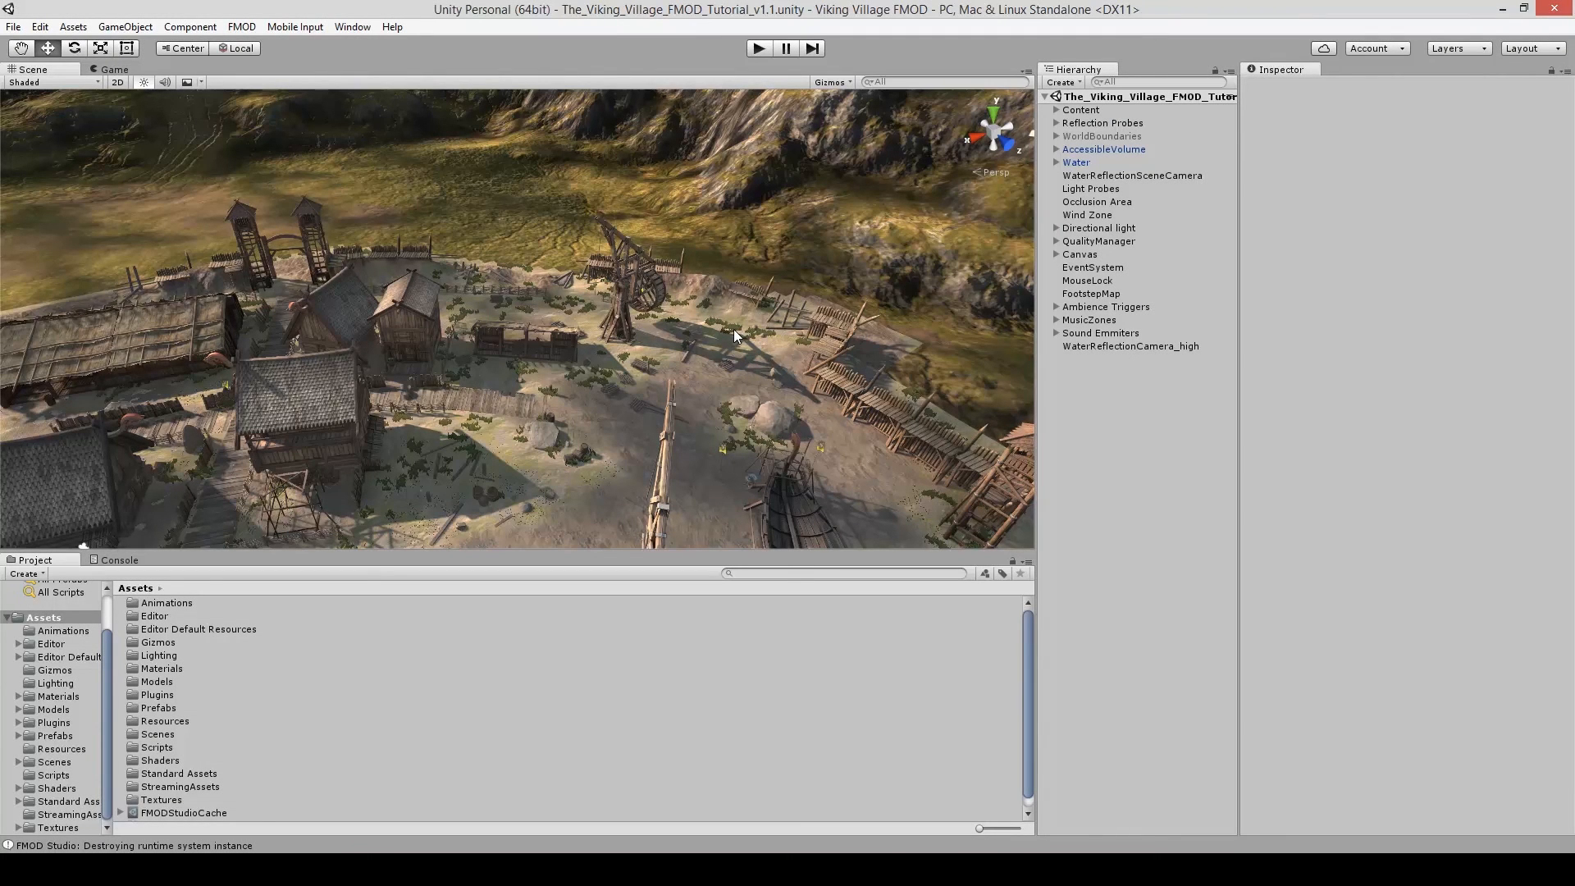
mouse_move(721, 272)
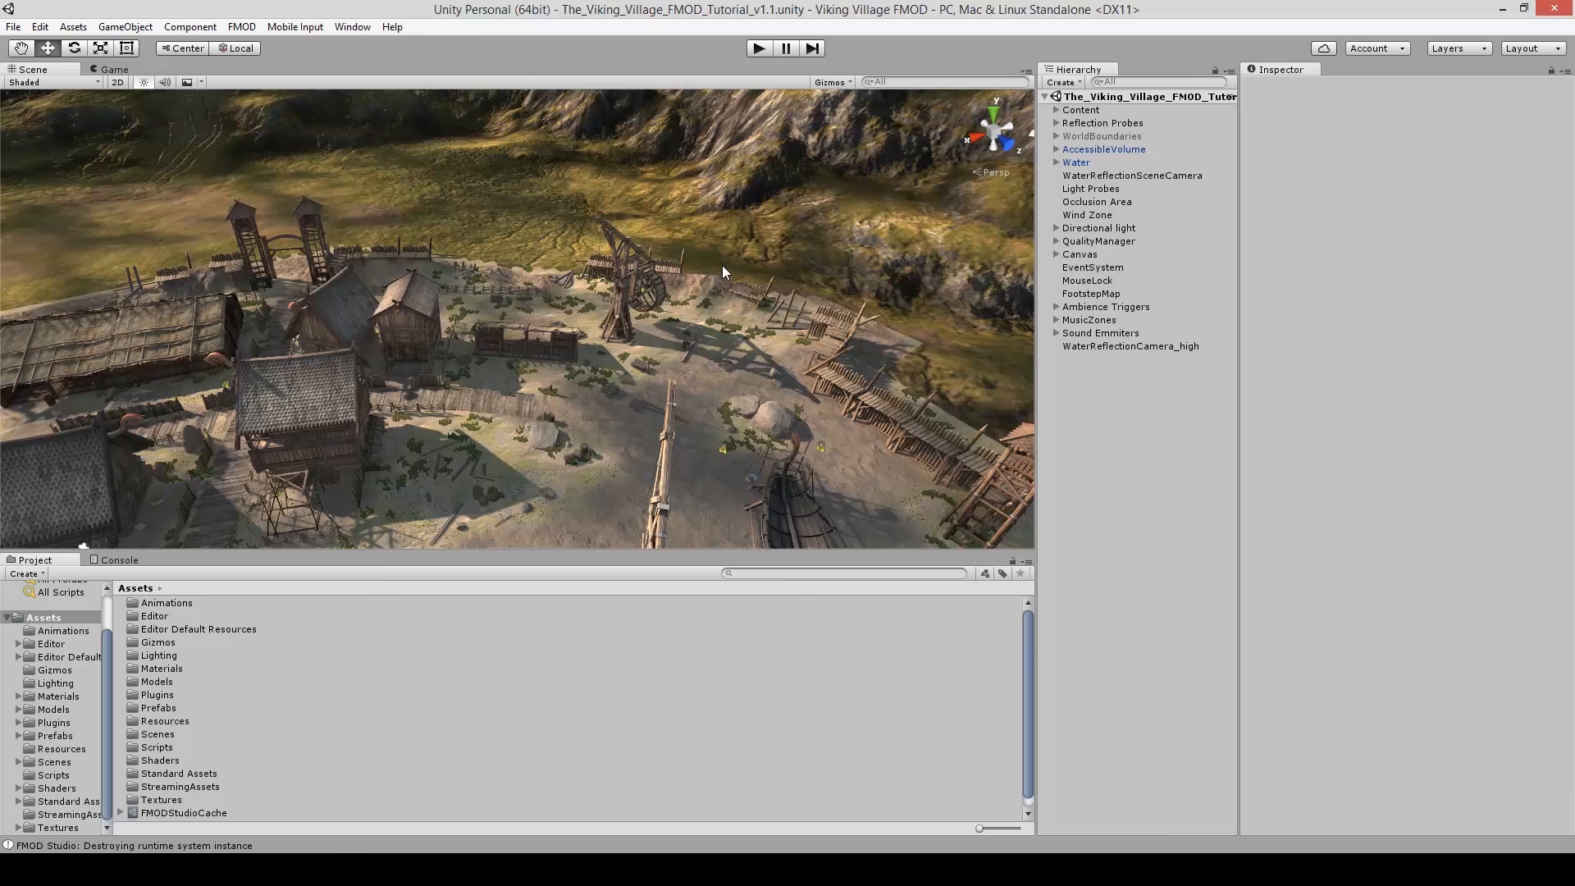
mouse_move(761, 393)
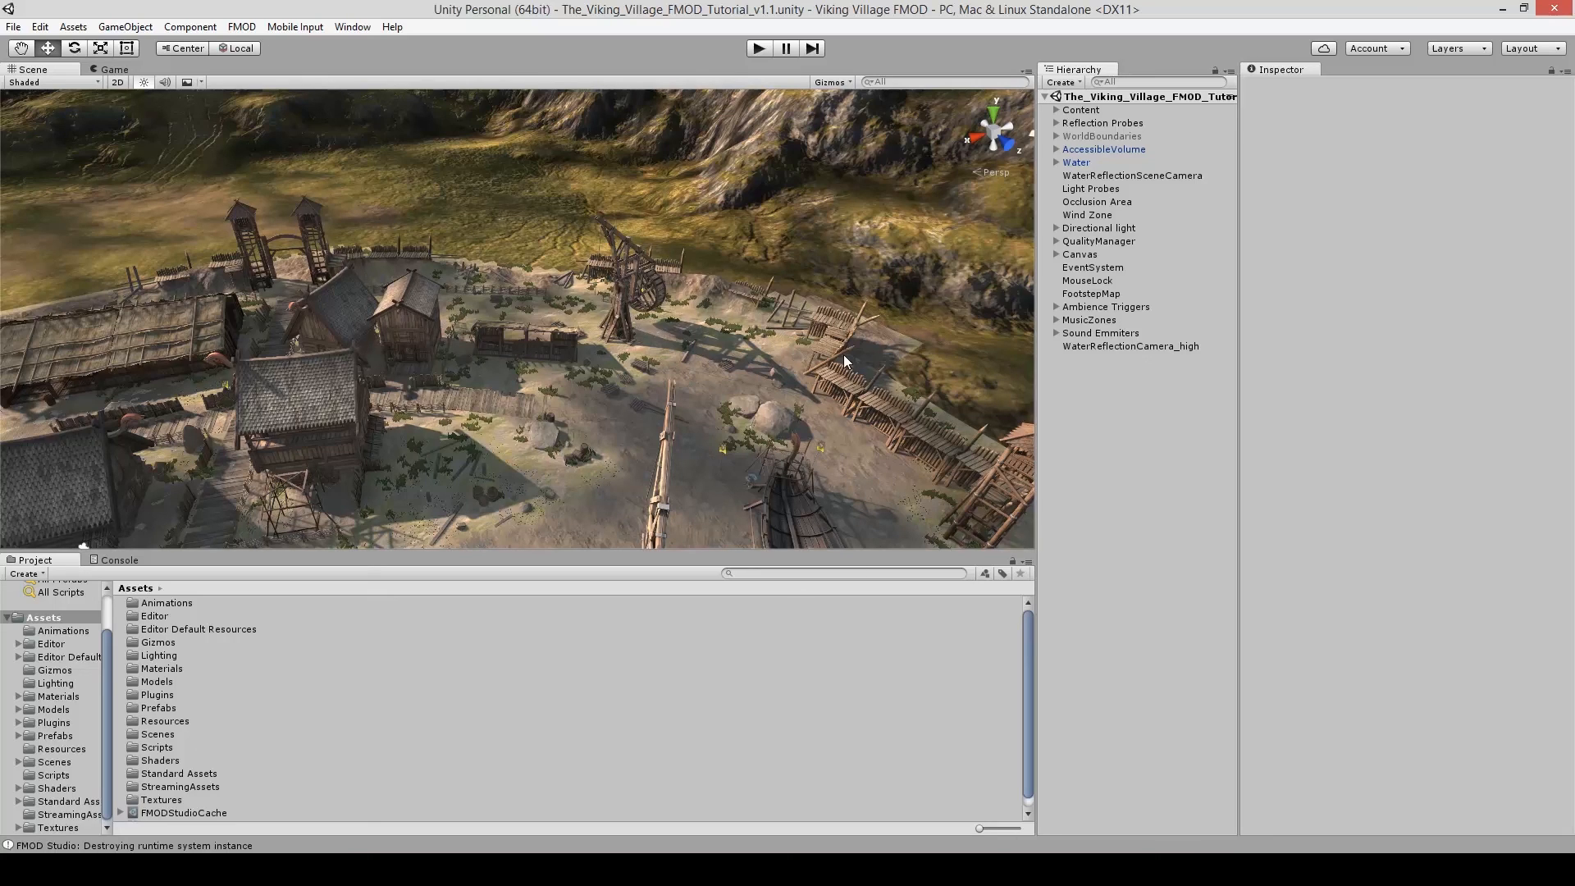
mouse_move(1127, 437)
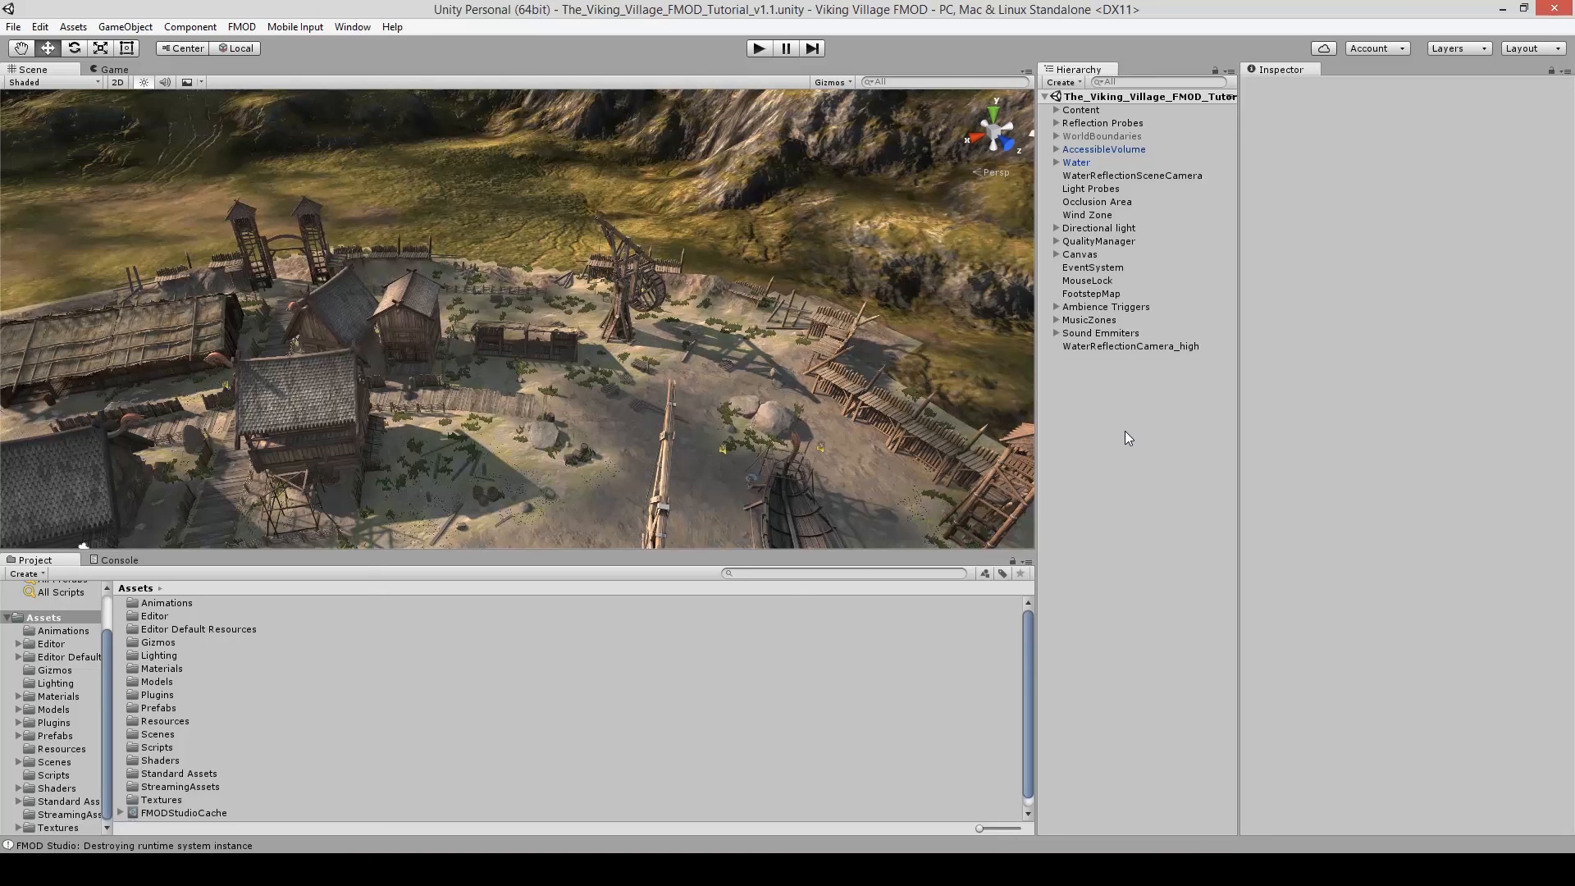